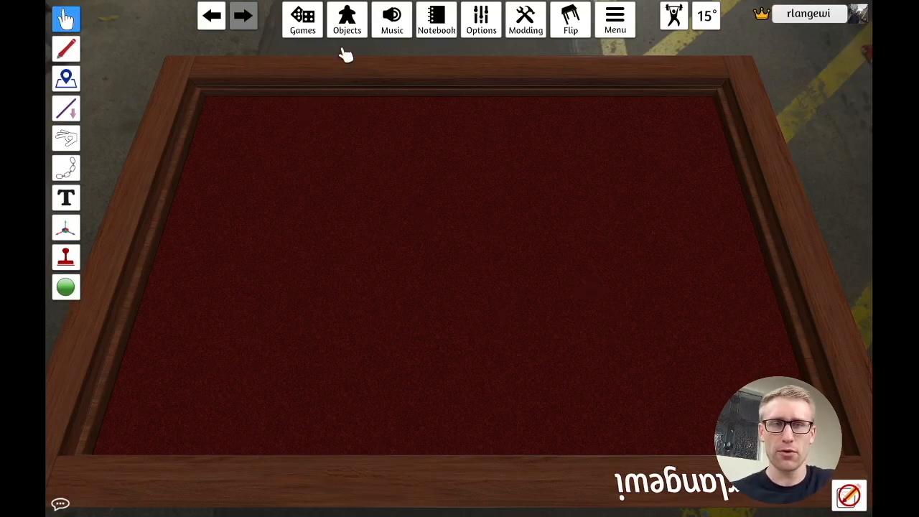
- Spawn a standard deck of playing cards from Objects > Components > Cards onto the table
{"action": "left_click", "coordinate": [348, 20]}
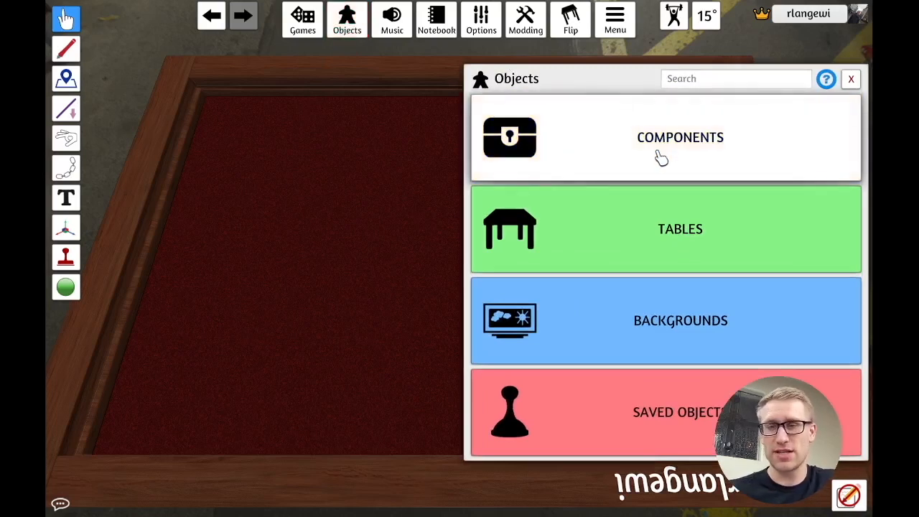
{"action": "left_click", "coordinate": [680, 137]}
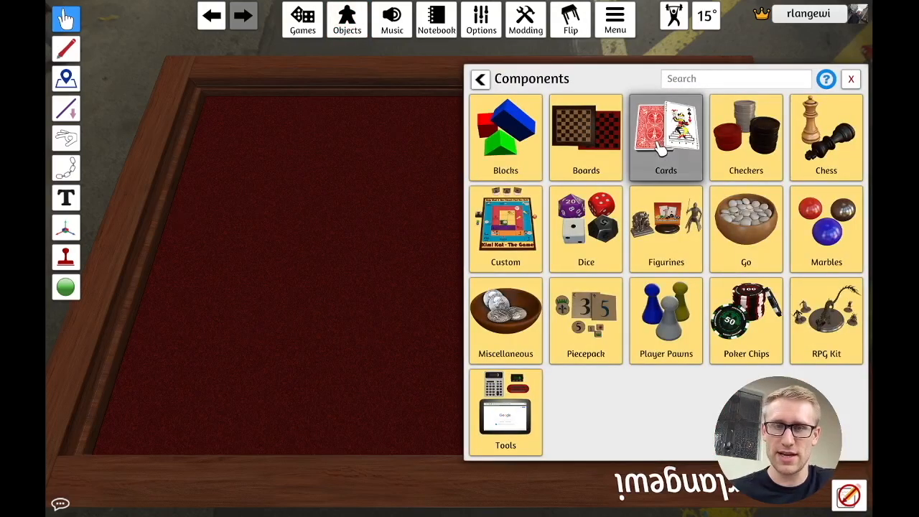
{"action": "mouse_move", "coordinate": [319, 215]}
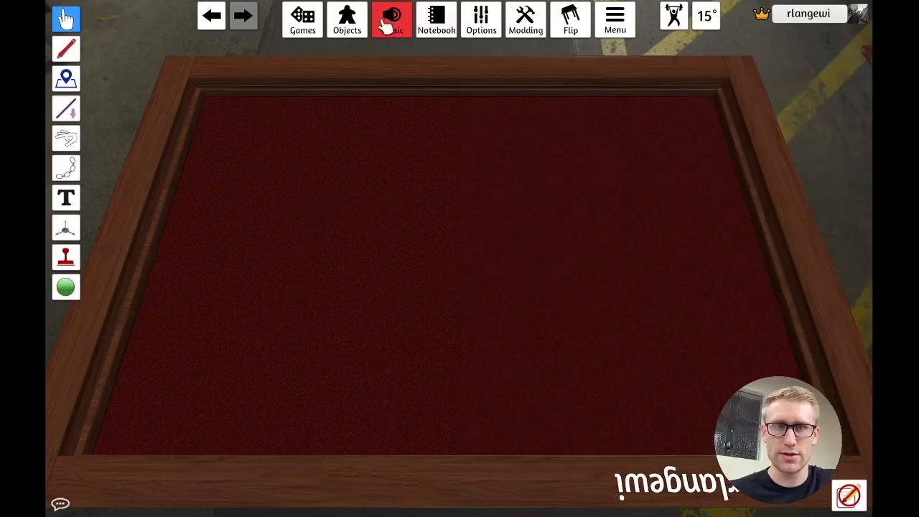
{"action": "left_click", "coordinate": [347, 20]}
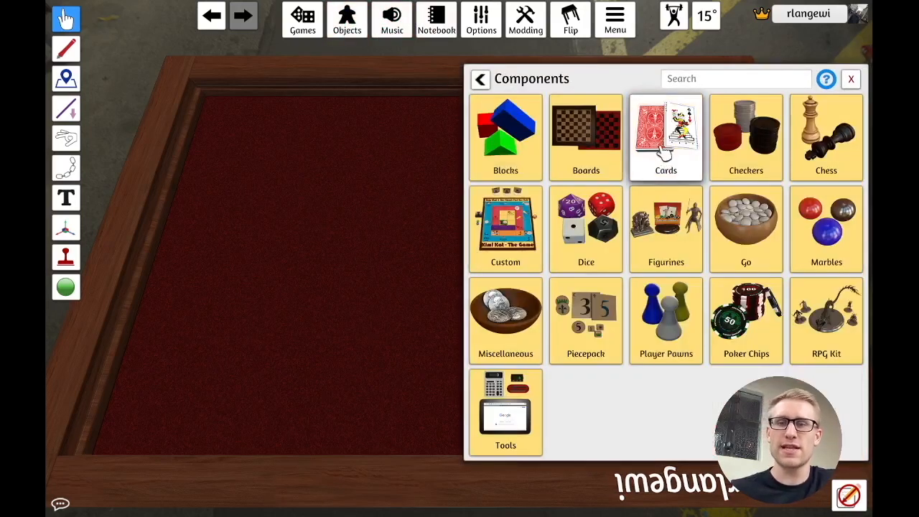
{"action": "left_click", "coordinate": [666, 136]}
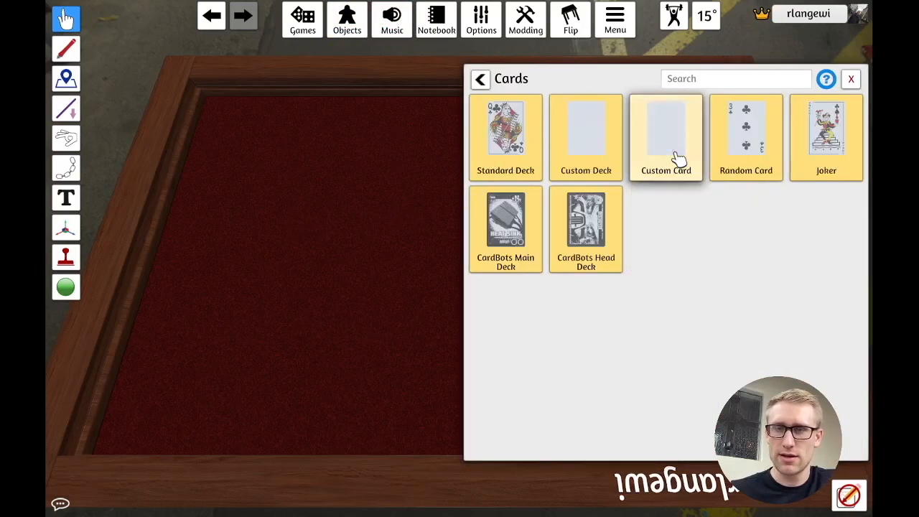
{"action": "left_click", "coordinate": [666, 132]}
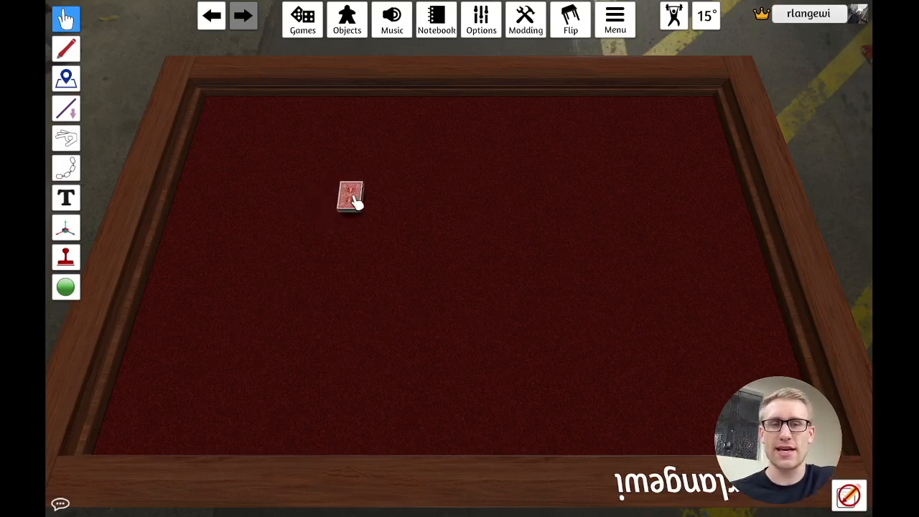
{"action": "left_click", "coordinate": [301, 21]}
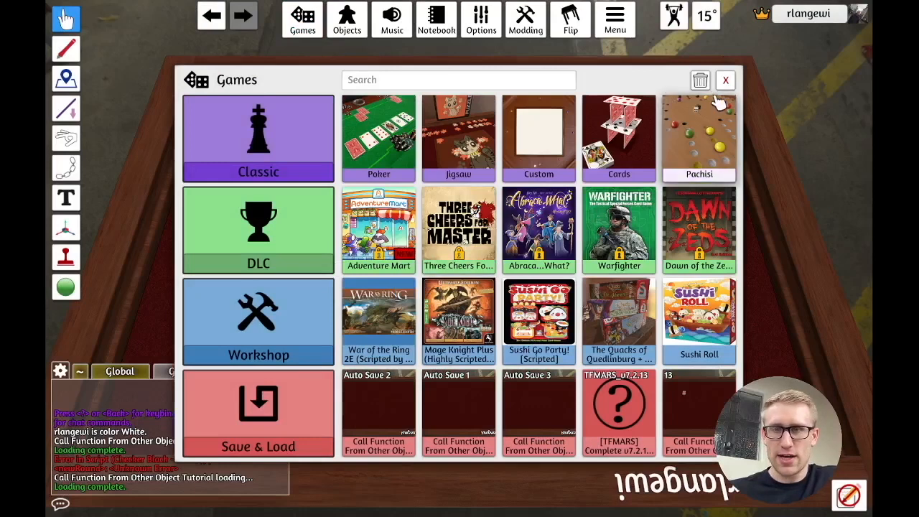
{"action": "left_click", "coordinate": [725, 81]}
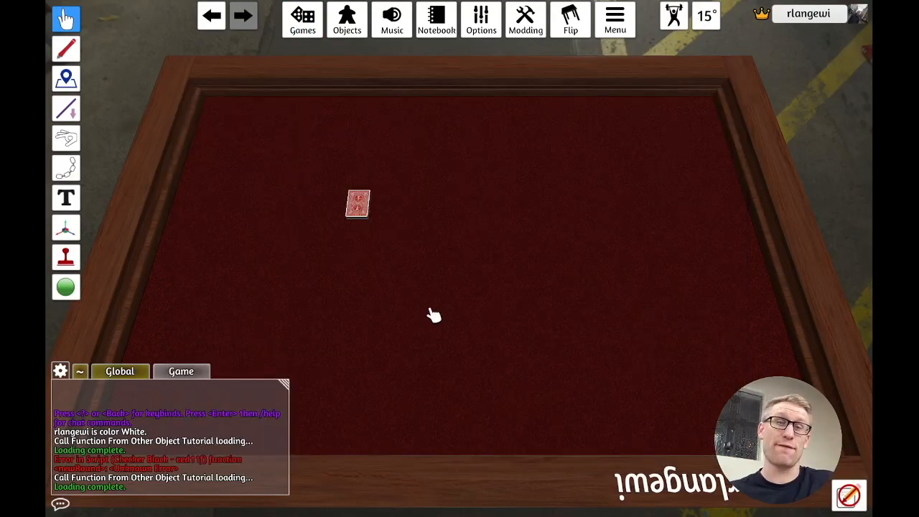
{"action": "mouse_move", "coordinate": [367, 314]}
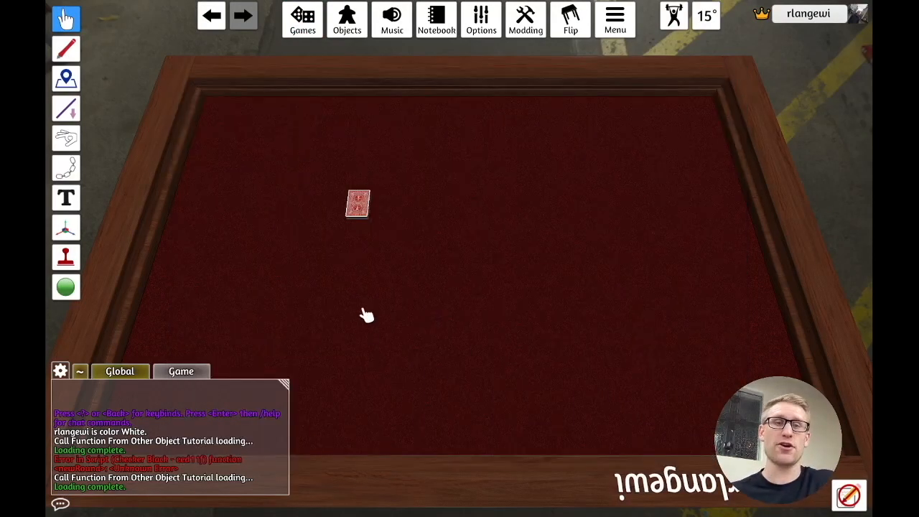
{"action": "mouse_move", "coordinate": [423, 319]}
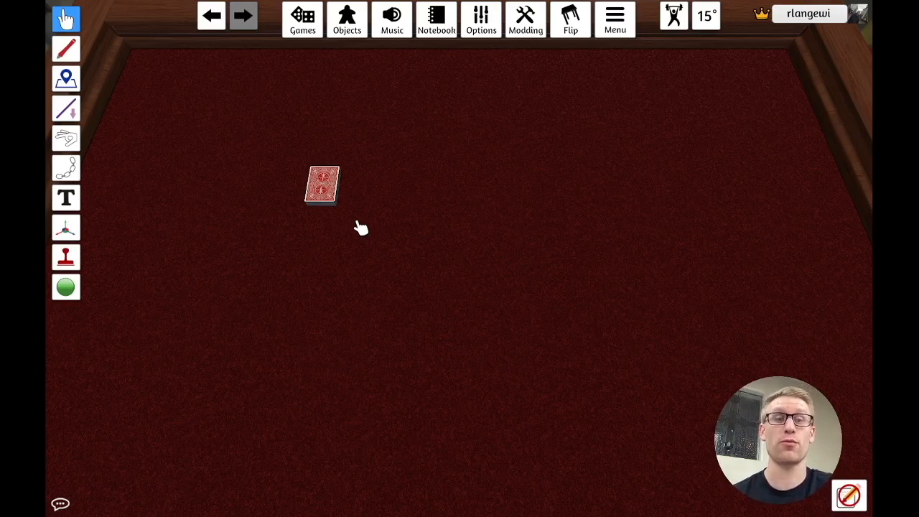
- Start the deck's Lua script with an empty onLoad() function
{"action": "right_click", "coordinate": [321, 185]}
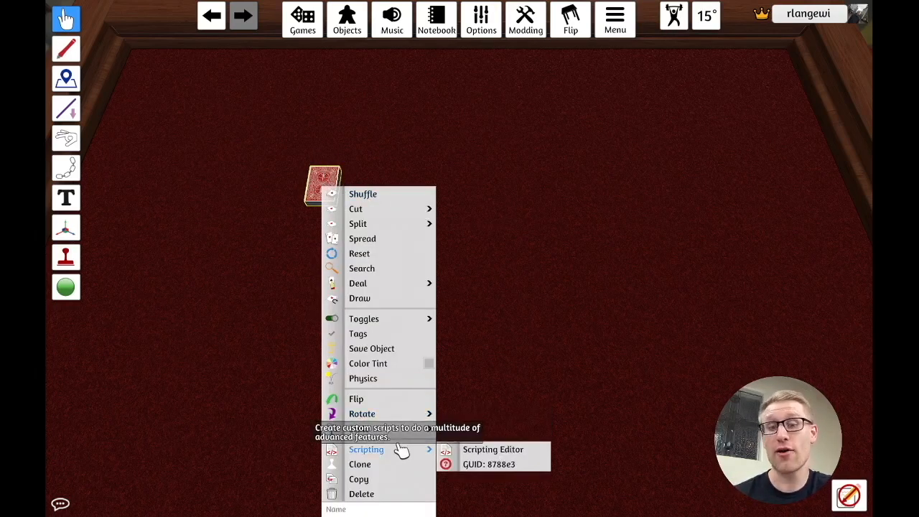
{"action": "left_click", "coordinate": [493, 448]}
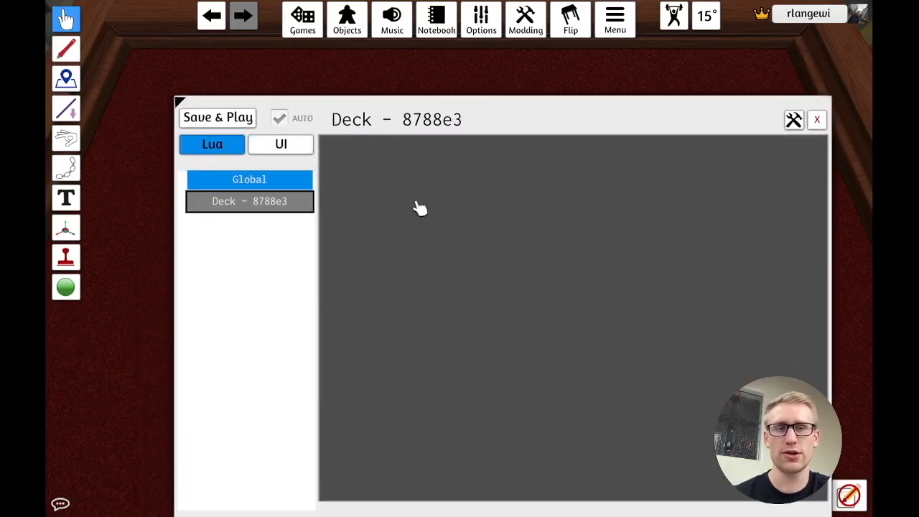
{"action": "type", "text": "function on"}
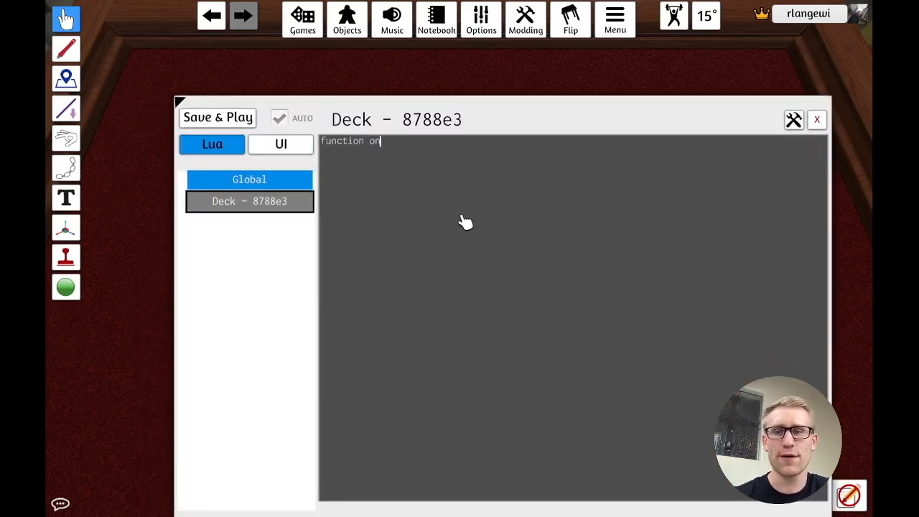
{"action": "type", "text": "Load()"}
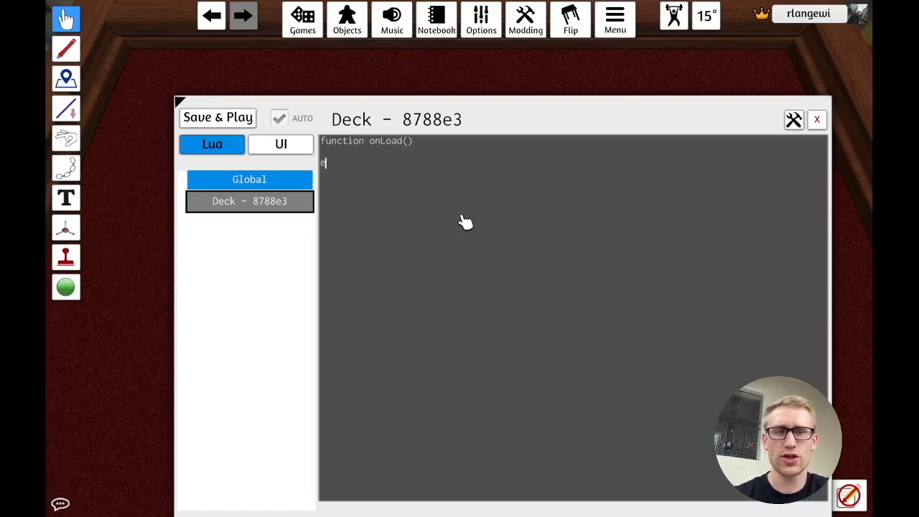
{"action": "type", "text": "nd"}
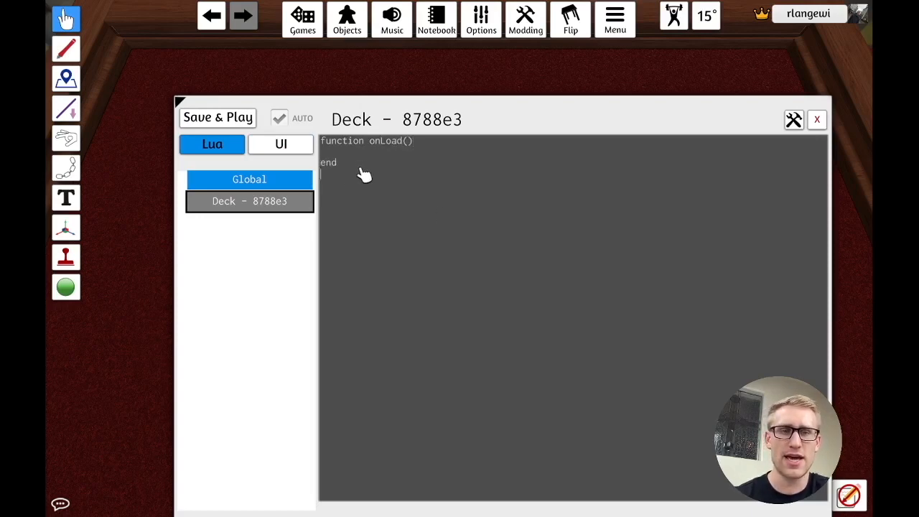
- Add a shuffleAndDeal() function running self.shuffle() and call it from onLoad
{"action": "type", "text": "function"}
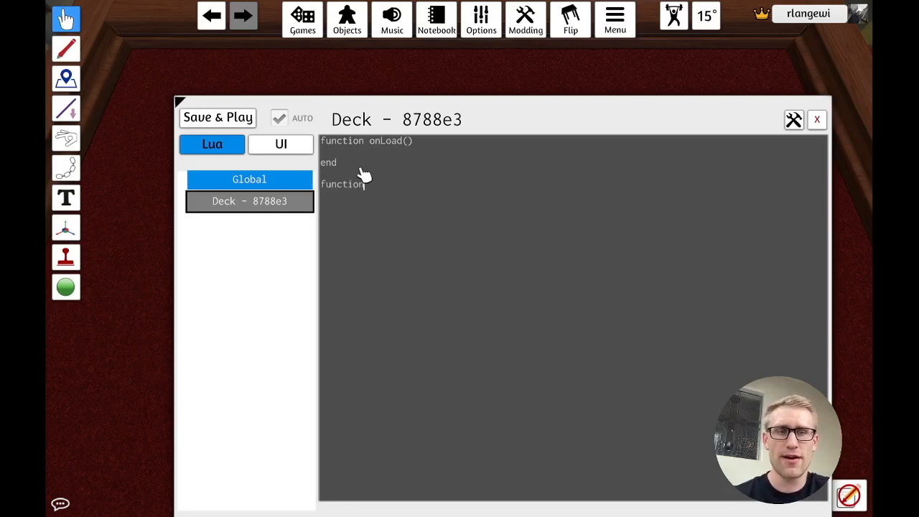
{"action": "type", "text": "shuffle"}
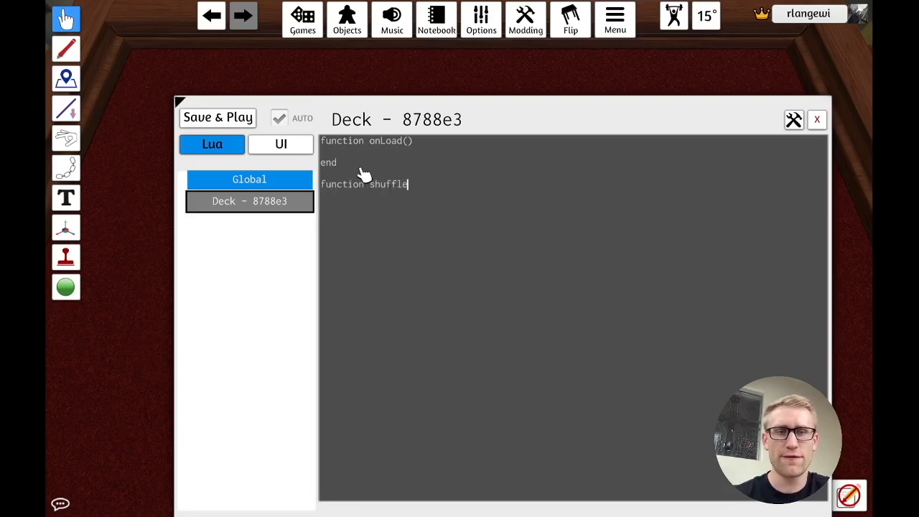
{"action": "type", "text": "AndDeal()"}
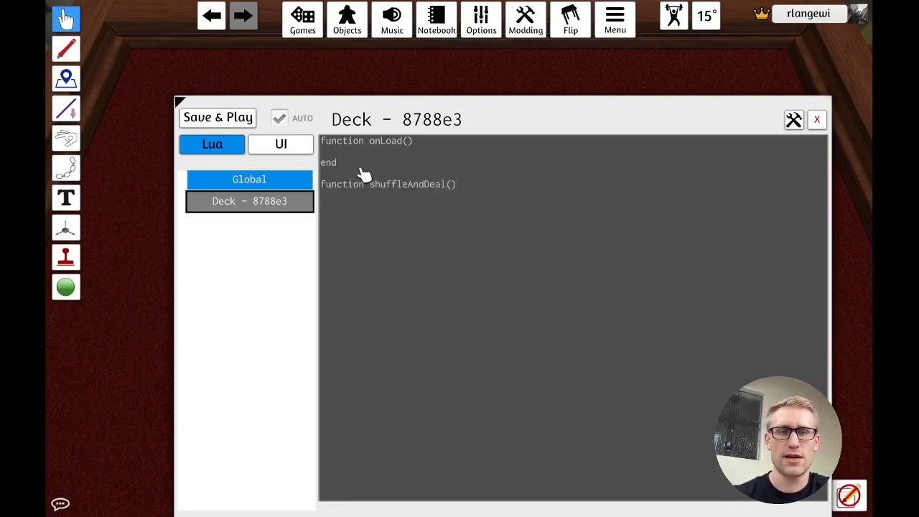
{"action": "type", "text": "end"}
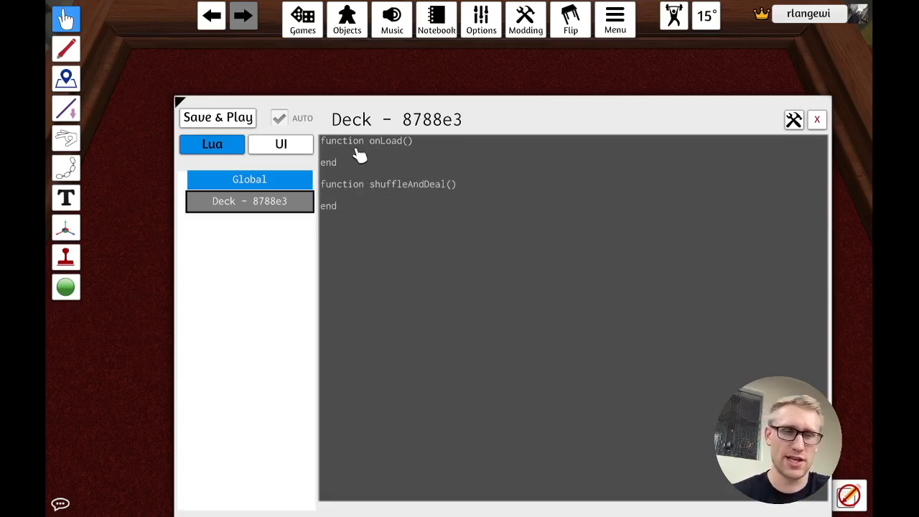
{"action": "type", "text": "shuffleAndDeal("}
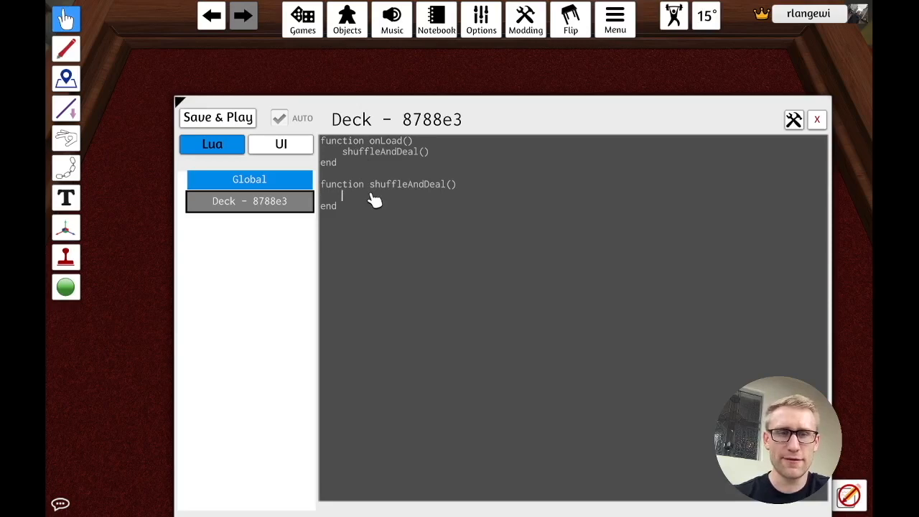
{"action": "type", "text": "self.shuff"}
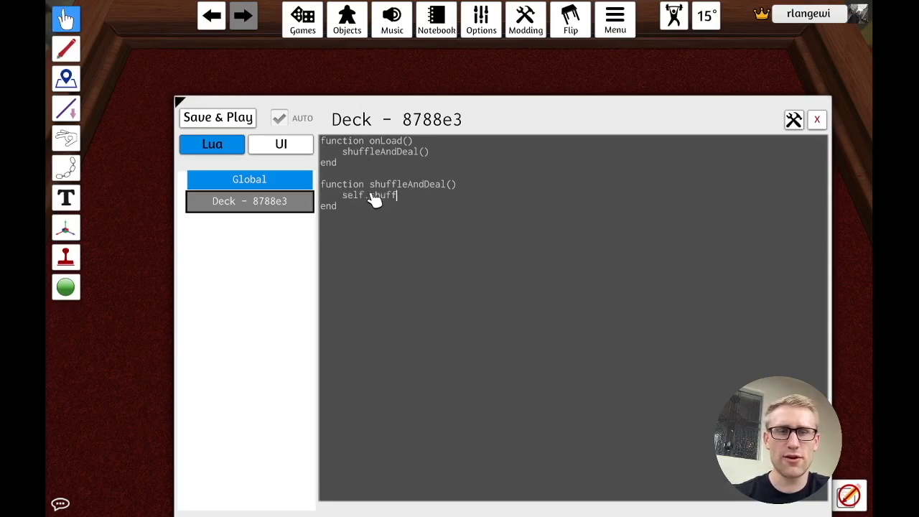
{"action": "type", "text": "le()"}
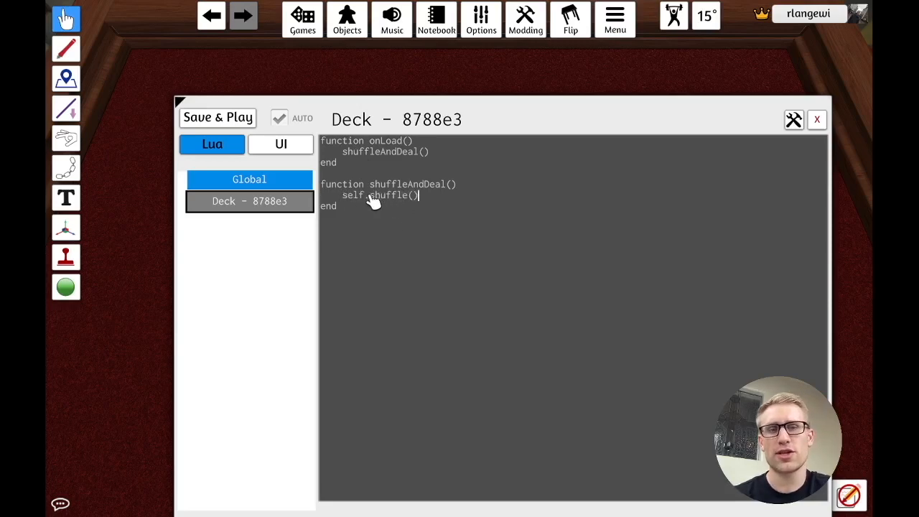
{"action": "mouse_move", "coordinate": [466, 127]}
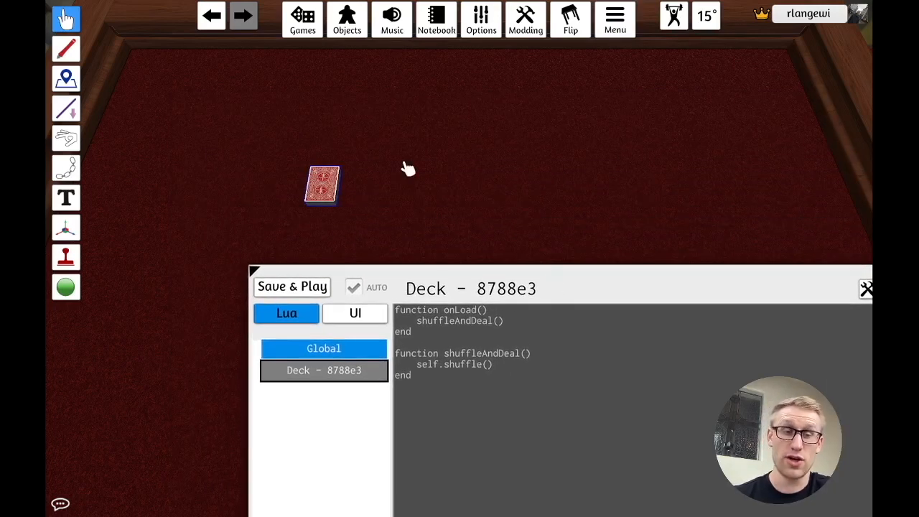
- Save & Play the deck script twice, returning to the Deck script tab each time
{"action": "left_click", "coordinate": [293, 287]}
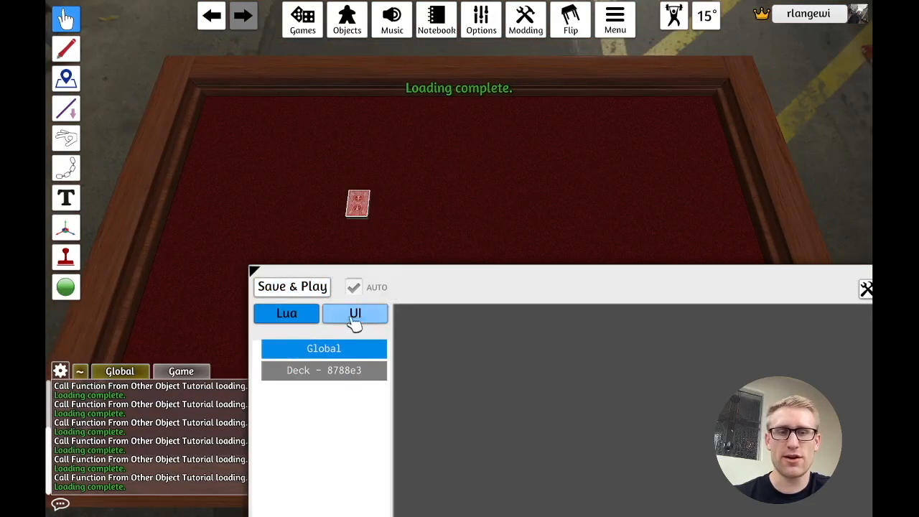
{"action": "left_click", "coordinate": [323, 370]}
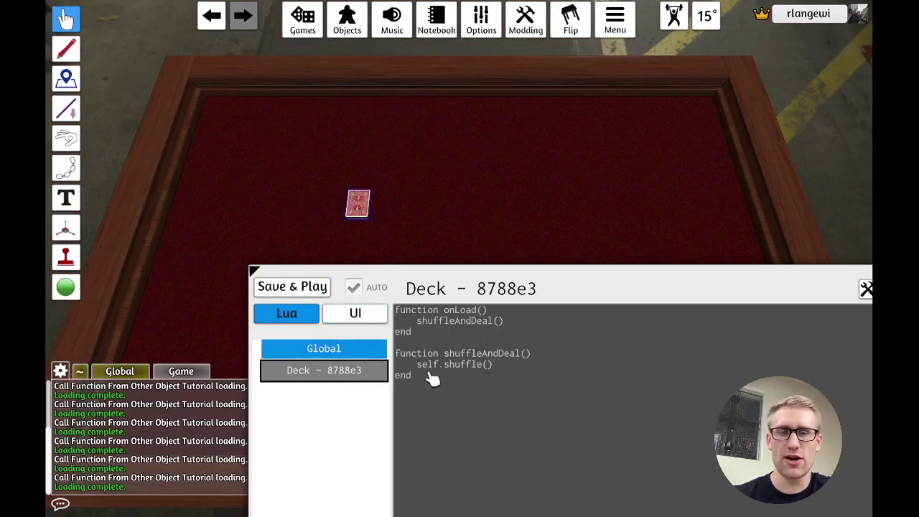
{"action": "left_click", "coordinate": [292, 286]}
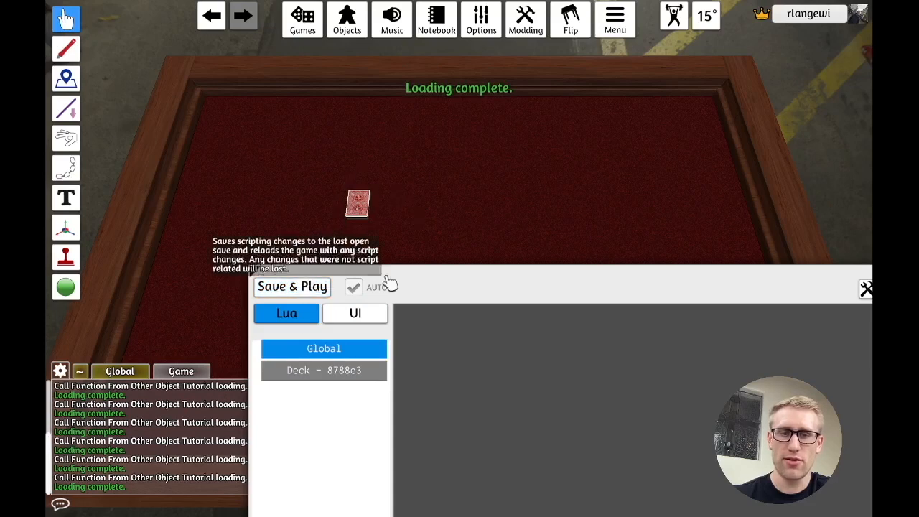
{"action": "left_click", "coordinate": [323, 371]}
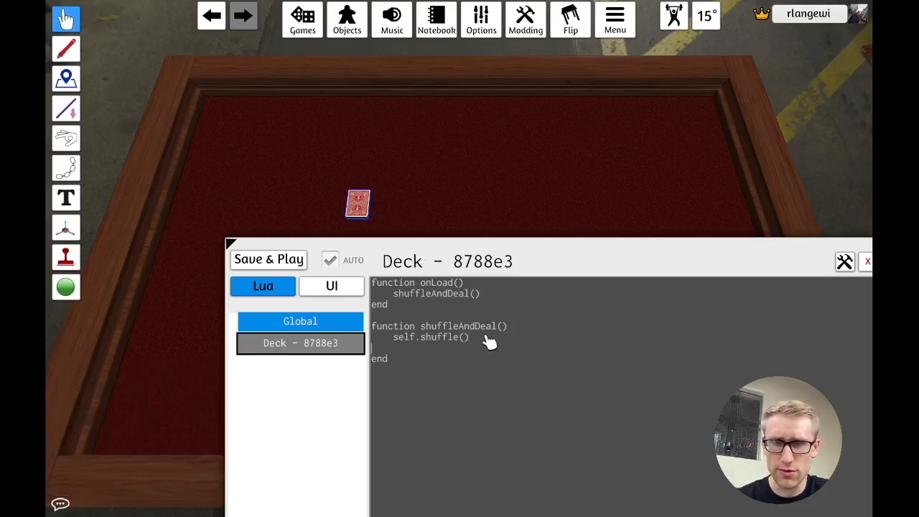
- Store the deck's position in local deckPos = self.getPosition()
{"action": "type", "text": "local"}
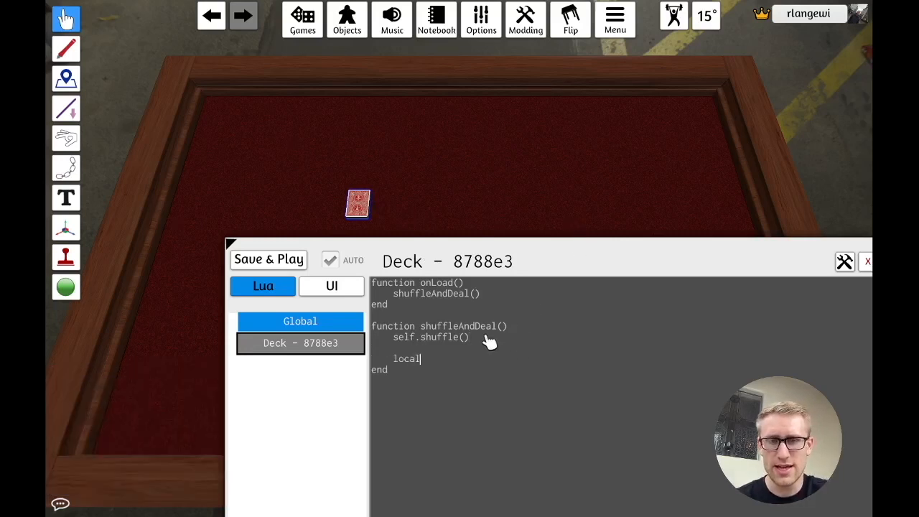
{"action": "type", "text": "deckPo"}
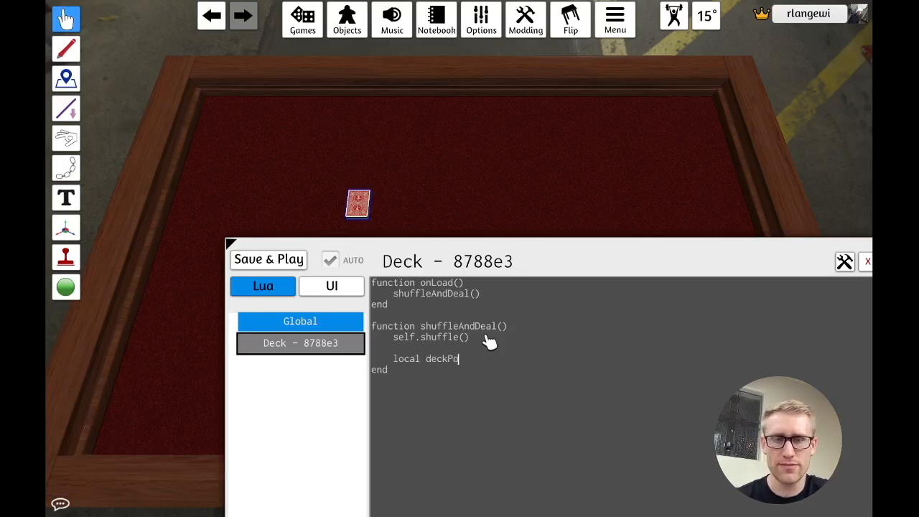
{"action": "type", "text": "s ="}
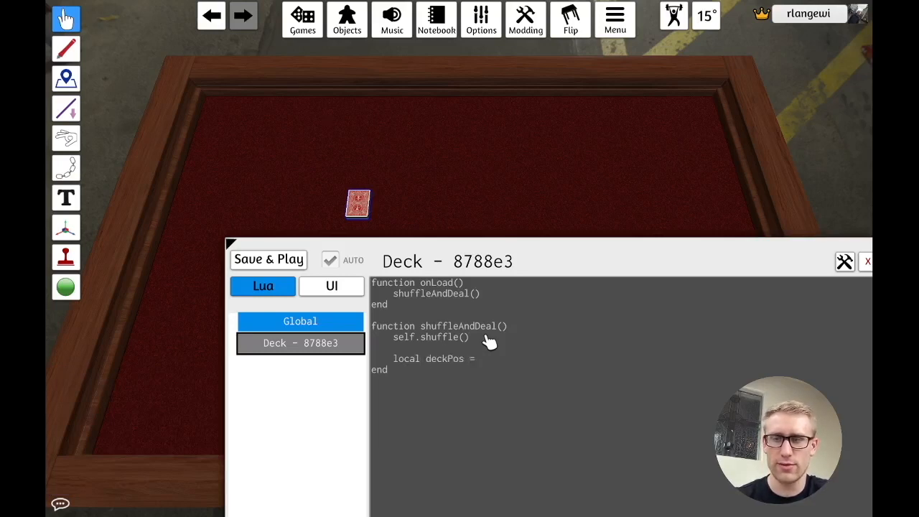
{"action": "type", "text": "self.getPositi"}
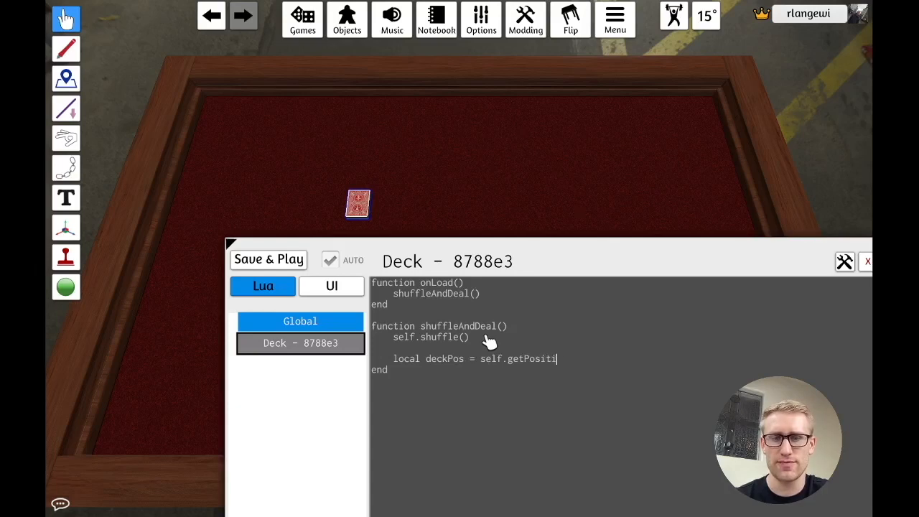
{"action": "type", "text": "on()"}
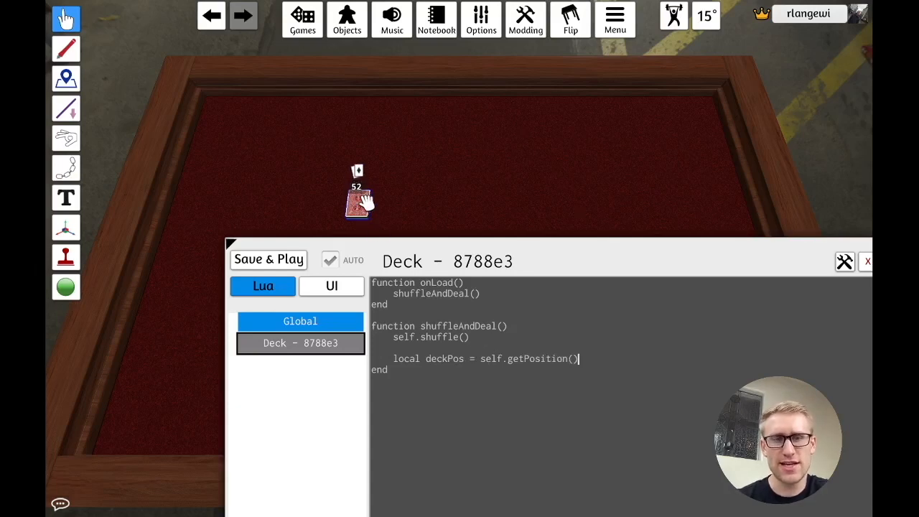
{"action": "mouse_move", "coordinate": [387, 203]}
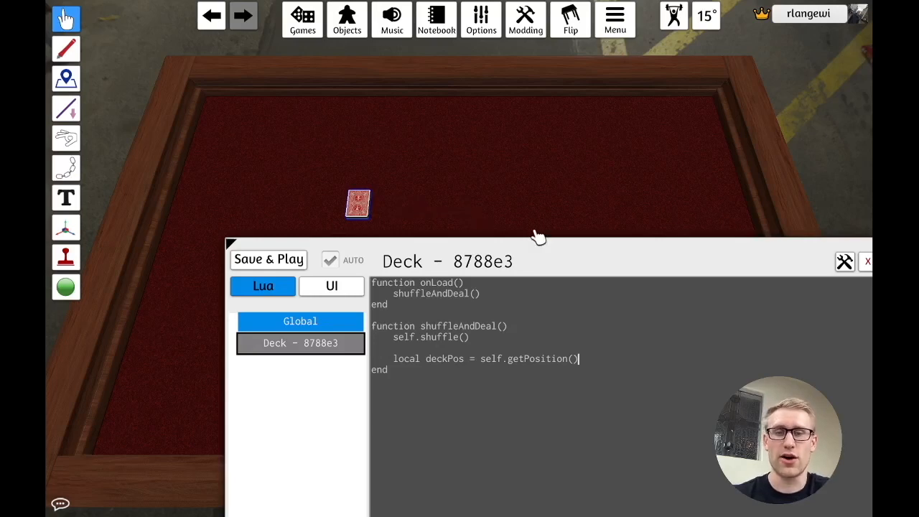
{"action": "key", "text": "Return"}
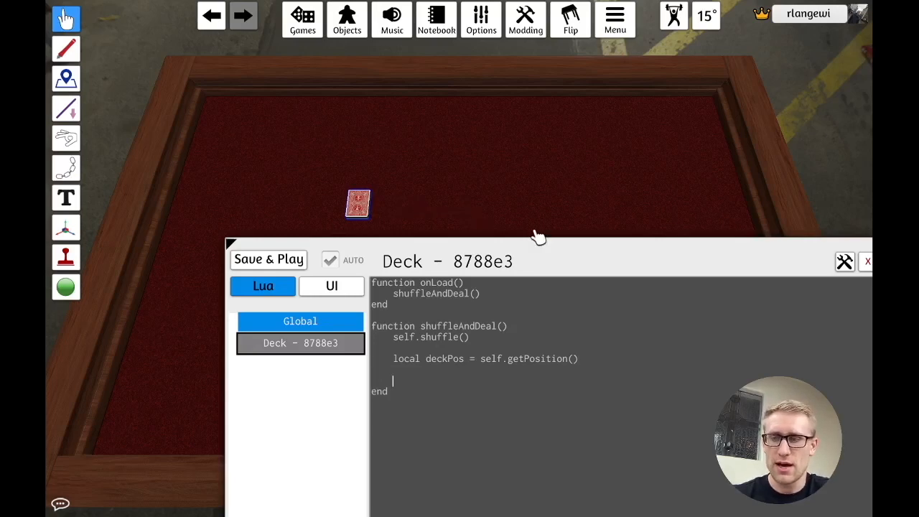
- Write a for i = 1, 5 loop calling self.takeObject({})
{"action": "type", "text": "for"}
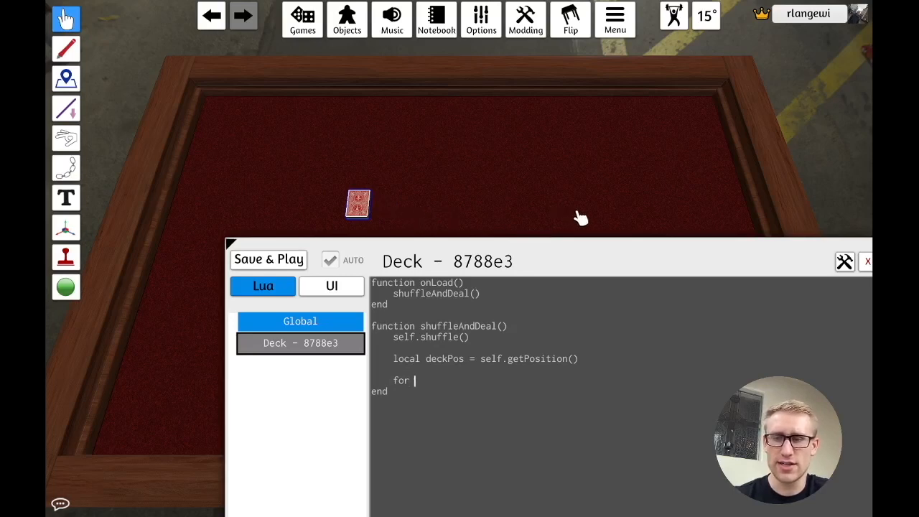
{"action": "type", "text": "i ="}
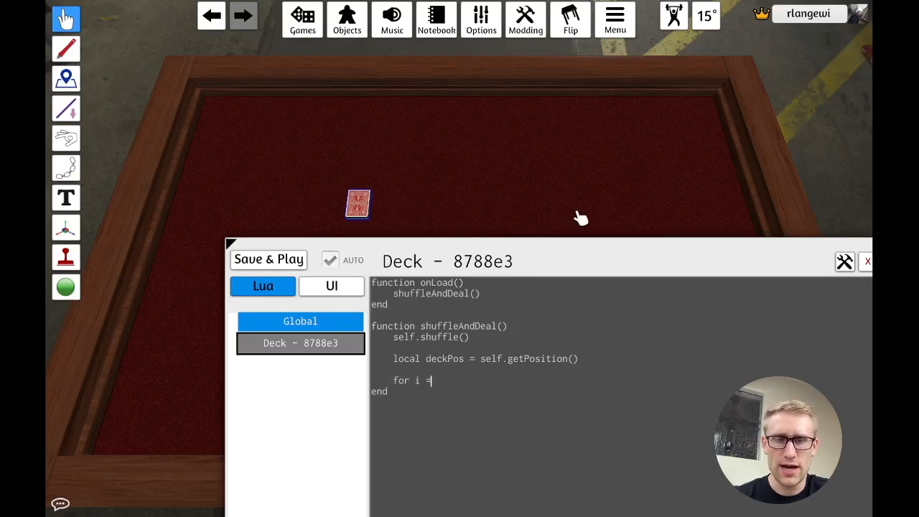
{"action": "type", "text": "= 1, 5 do"}
{"action": "type", "text": "end"}
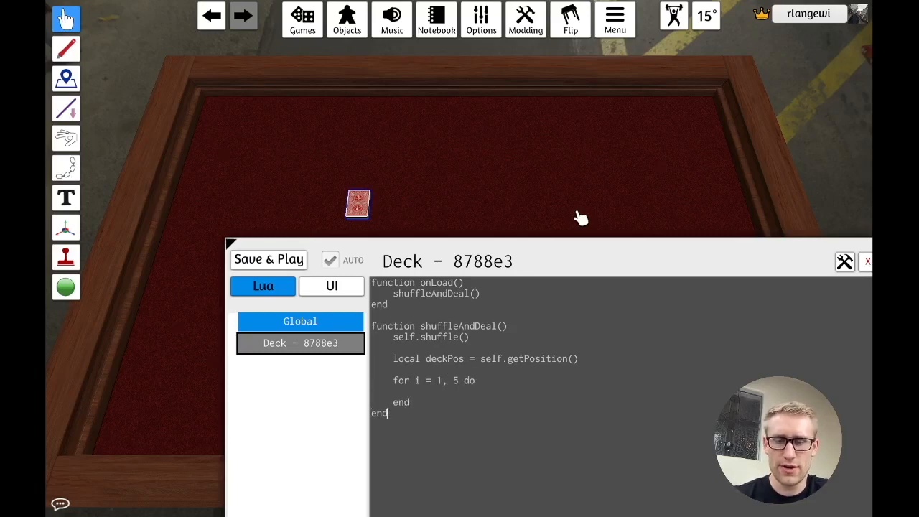
{"action": "type", "text": "s"}
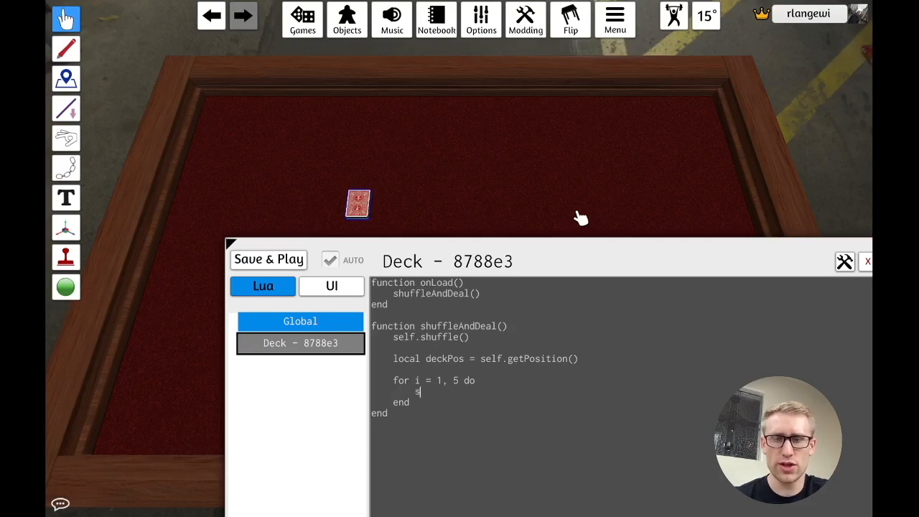
{"action": "type", "text": "self.takeObject"}
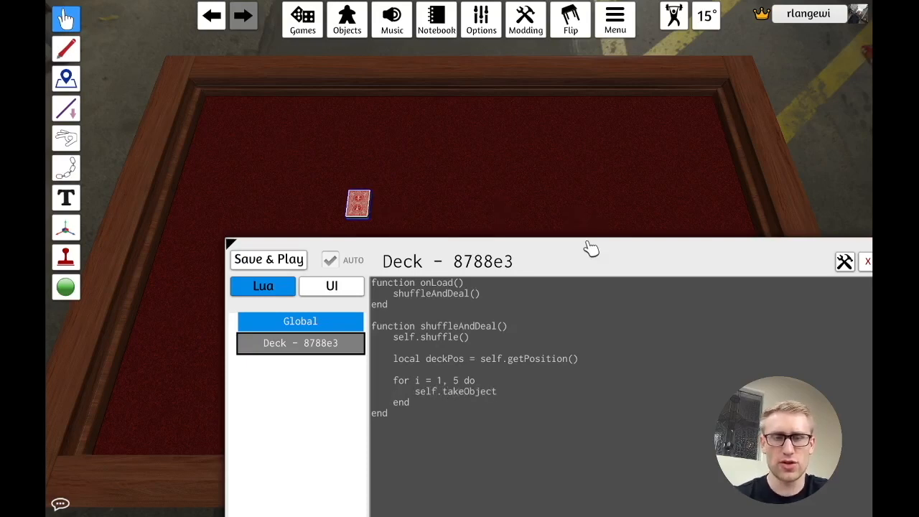
{"action": "mouse_move", "coordinate": [551, 391]}
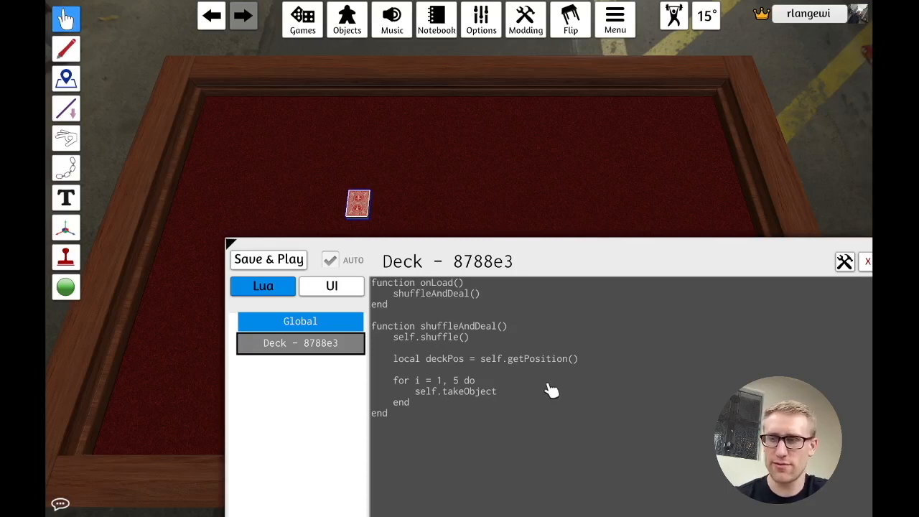
{"action": "type", "text": "("}
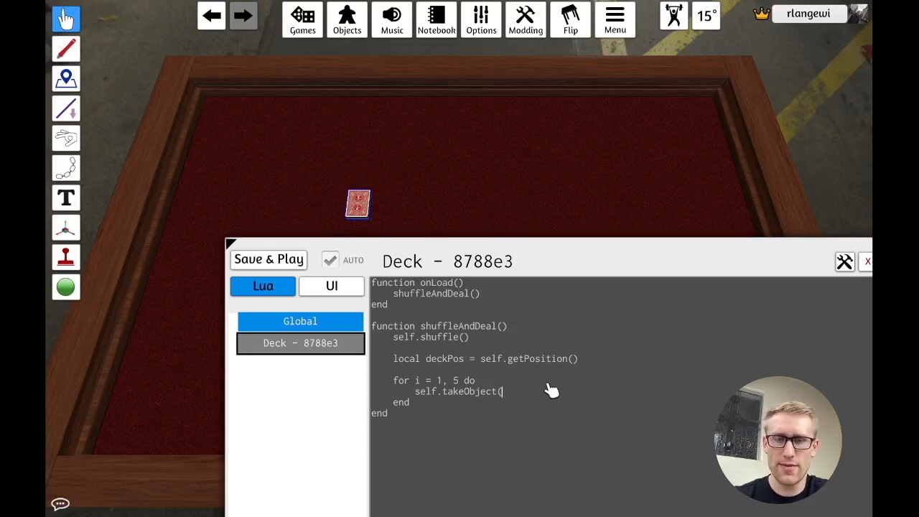
{"action": "type", "text": "{}"}
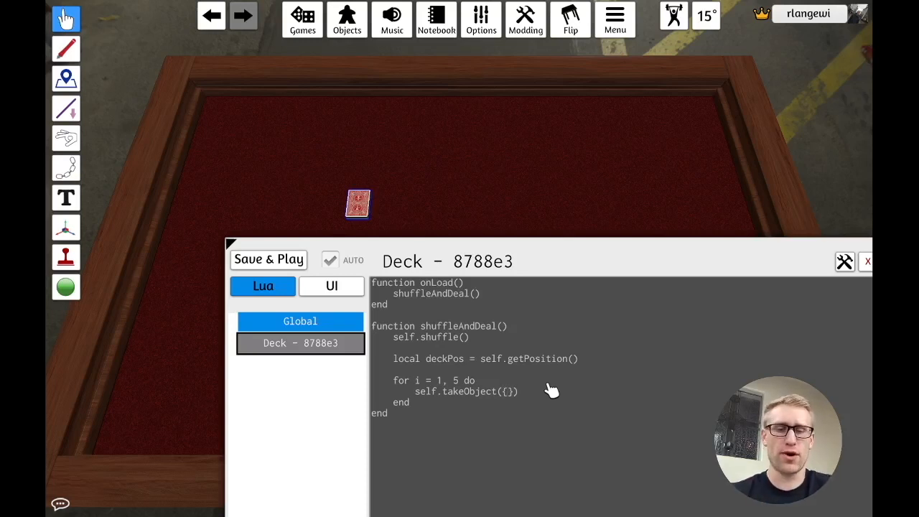
- Give takeObject flip=true and a position built from deckPos[1] offset by 3*i
{"action": "type", "text": "flip="}
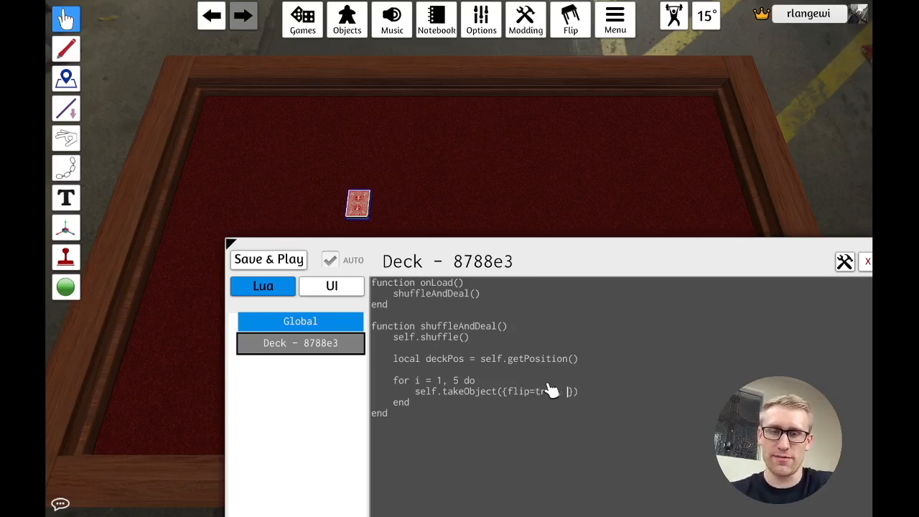
{"action": "type", "text": "true, position"}
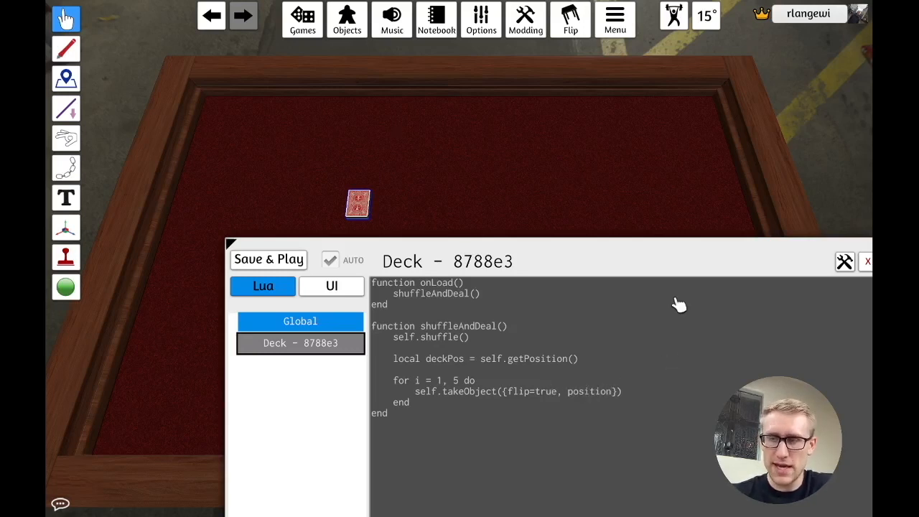
{"action": "type", "text": "{}"}
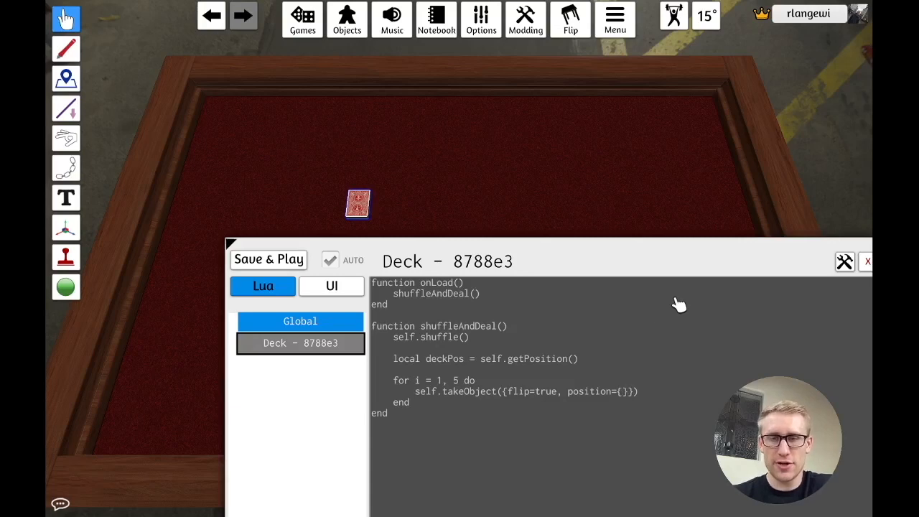
{"action": "mouse_move", "coordinate": [630, 396]}
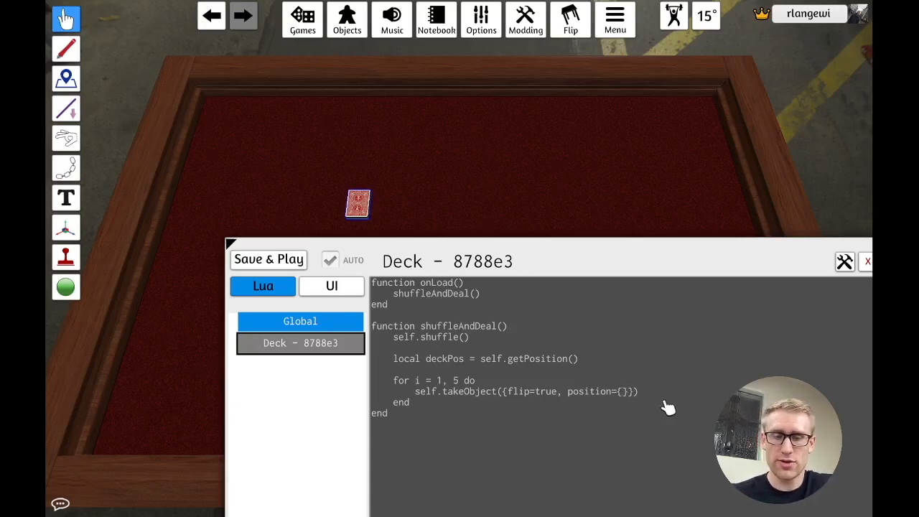
{"action": "type", "text": "deckPos"}
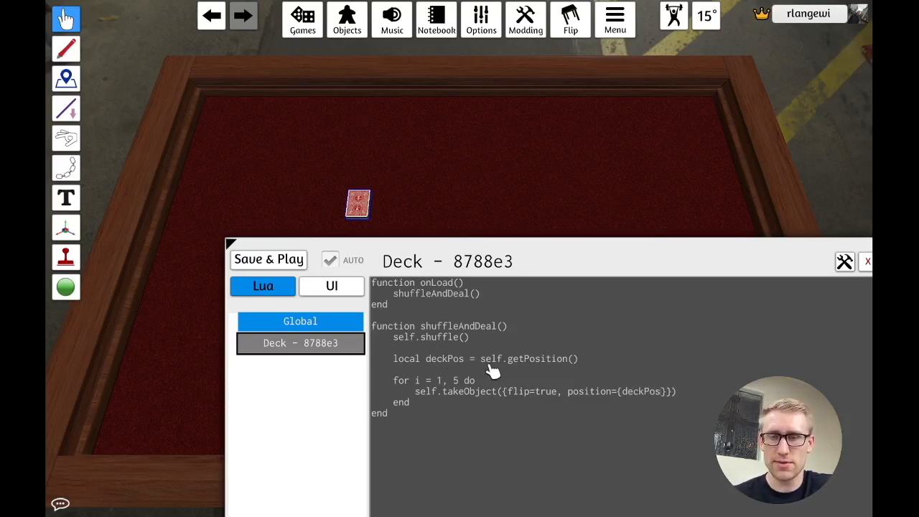
{"action": "type", "text": "[1] + (3 * i"}
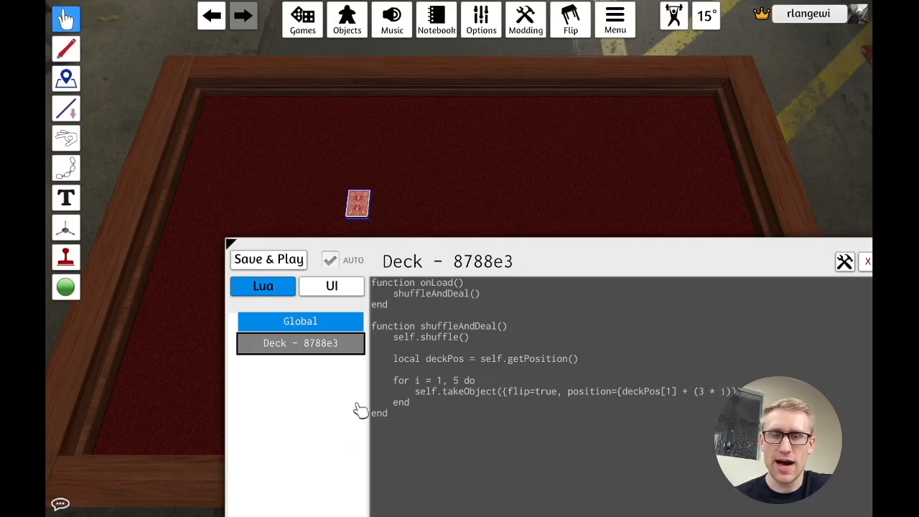
{"action": "mouse_move", "coordinate": [409, 387]}
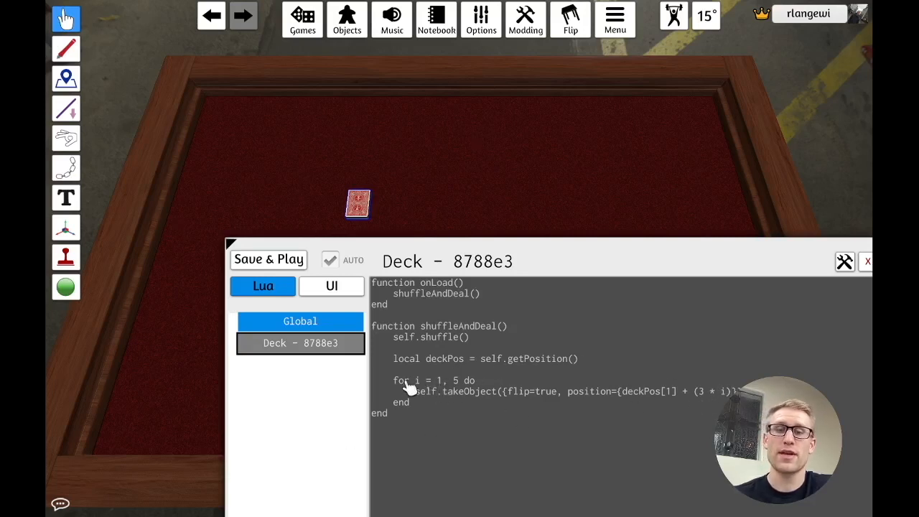
{"action": "mouse_move", "coordinate": [480, 402]}
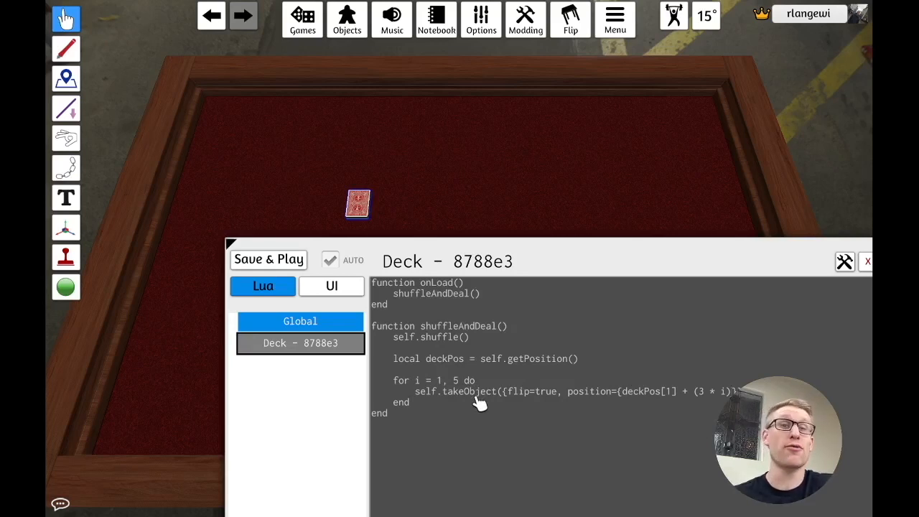
{"action": "mouse_move", "coordinate": [597, 269]}
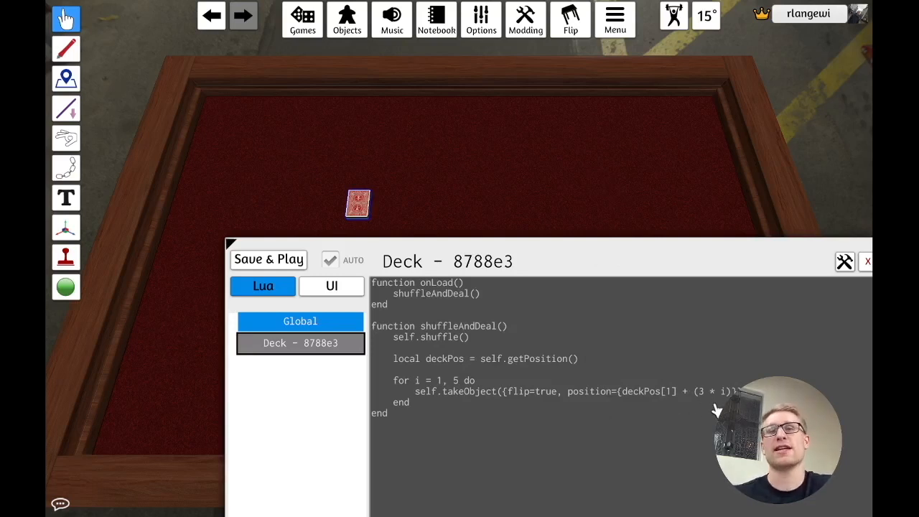
{"action": "mouse_move", "coordinate": [431, 171]}
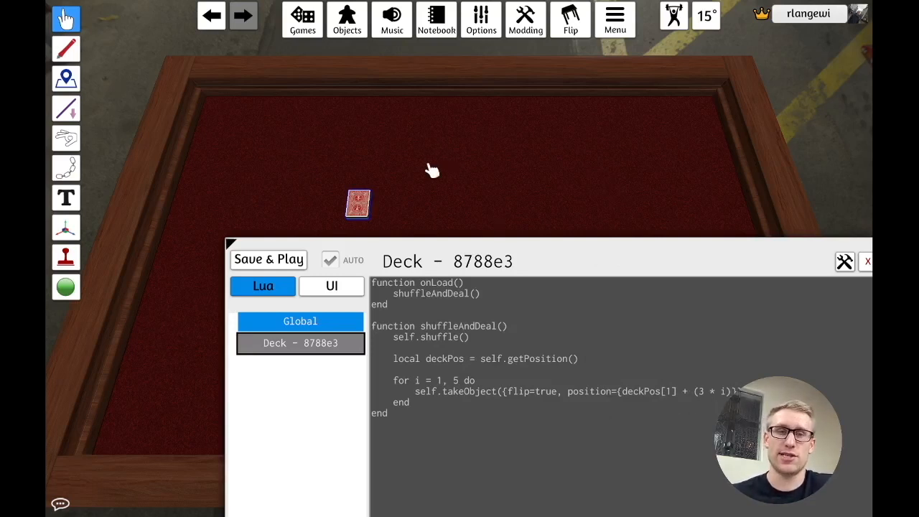
{"action": "mouse_move", "coordinate": [709, 257]}
{"action": "type", "text": ", deckPos[2], deckPos[3"}
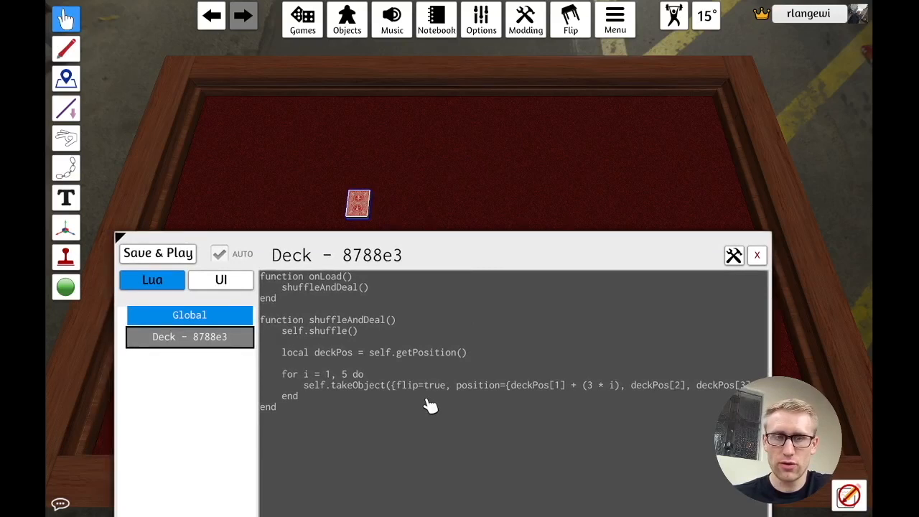
- Save & Play to deal five face-up cards beside the deck, then view the Global script
{"action": "left_click", "coordinate": [158, 253]}
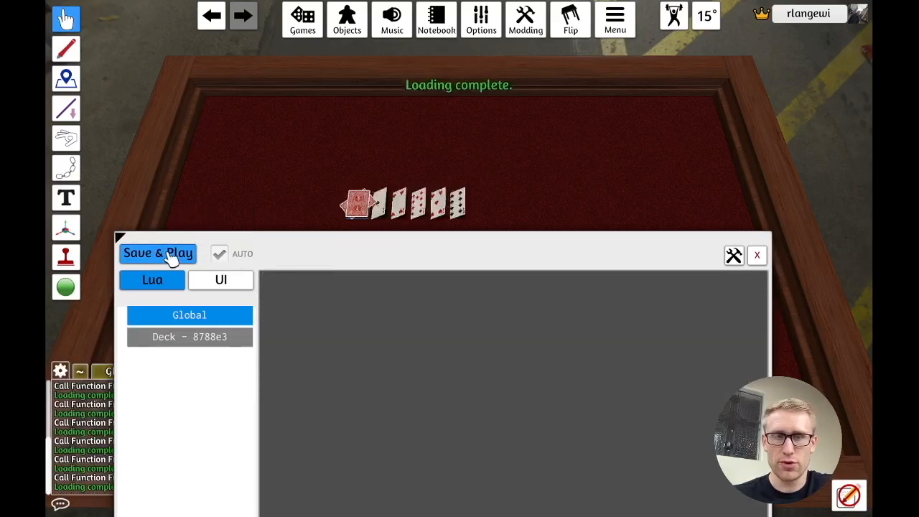
{"action": "left_click", "coordinate": [158, 253]}
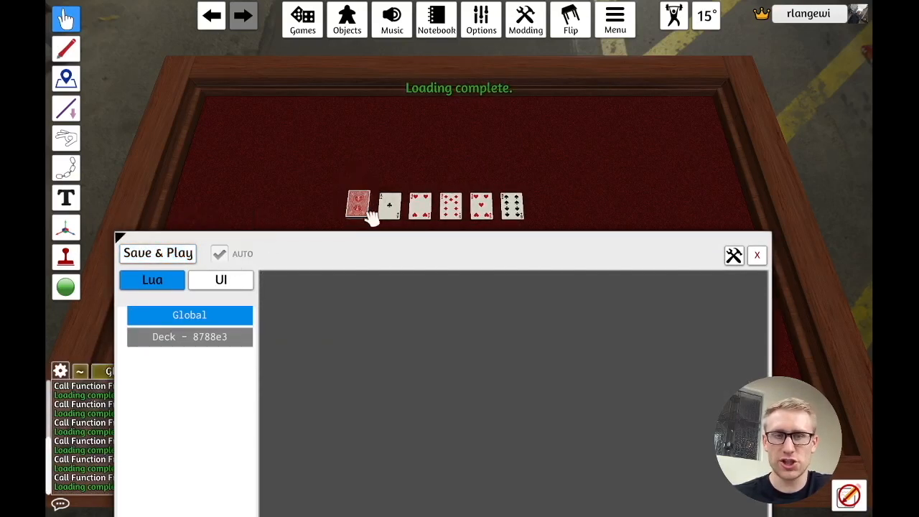
{"action": "mouse_move", "coordinate": [513, 208]}
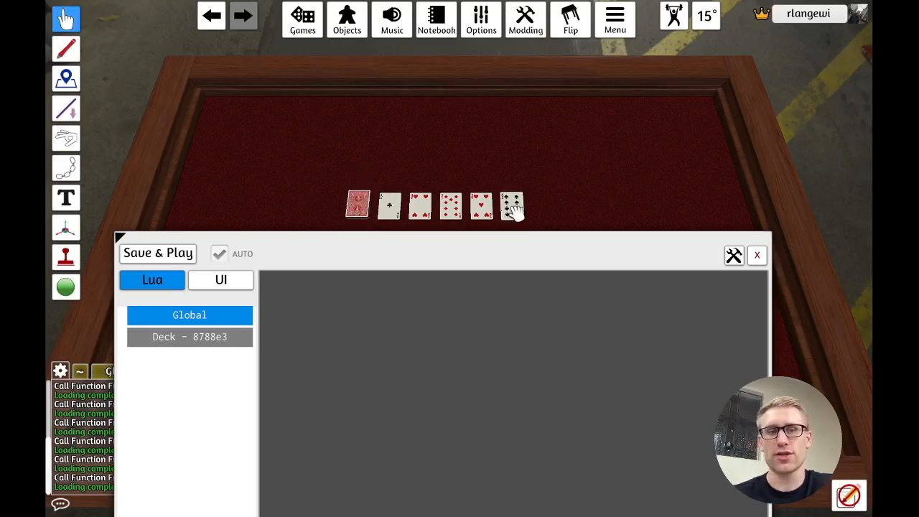
{"action": "left_click", "coordinate": [158, 252]}
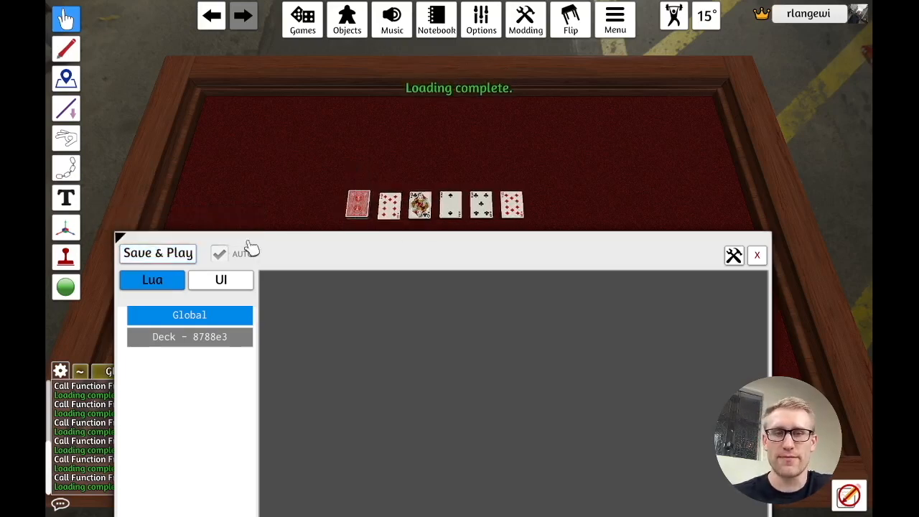
{"action": "mouse_move", "coordinate": [157, 253]}
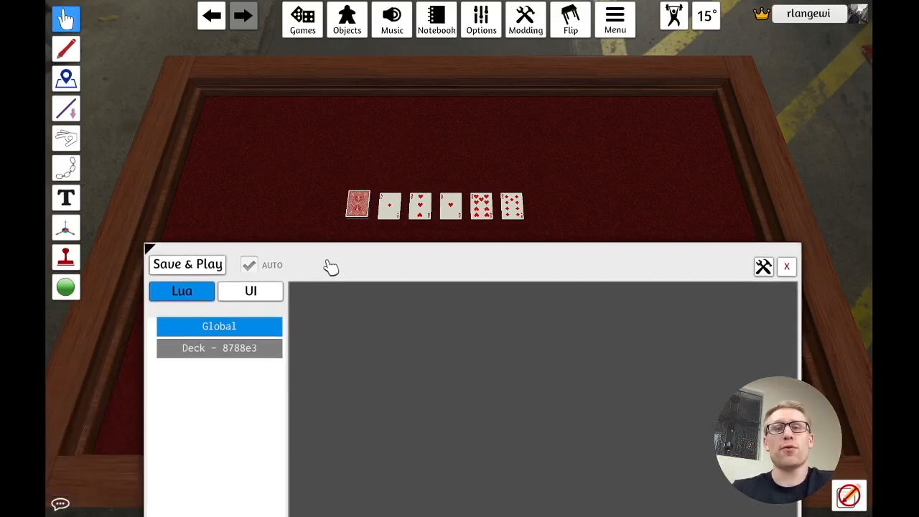
{"action": "mouse_move", "coordinate": [218, 326]}
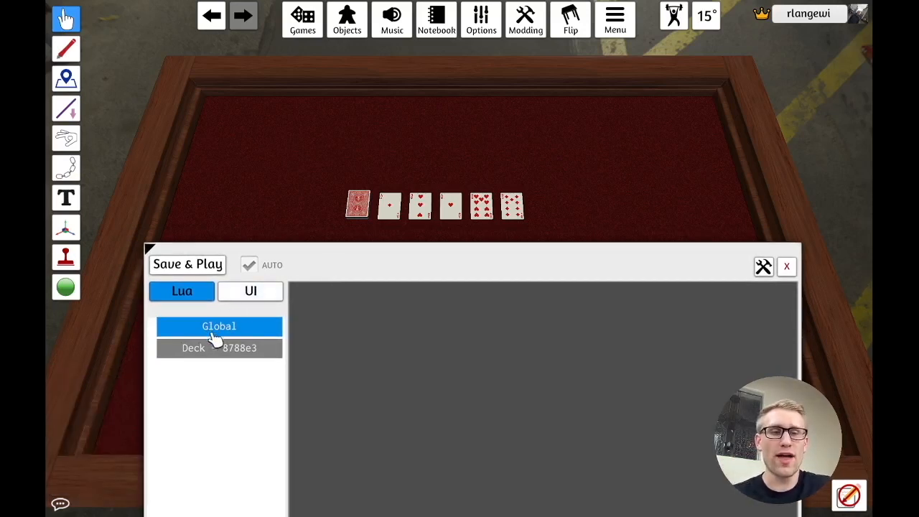
{"action": "left_click", "coordinate": [219, 349]}
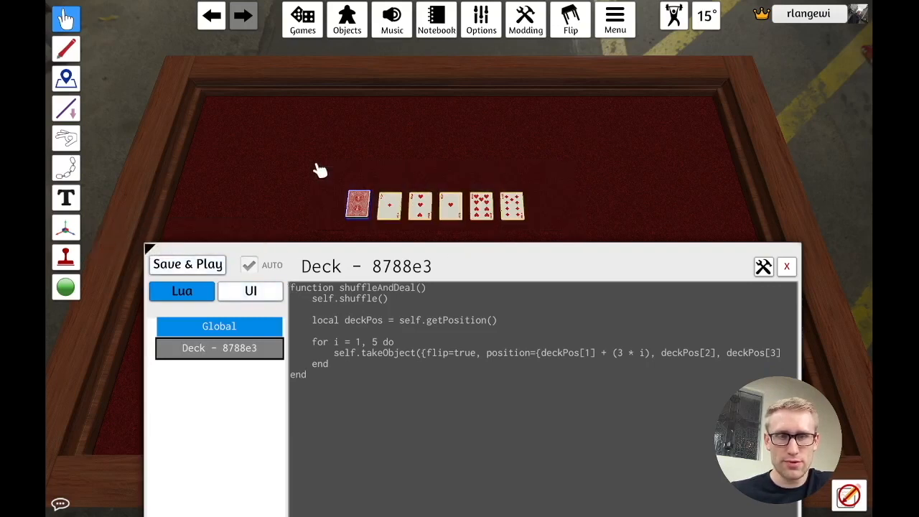
{"action": "mouse_move", "coordinate": [186, 264]}
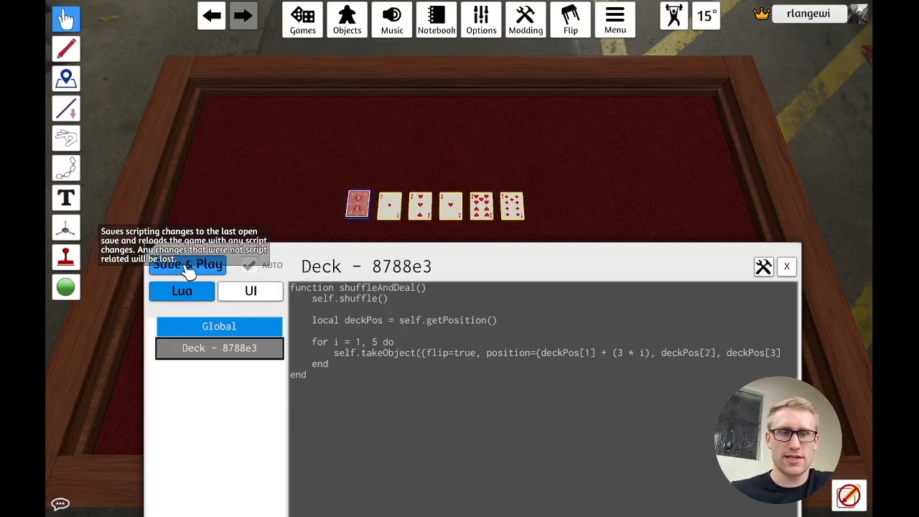
- Save & Play to reset the table to one deck, check Global and Deck scripts, close the editor
{"action": "left_click", "coordinate": [187, 264]}
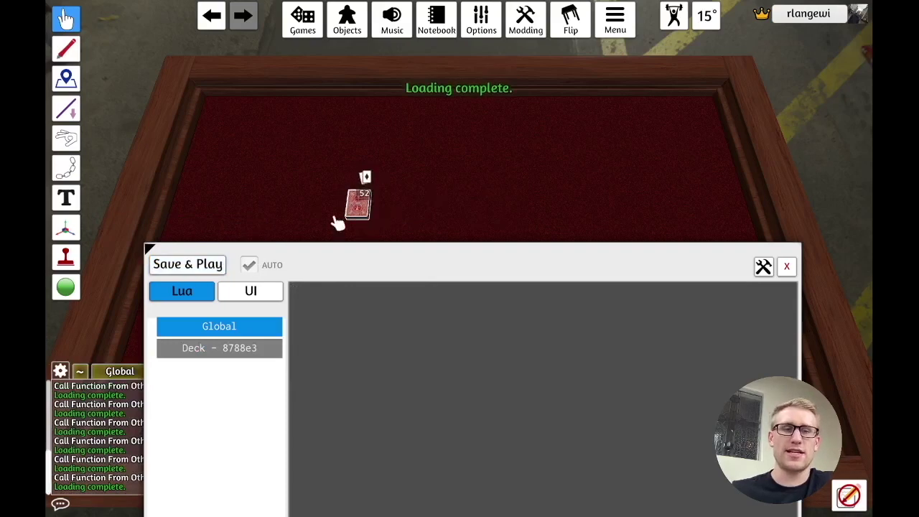
{"action": "left_click", "coordinate": [218, 325]}
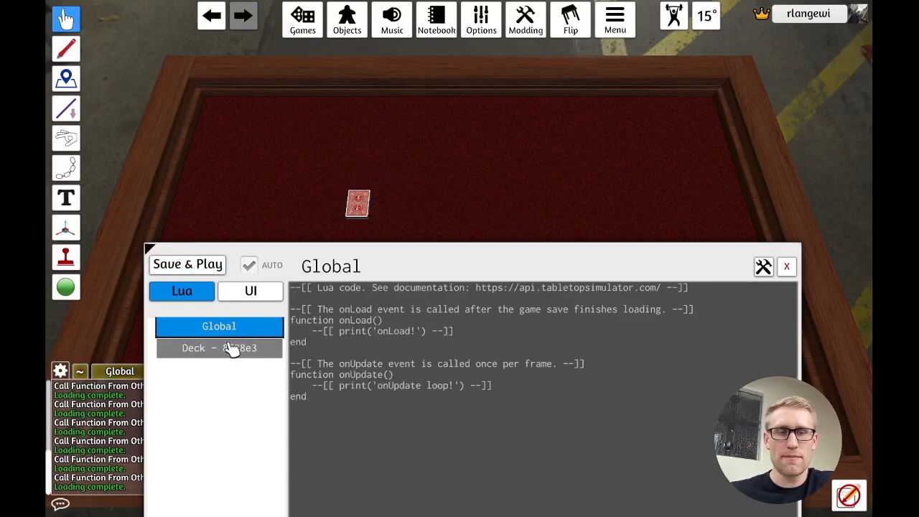
{"action": "left_click", "coordinate": [218, 347]}
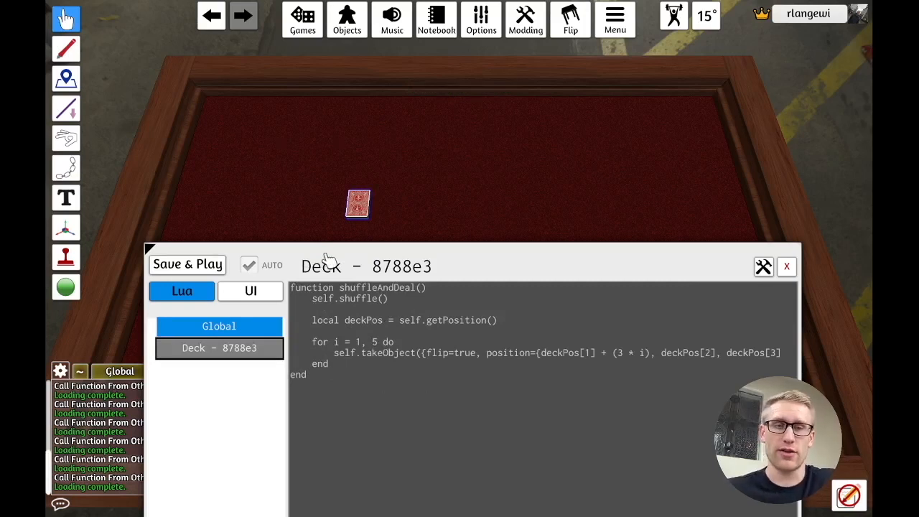
{"action": "left_click", "coordinate": [787, 266]}
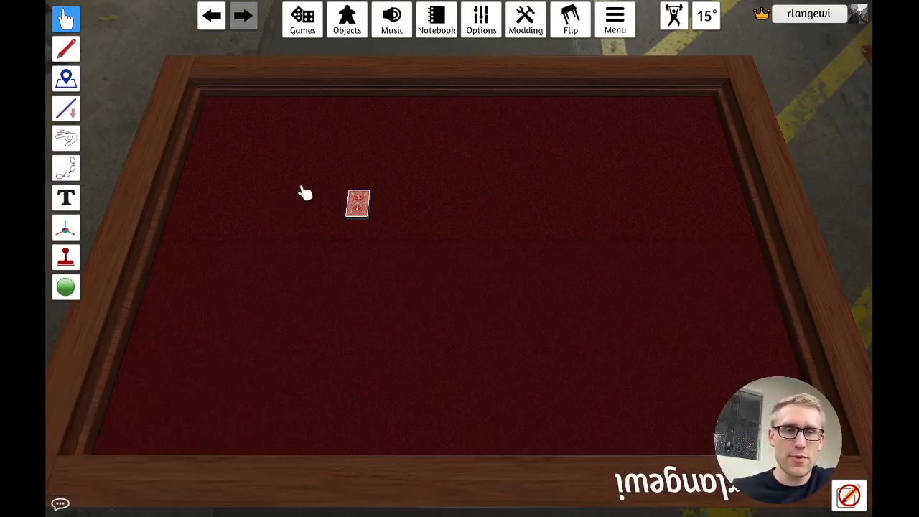
{"action": "mouse_move", "coordinate": [386, 244]}
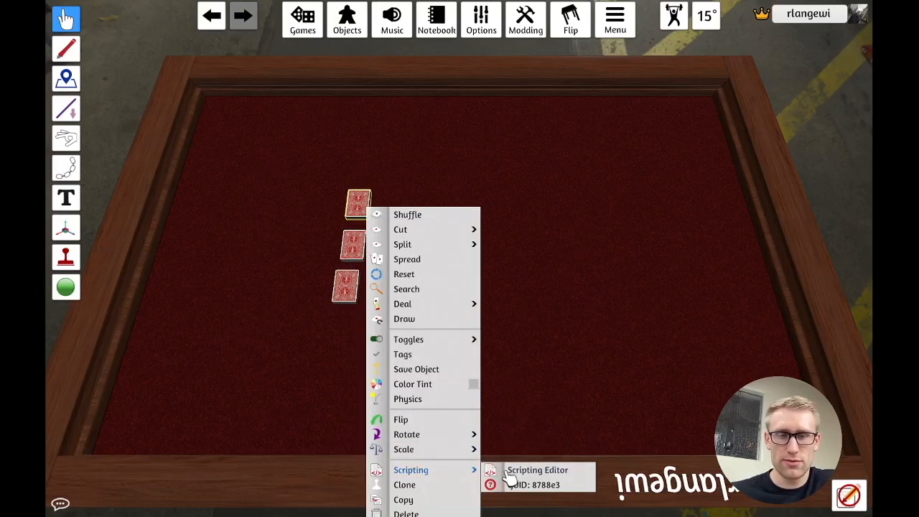
- Compare the shuffleAndDeal scripts on the copied decks in the editor, then close it
{"action": "left_click", "coordinate": [537, 469]}
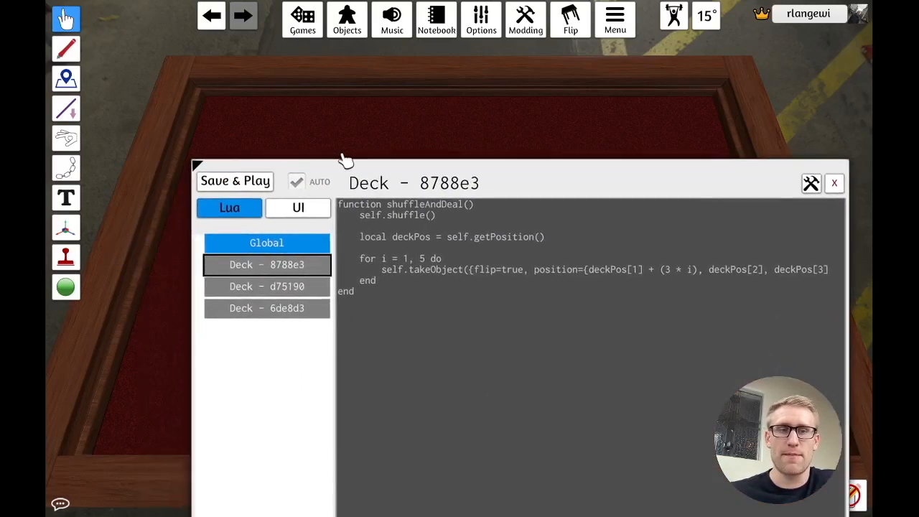
{"action": "left_click", "coordinate": [267, 286]}
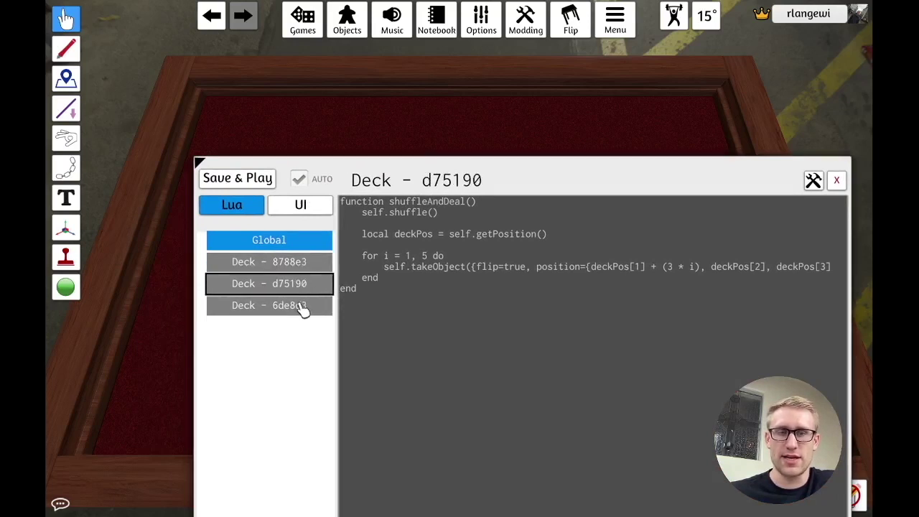
{"action": "left_click", "coordinate": [268, 262]}
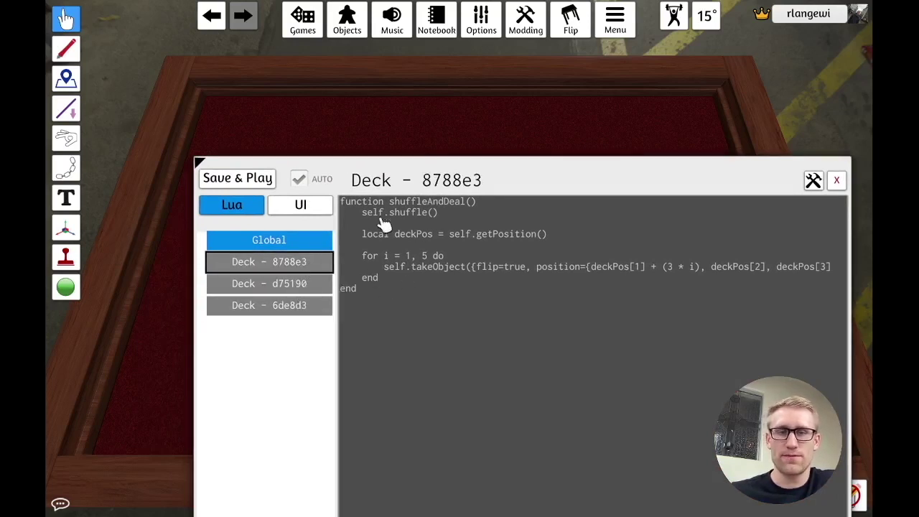
{"action": "mouse_move", "coordinate": [431, 255]}
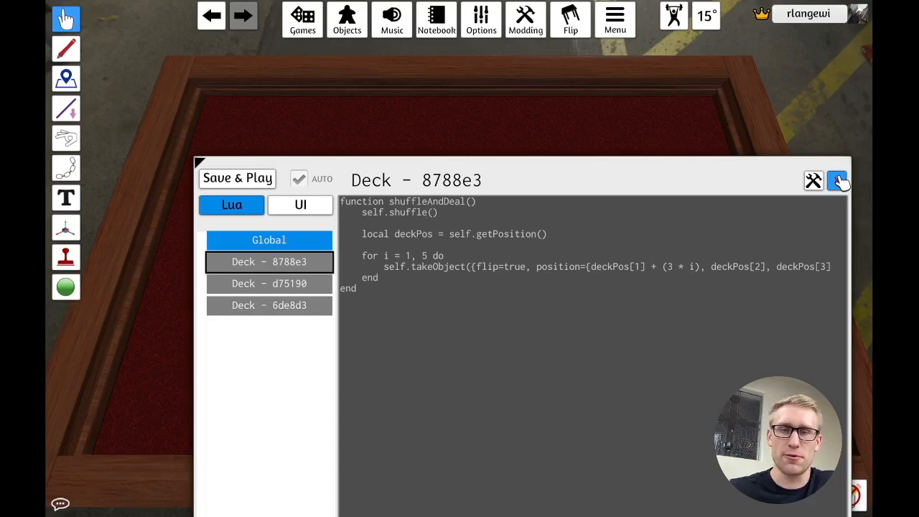
{"action": "left_click", "coordinate": [237, 178]}
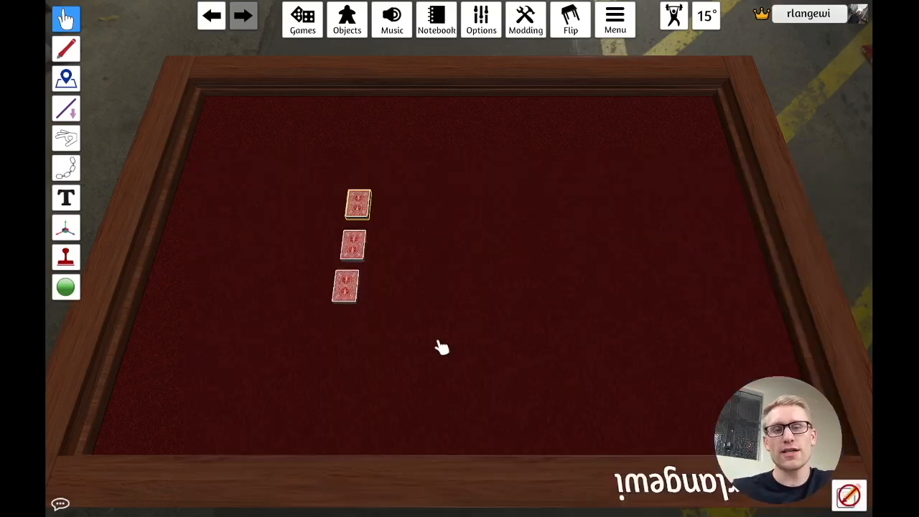
{"action": "mouse_move", "coordinate": [519, 344]}
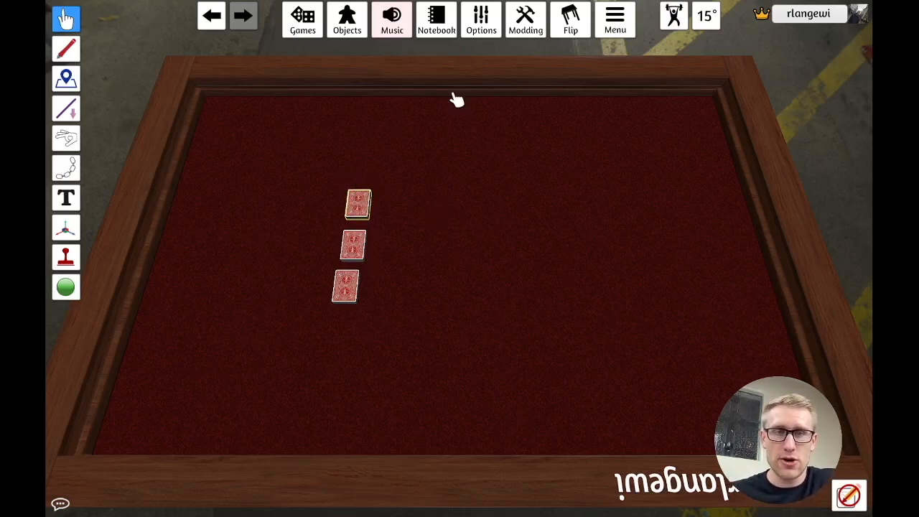
- Spawn a black checker and open its UI markup tab in the scripting editor
{"action": "left_click", "coordinate": [347, 21]}
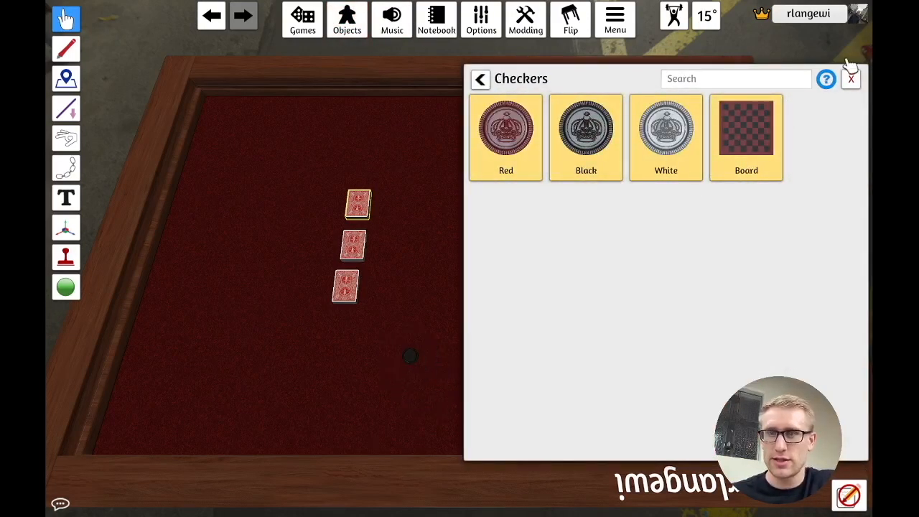
{"action": "left_click", "coordinate": [849, 77]}
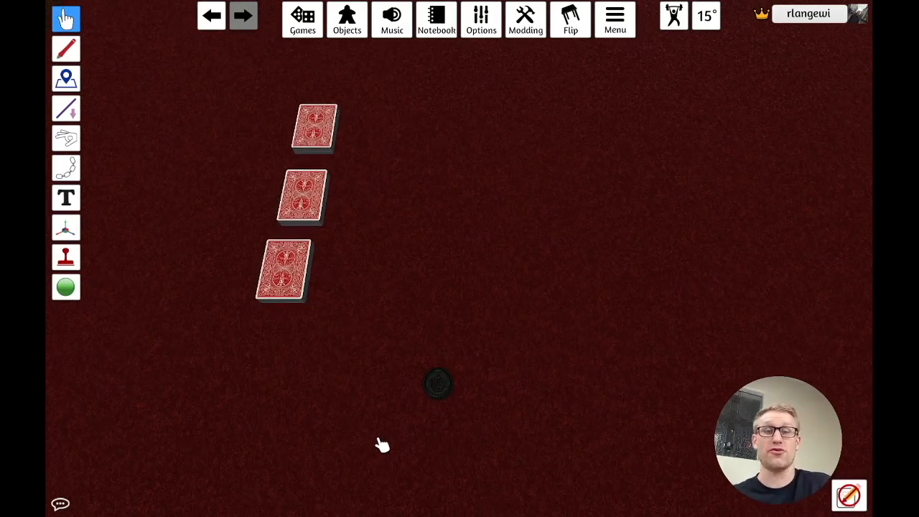
{"action": "mouse_move", "coordinate": [438, 382]}
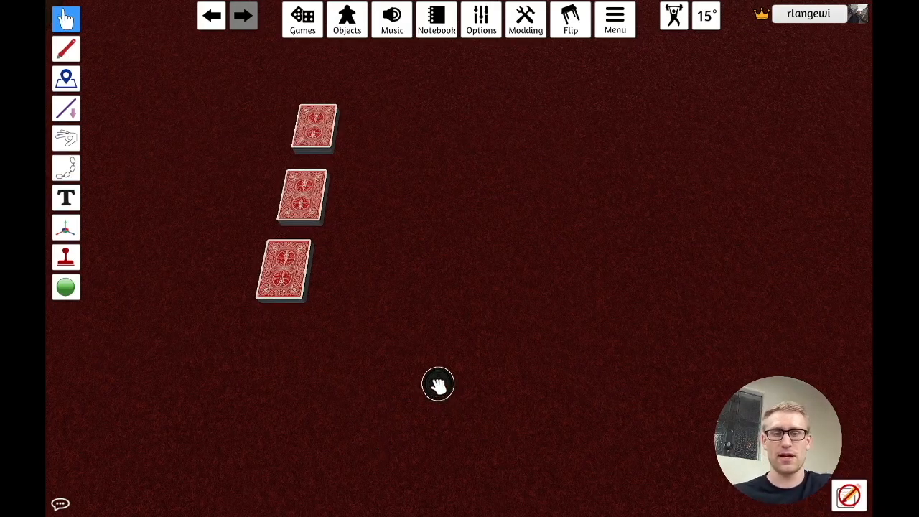
{"action": "right_click", "coordinate": [437, 383]}
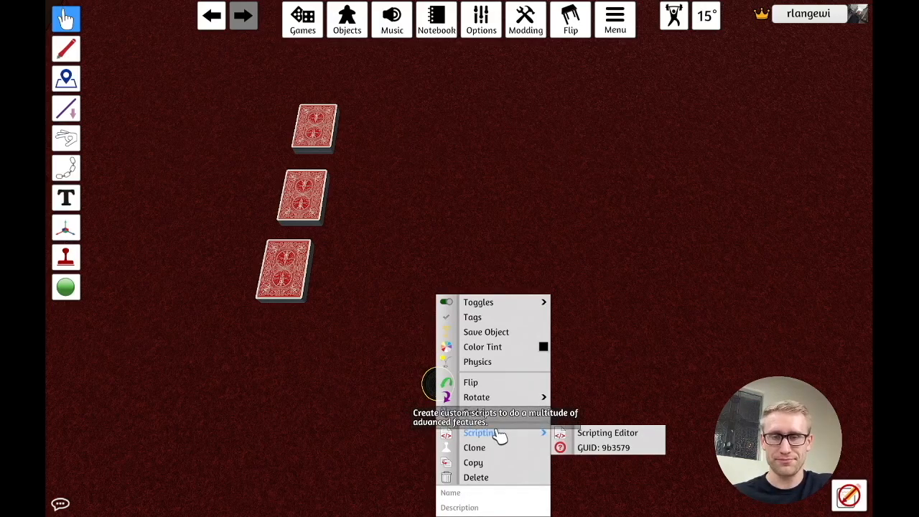
{"action": "left_click", "coordinate": [607, 432]}
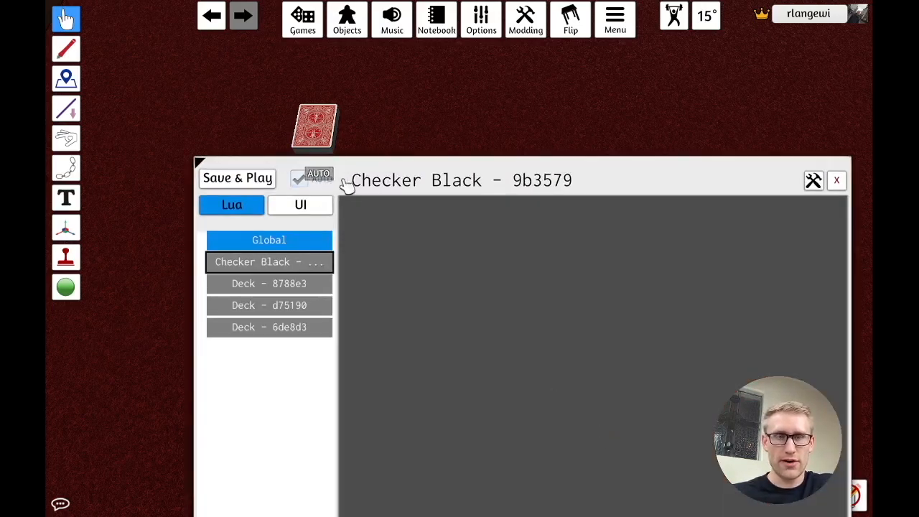
{"action": "left_click", "coordinate": [300, 203]}
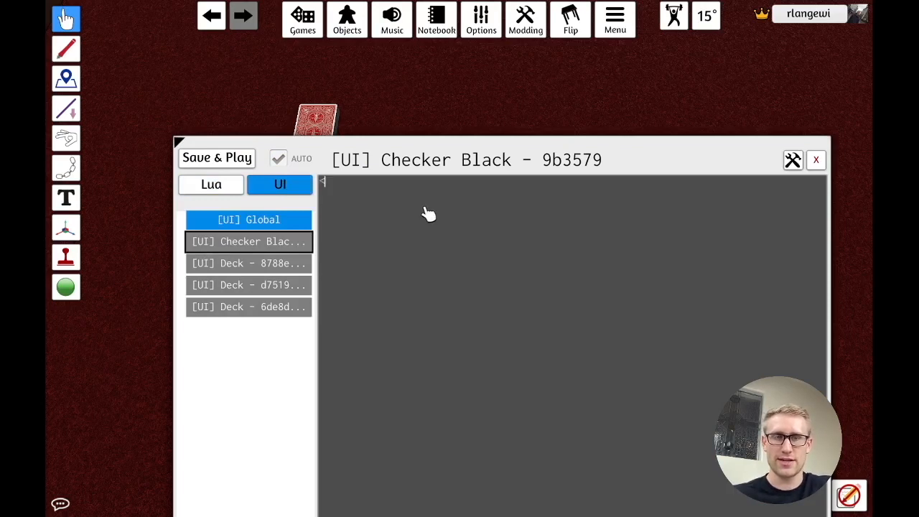
- Write a <button> with onClick="newRound" and position="0 0 -30"
{"action": "type", "text": "<button"}
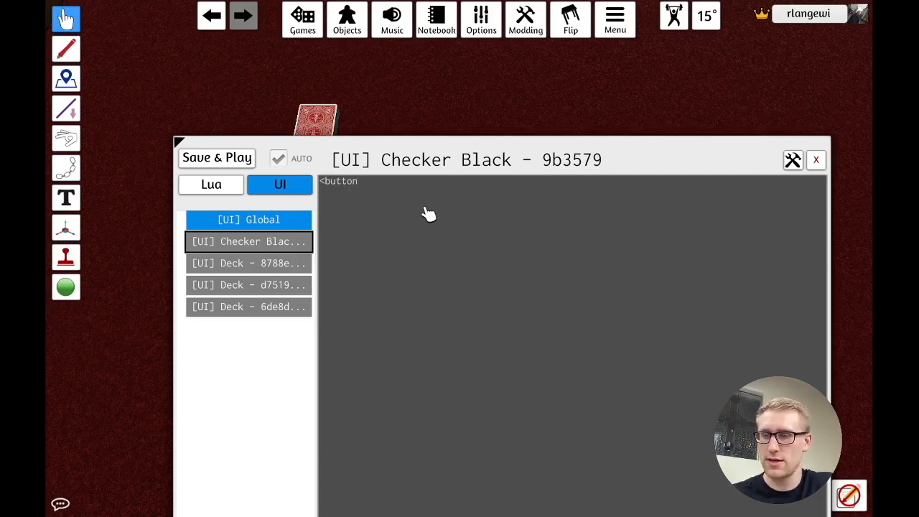
{"action": "type", "text": "on"}
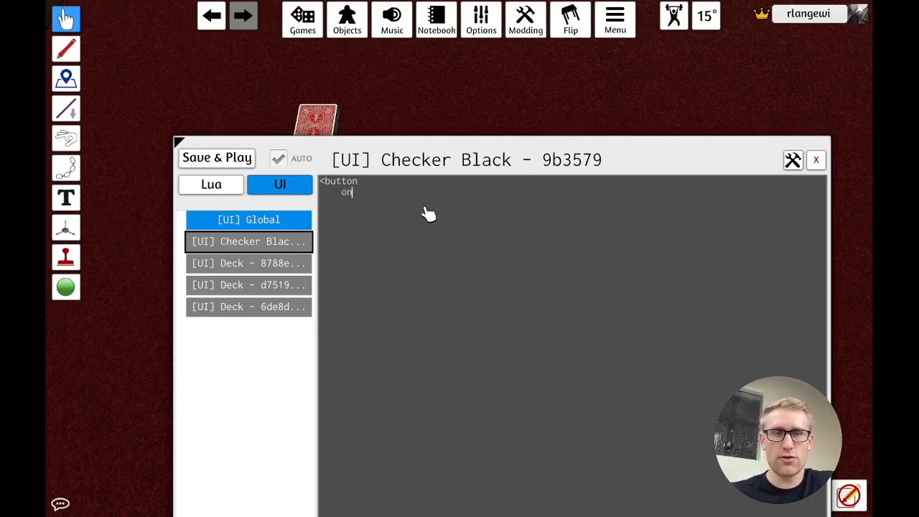
{"action": "type", "text": "Click"}
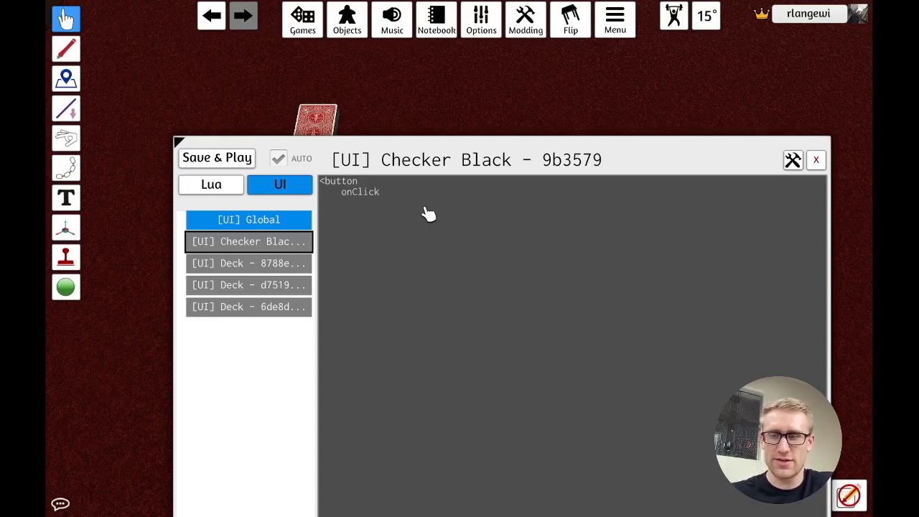
{"action": "type", "text": "=\"rew"}
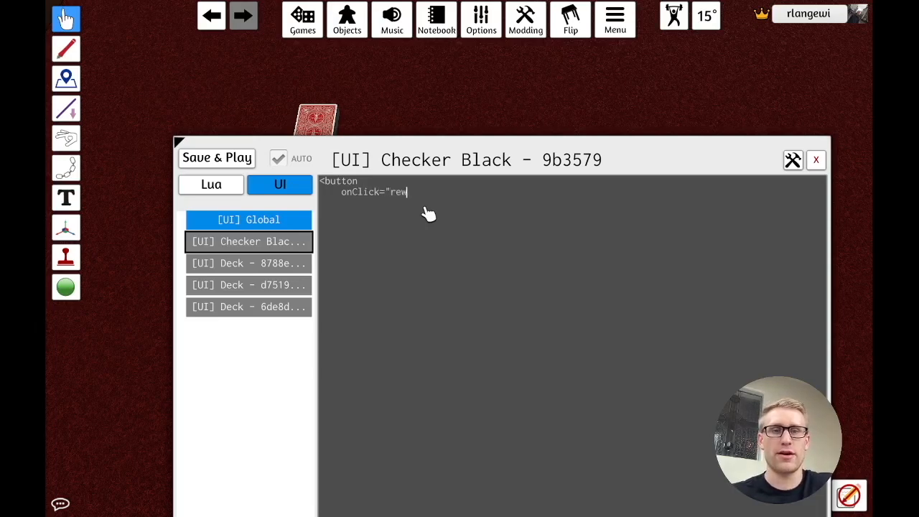
{"action": "type", "text": "new"}
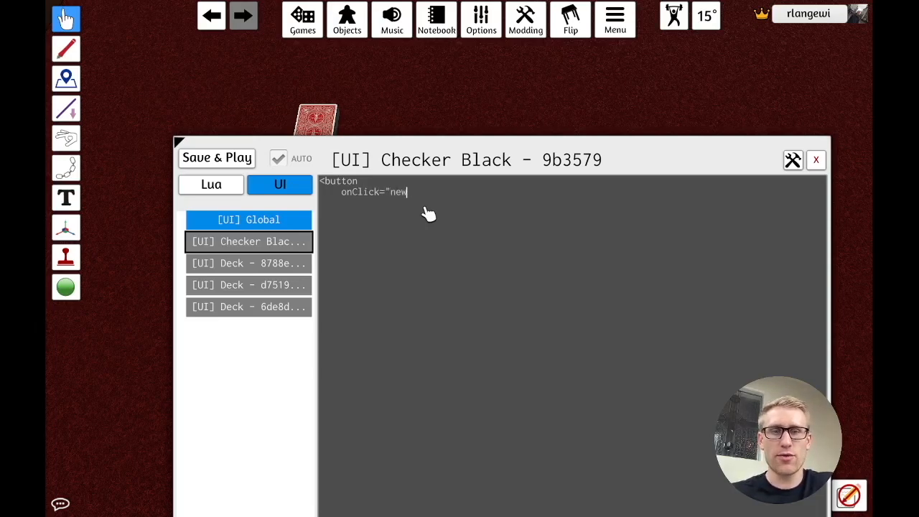
{"action": "type", "text": "Round\""}
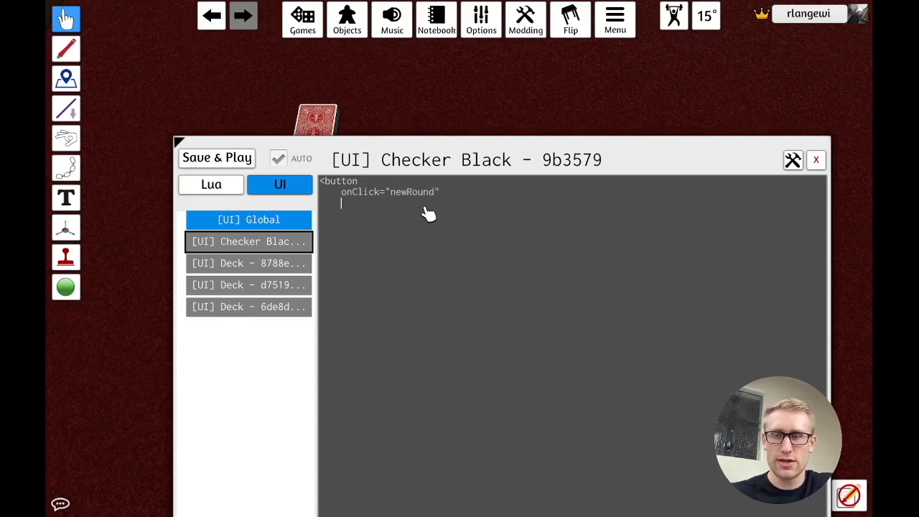
{"action": "type", "text": "position ="}
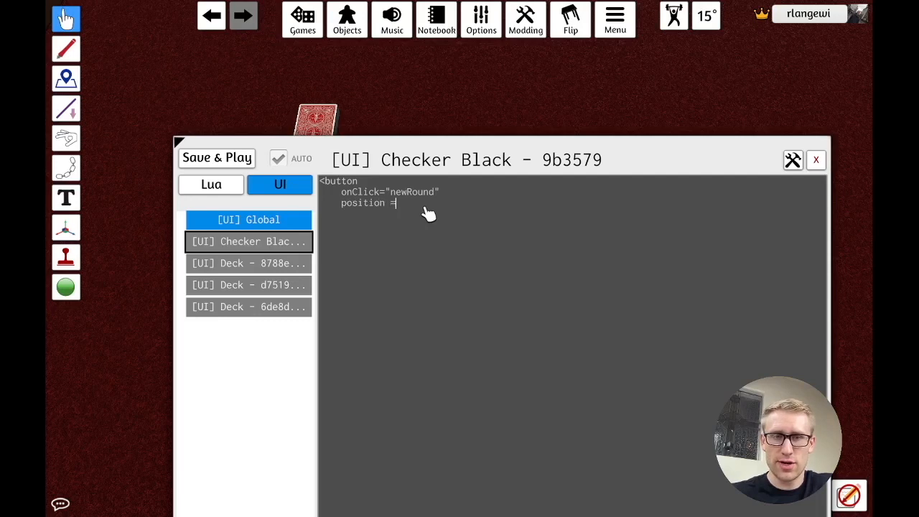
{"action": "type", "text": "=\""}
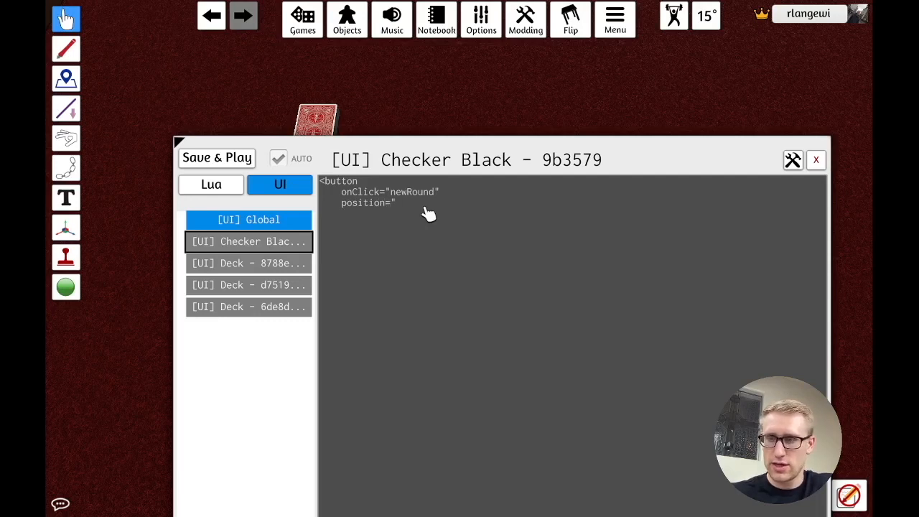
{"action": "type", "text": "0 0 -30"}
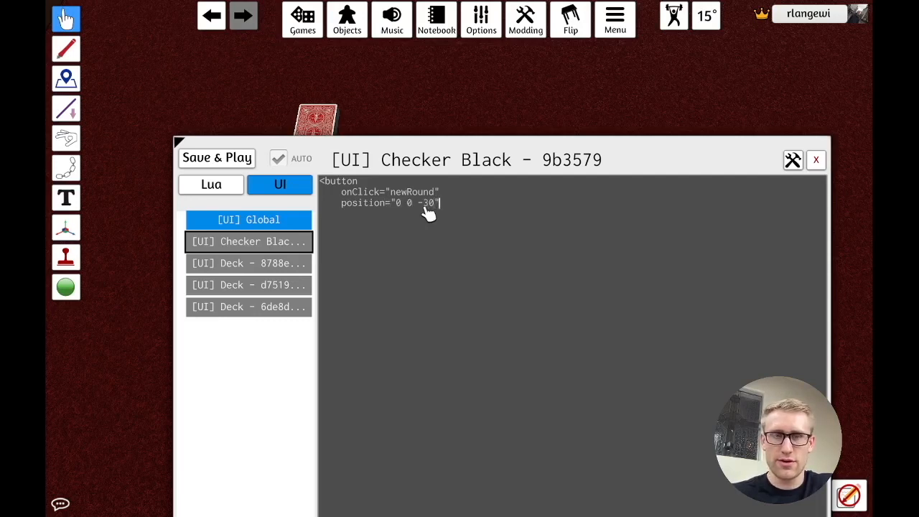
- Give the button width 600, fontSize 72 and label New Round, then close the tag
{"action": "type", "text": "w"}
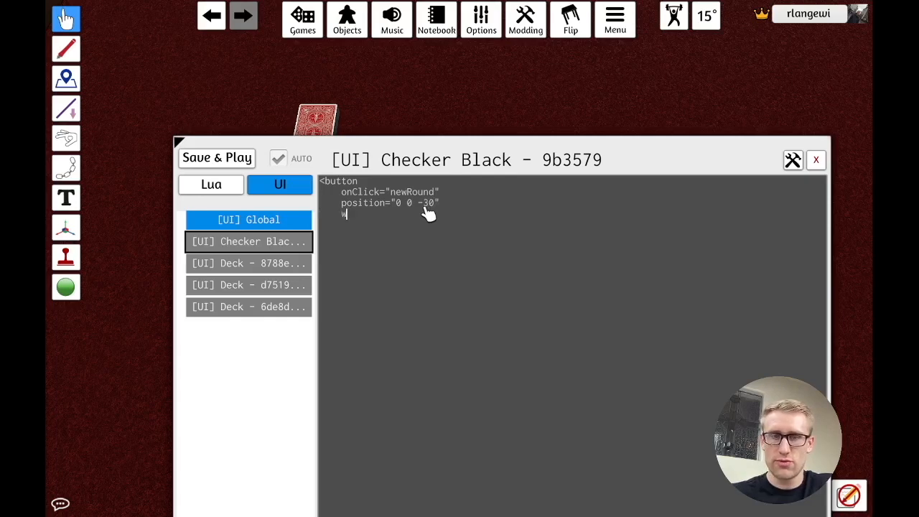
{"action": "type", "text": "width=\"600\""}
{"action": "type", "text": "height=\"200"}
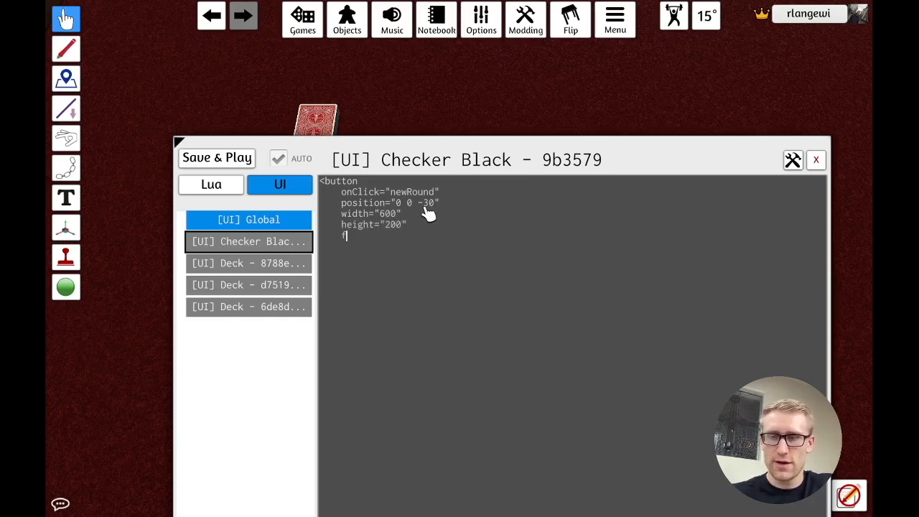
{"action": "type", "text": "fontSize=\""}
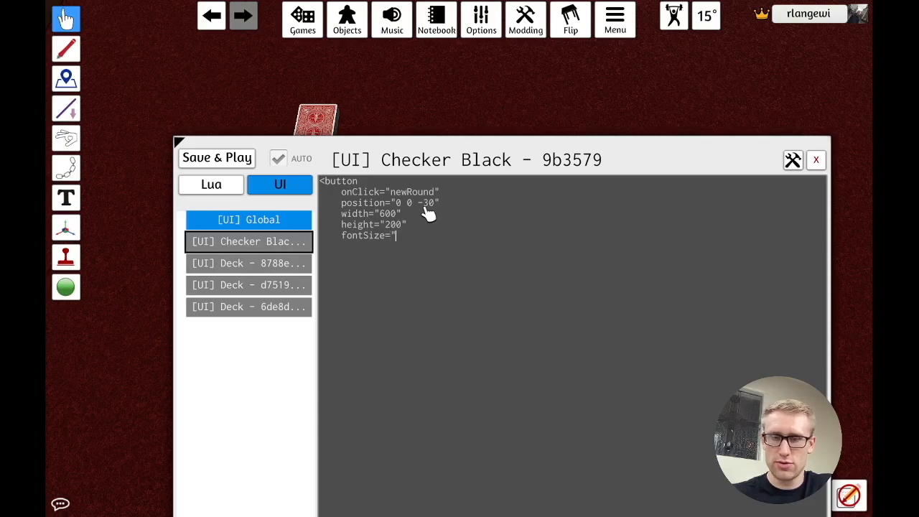
{"action": "type", "text": "72\">"}
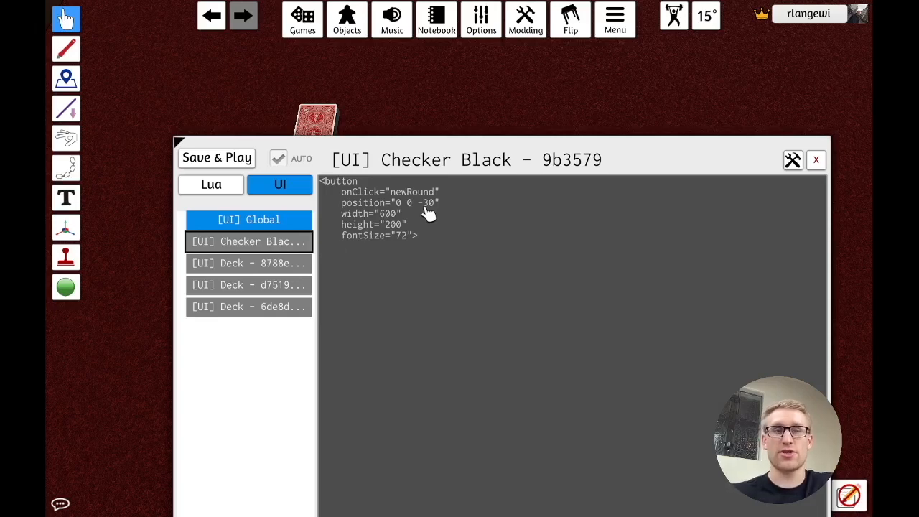
{"action": "type", "text": "New"}
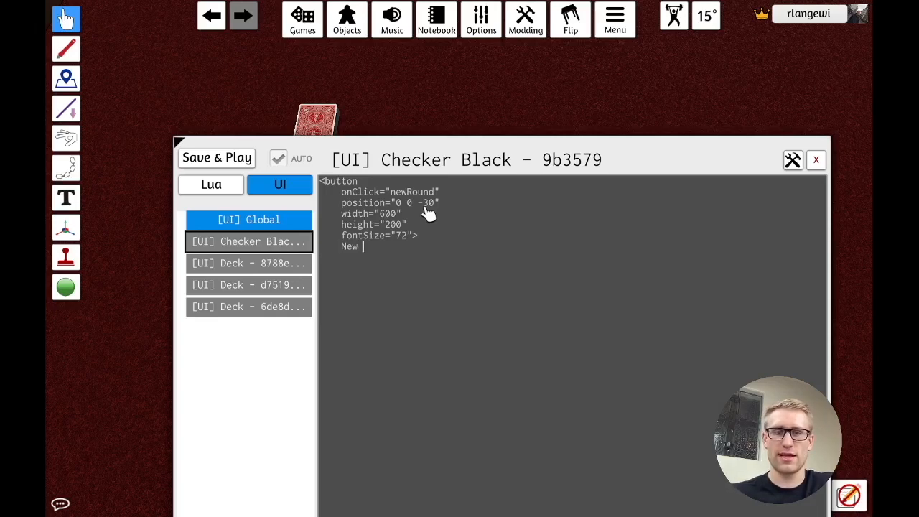
{"action": "type", "text": "Round"}
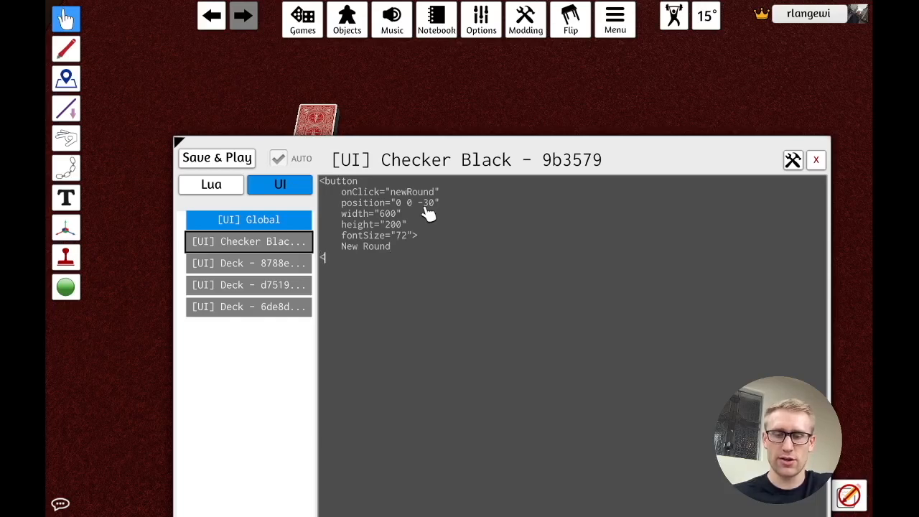
{"action": "type", "text": "</button>"}
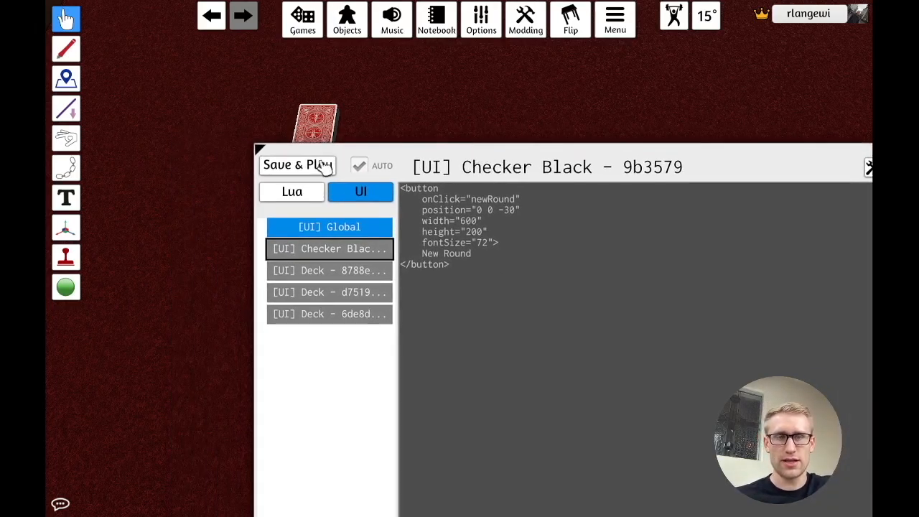
- Save & Play, close the editor and spawn a black checker from Objects > Checkers
{"action": "left_click", "coordinate": [295, 165]}
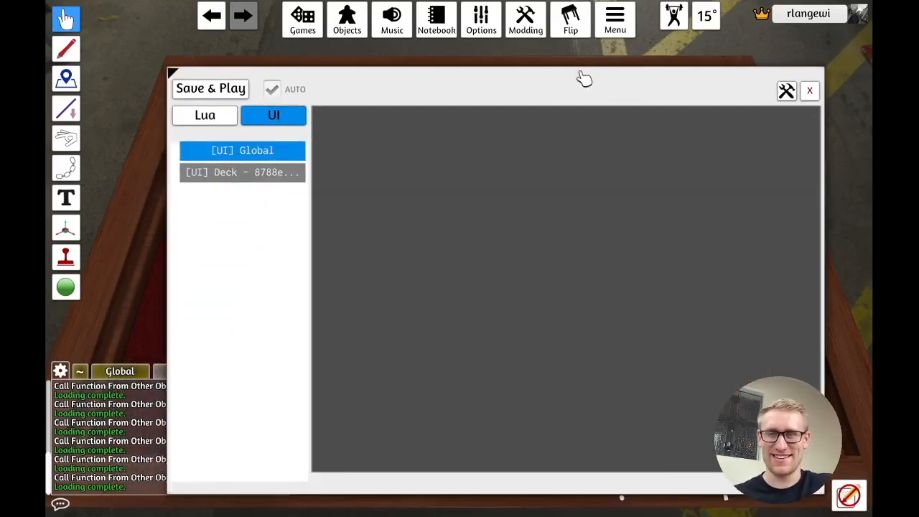
{"action": "left_click", "coordinate": [209, 89]}
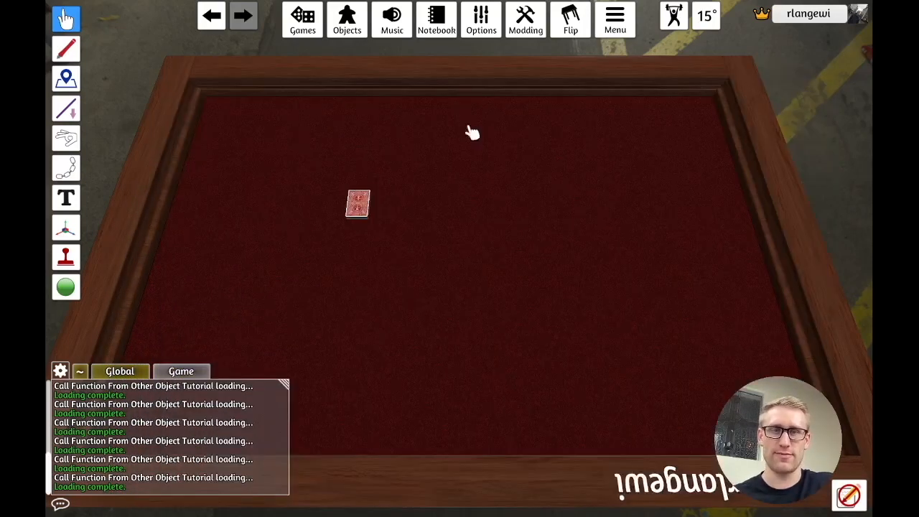
{"action": "left_click", "coordinate": [348, 20]}
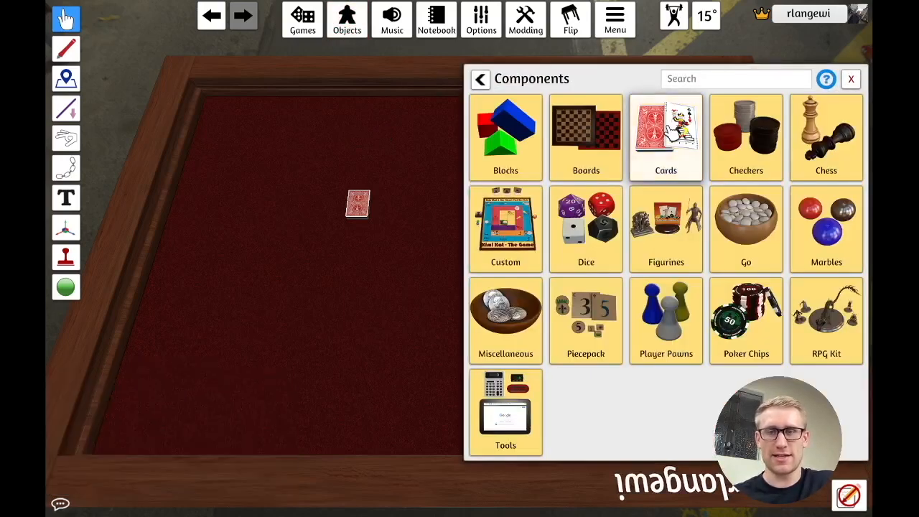
{"action": "left_click", "coordinate": [745, 132]}
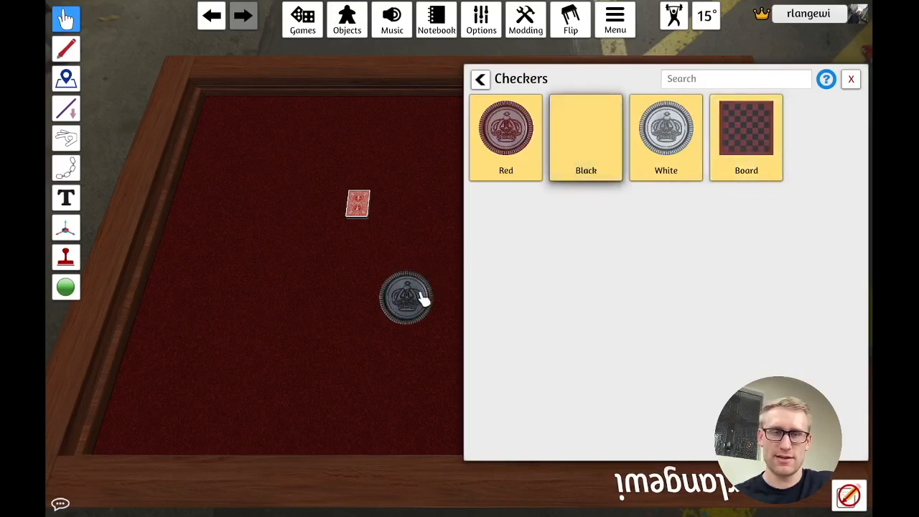
{"action": "left_click", "coordinate": [850, 79]}
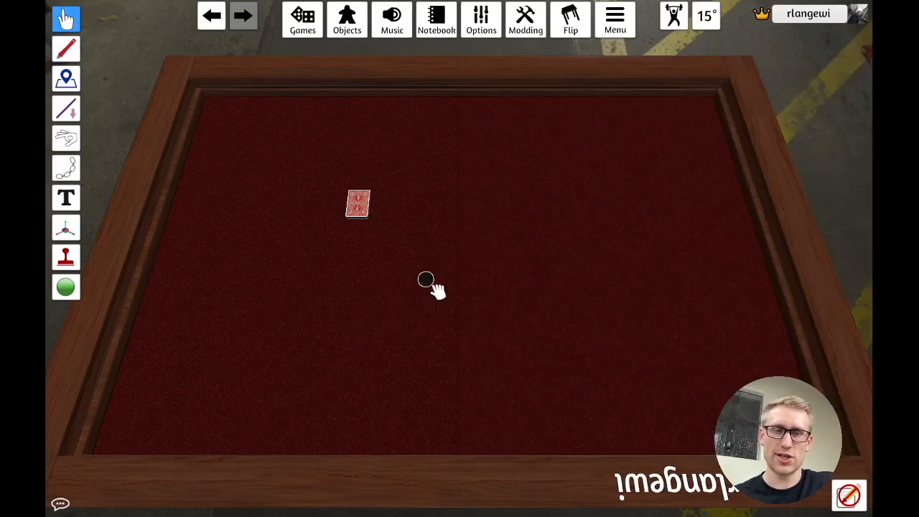
{"action": "mouse_move", "coordinate": [327, 143]}
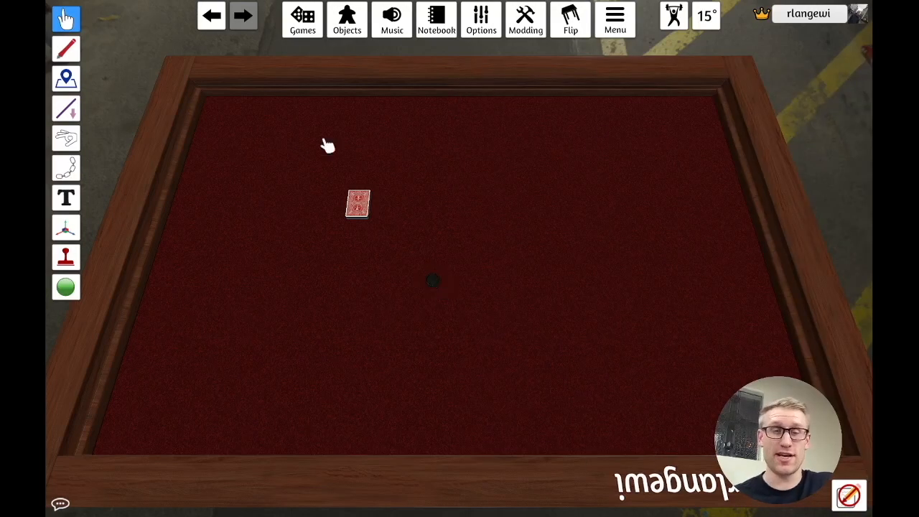
- Add another card deck to the column and overwrite the tutorial save in Games > Save & Load
{"action": "left_click", "coordinate": [302, 20]}
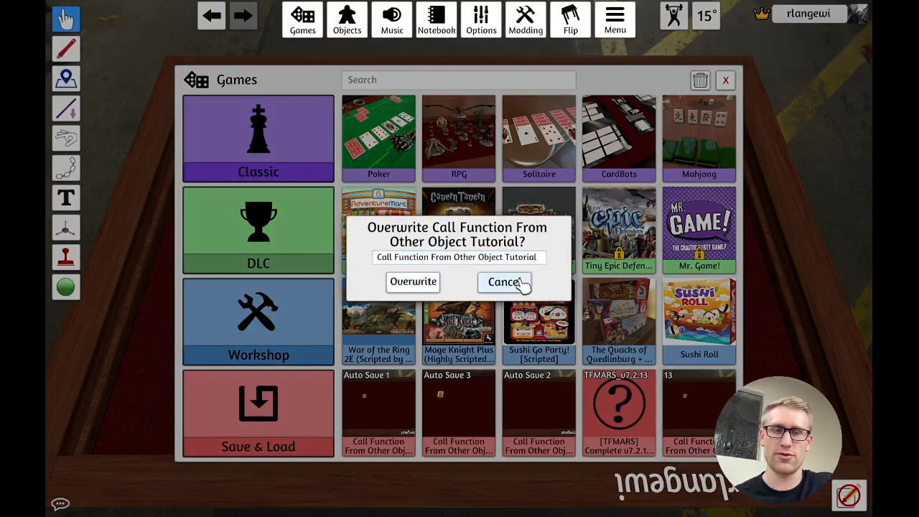
{"action": "left_click", "coordinate": [505, 282]}
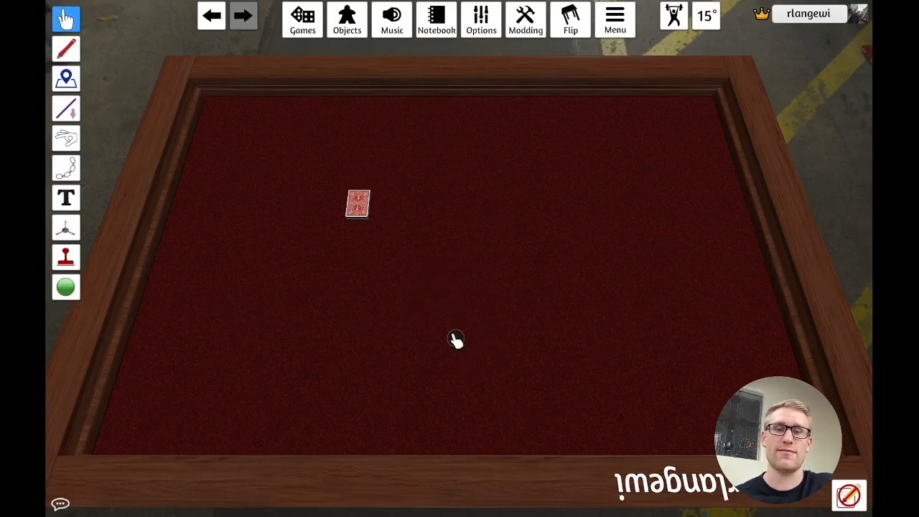
{"action": "mouse_move", "coordinate": [407, 241]}
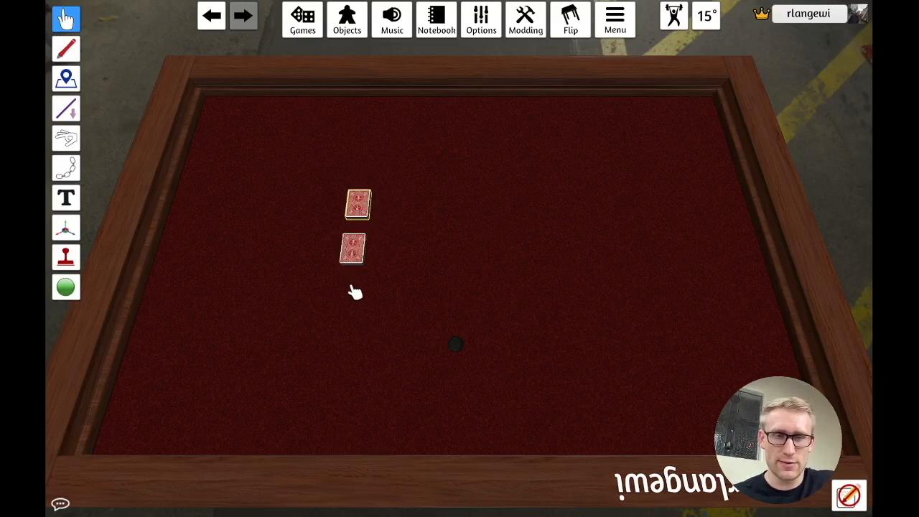
{"action": "left_click", "coordinate": [456, 345]}
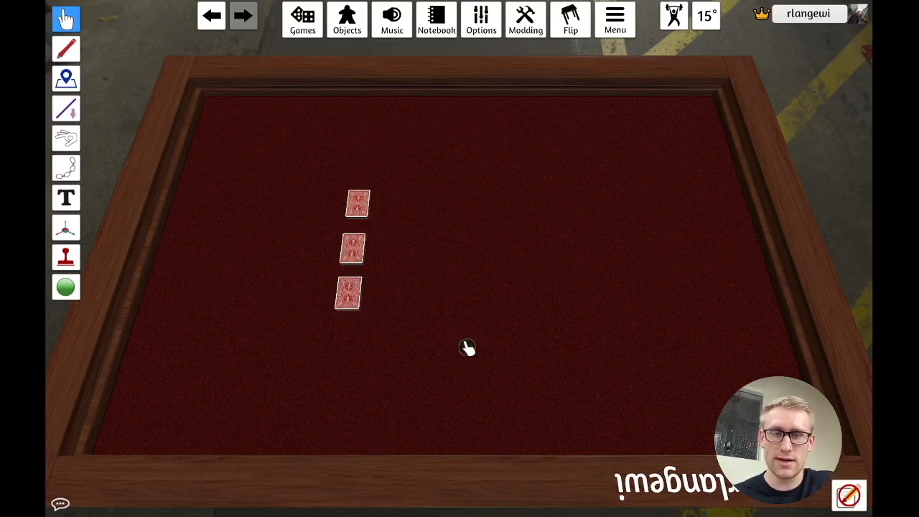
{"action": "mouse_move", "coordinate": [514, 370]}
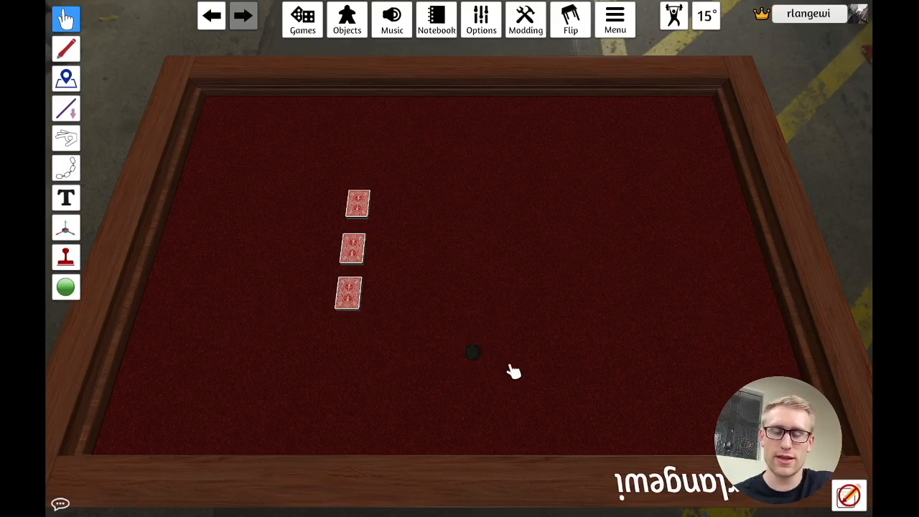
{"action": "mouse_move", "coordinate": [465, 351]}
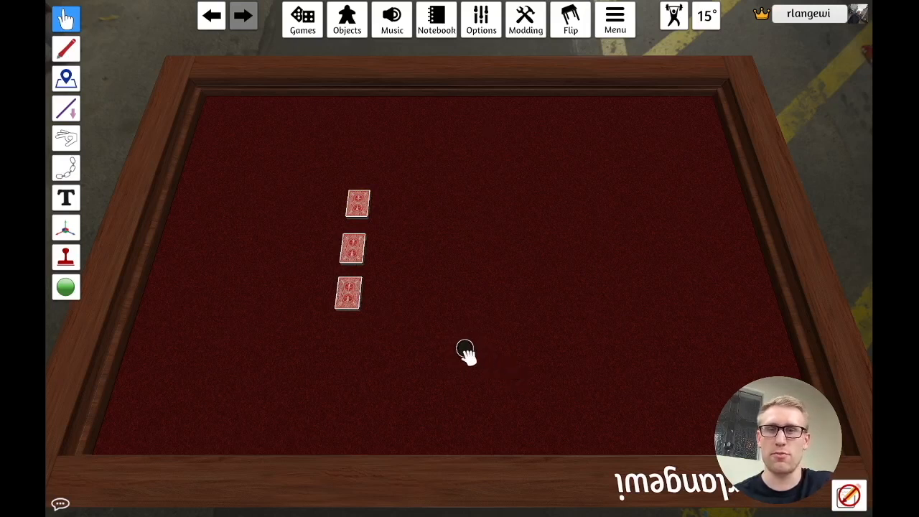
{"action": "mouse_move", "coordinate": [316, 329]}
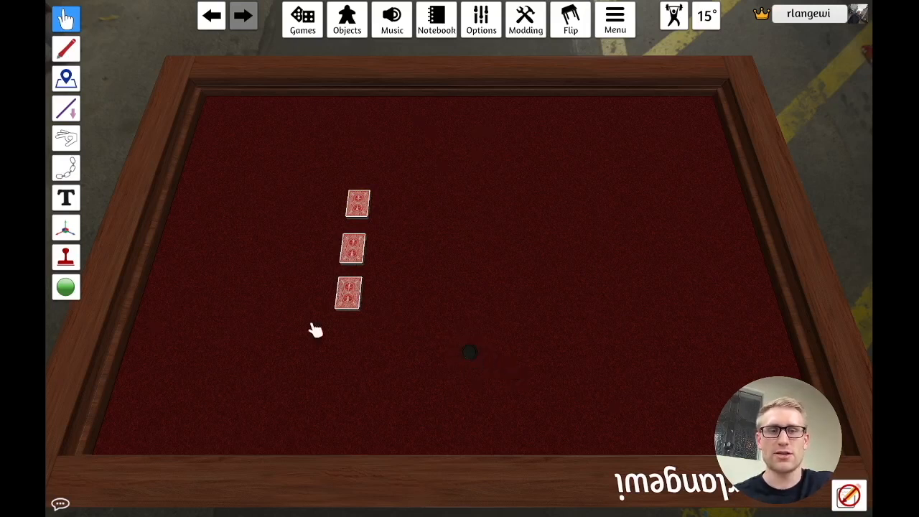
{"action": "left_click", "coordinate": [301, 20]}
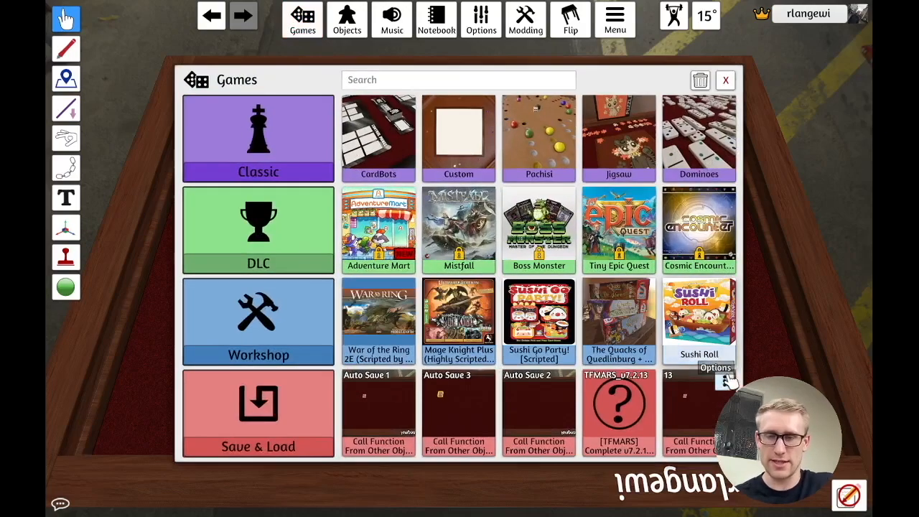
{"action": "left_click", "coordinate": [713, 368]}
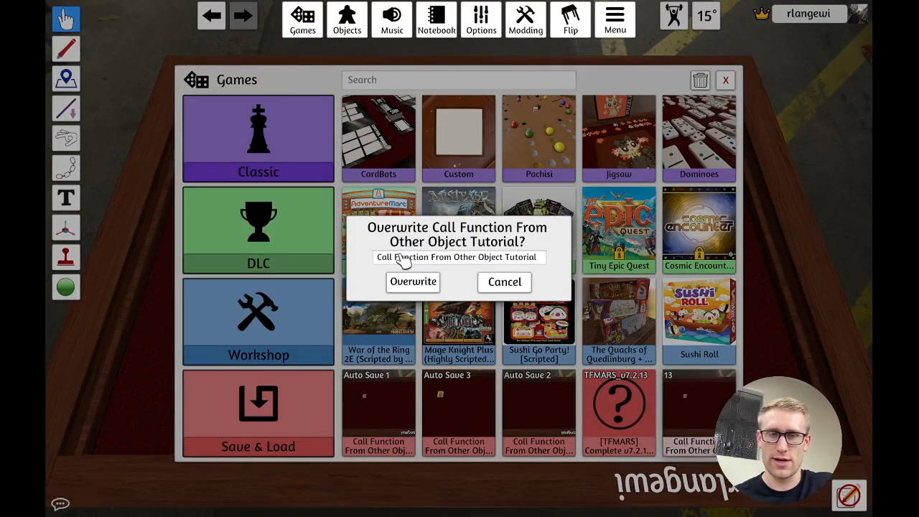
{"action": "left_click", "coordinate": [414, 282]}
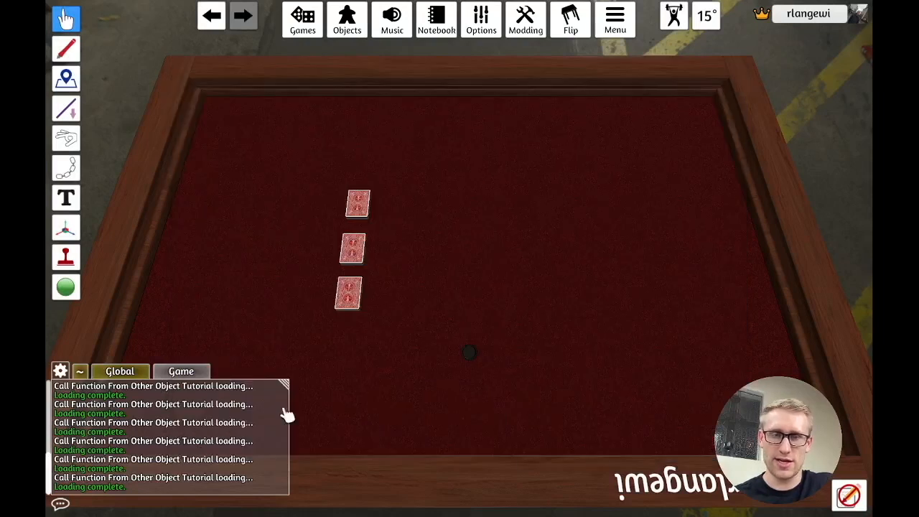
- Add onClick="newRound" to the black checker's button XML and Save & Play
{"action": "right_click", "coordinate": [468, 352]}
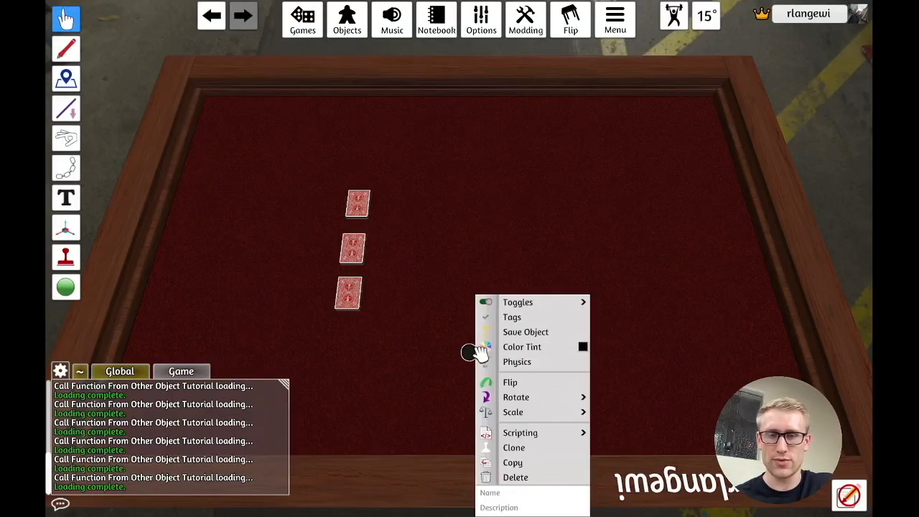
{"action": "left_click", "coordinate": [520, 432]}
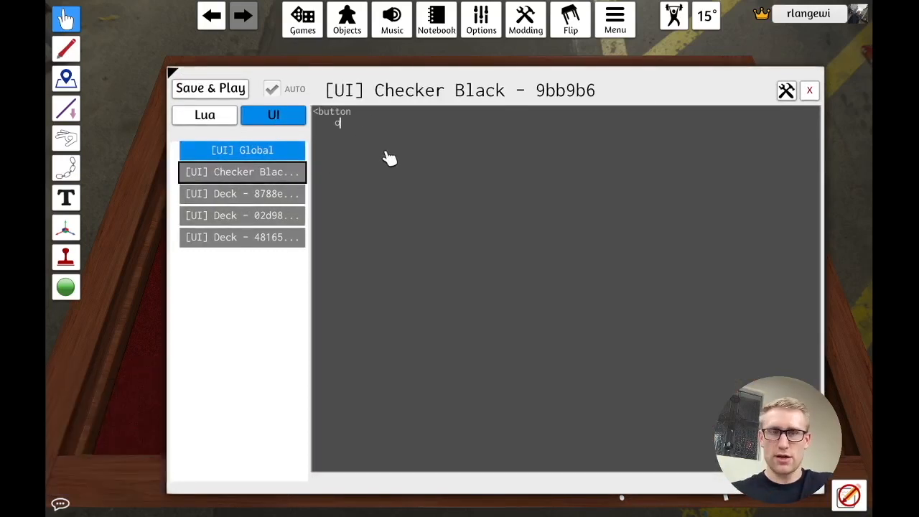
{"action": "type", "text": "onClick=\"newRound\""}
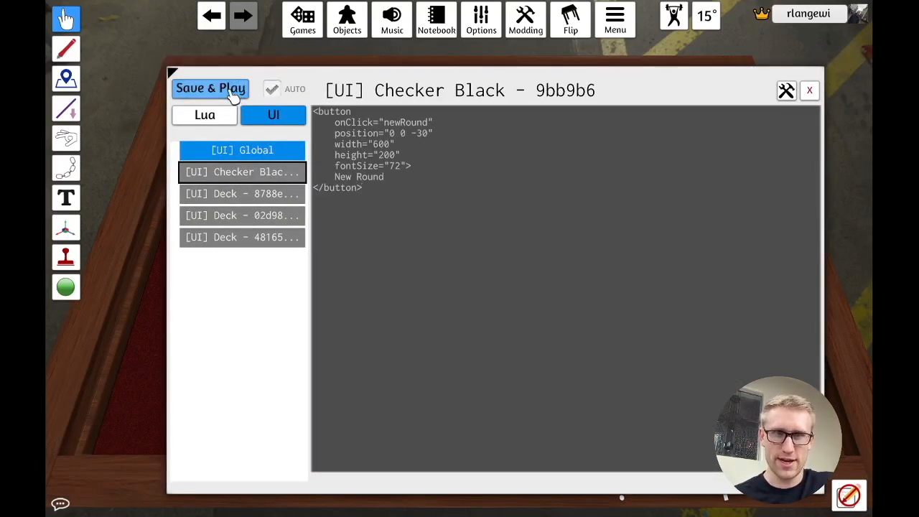
{"action": "left_click", "coordinate": [209, 87]}
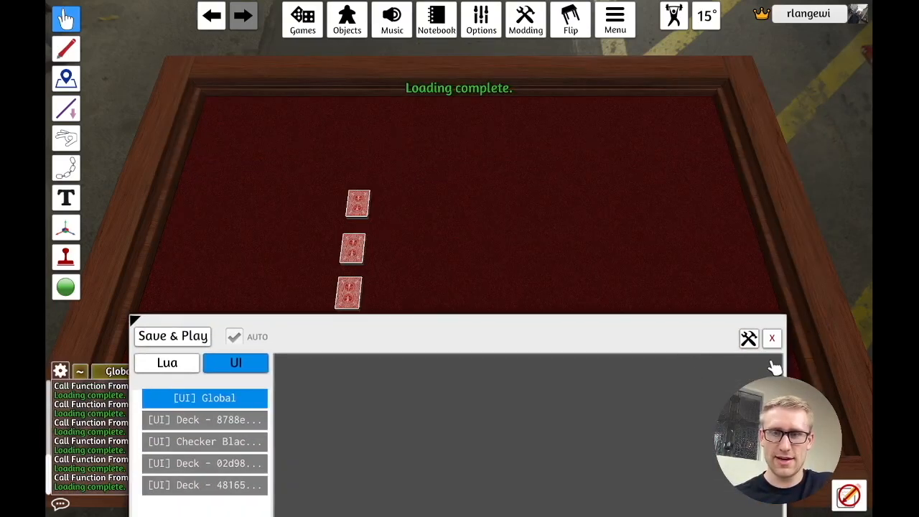
- Close the script editor to show the table with the New Round button, then bring up the Games browser
{"action": "left_click", "coordinate": [771, 339]}
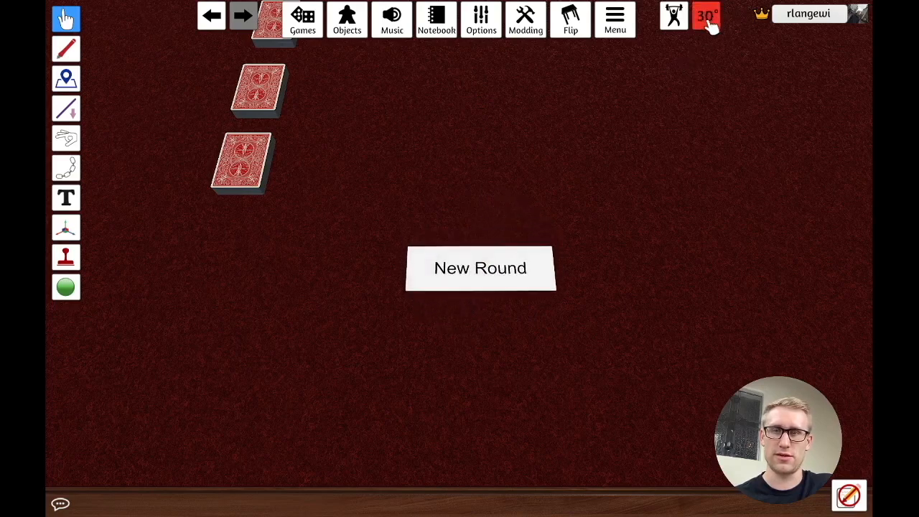
{"action": "left_click", "coordinate": [706, 16]}
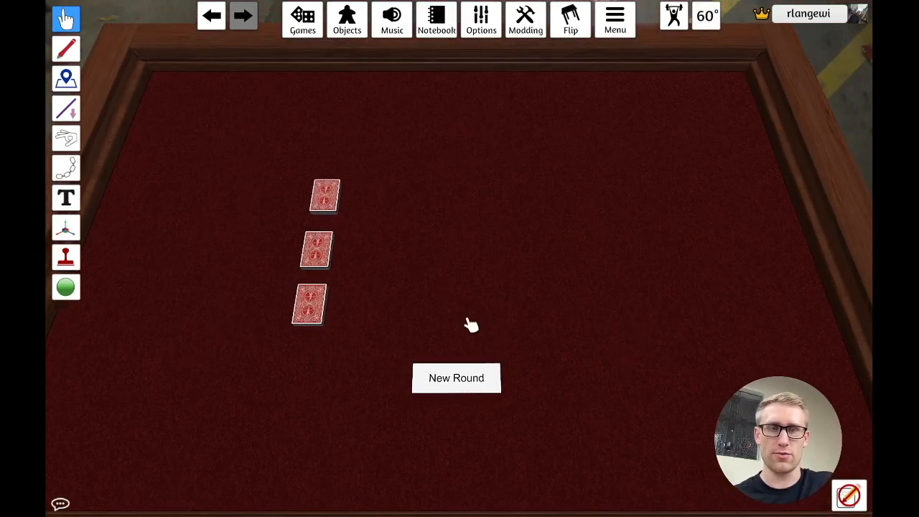
{"action": "left_click", "coordinate": [302, 20]}
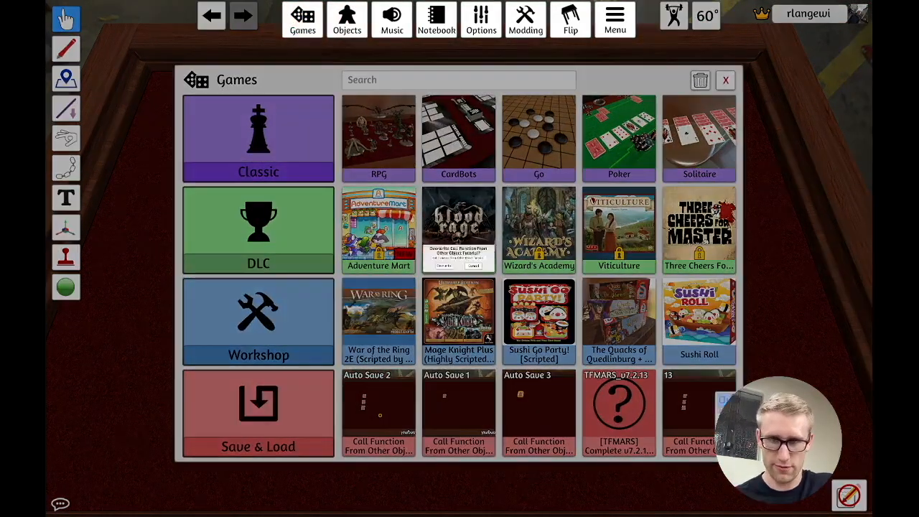
- Load the Call Function From Other Object Tutorial save, restoring the three decks and New Round button
{"action": "left_click", "coordinate": [259, 138]}
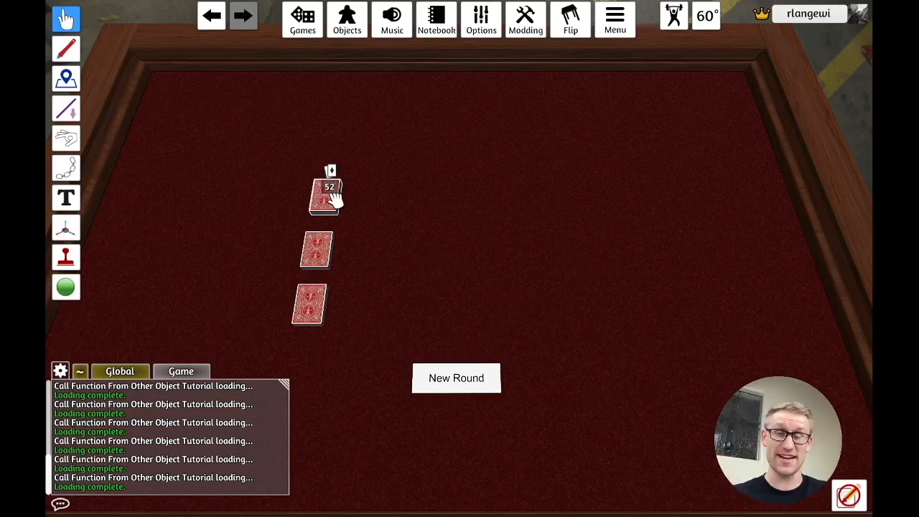
{"action": "mouse_move", "coordinate": [351, 178]}
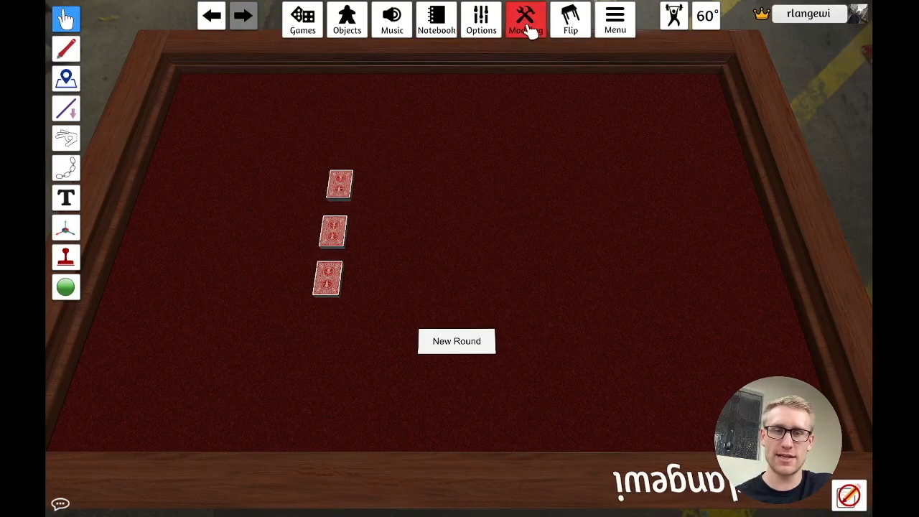
- Reopen the scripting editor via Modding > Scripting
{"action": "right_click", "coordinate": [328, 279]}
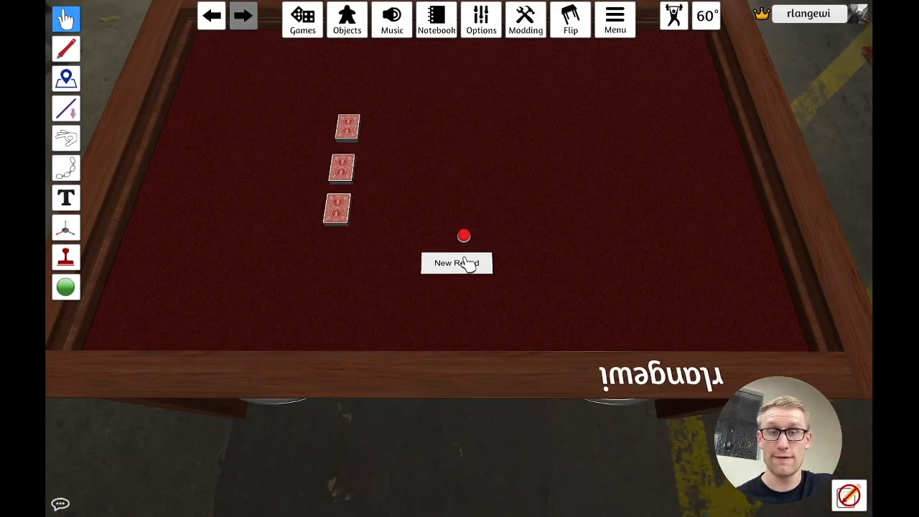
{"action": "left_click", "coordinate": [525, 21]}
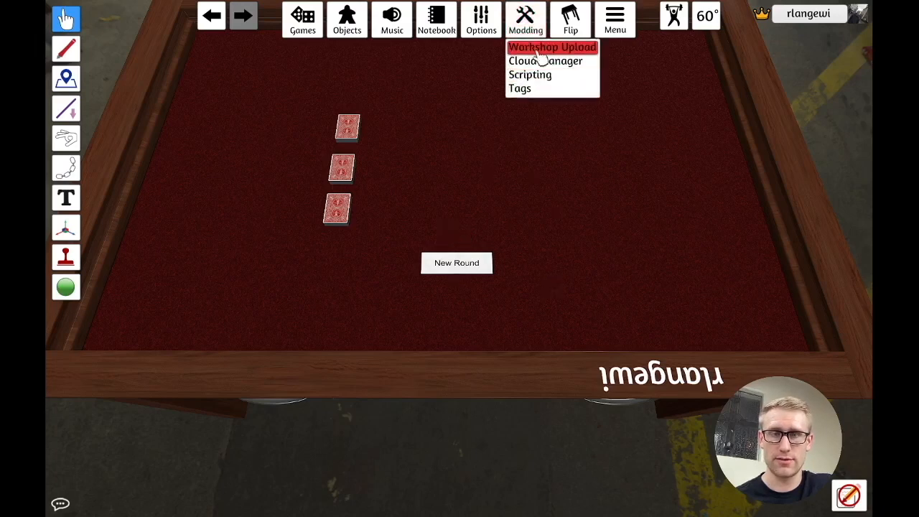
{"action": "left_click", "coordinate": [529, 75]}
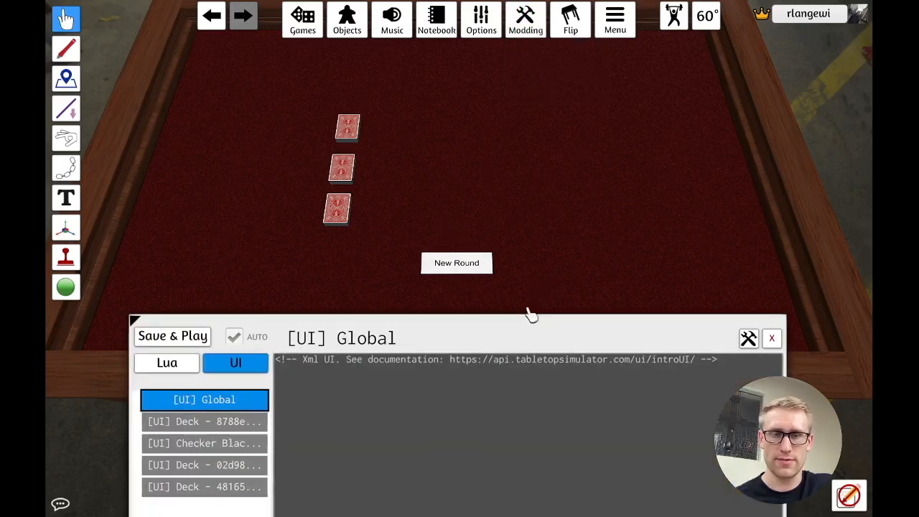
- Browse the deck and Checker Black Lua/UI entries, ending on Checker Black's New Round button XML
{"action": "left_click", "coordinate": [204, 442]}
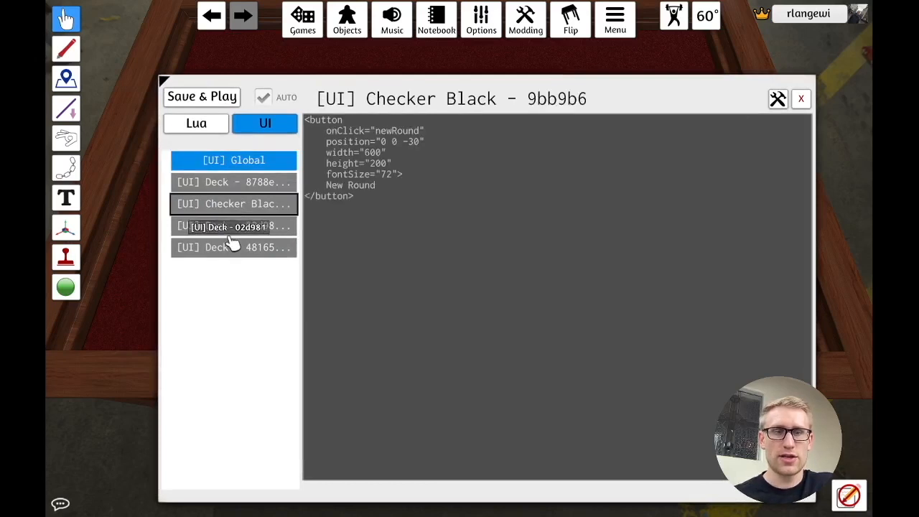
{"action": "left_click", "coordinate": [233, 225]}
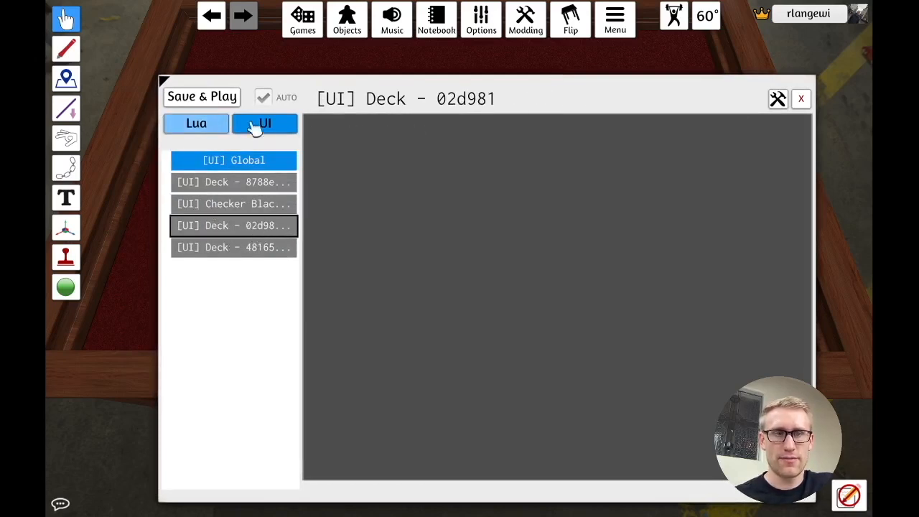
{"action": "left_click", "coordinate": [196, 124]}
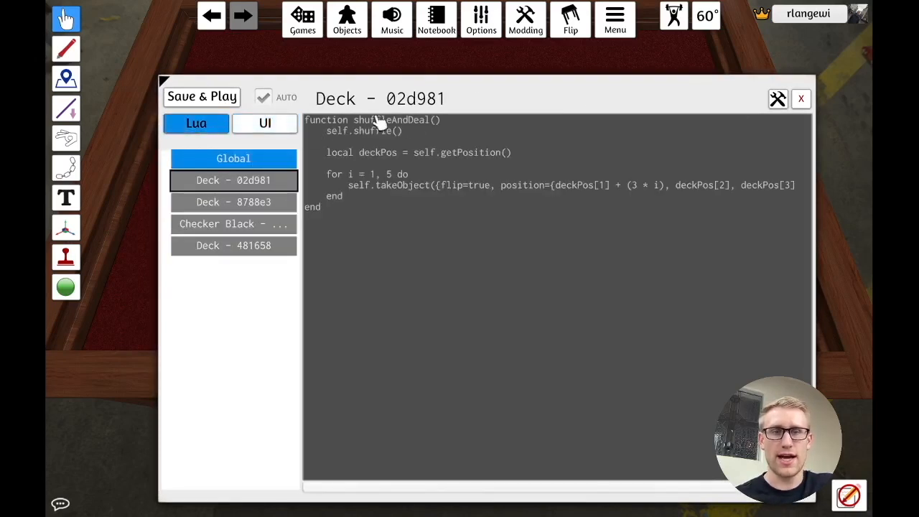
{"action": "left_click", "coordinate": [233, 224]}
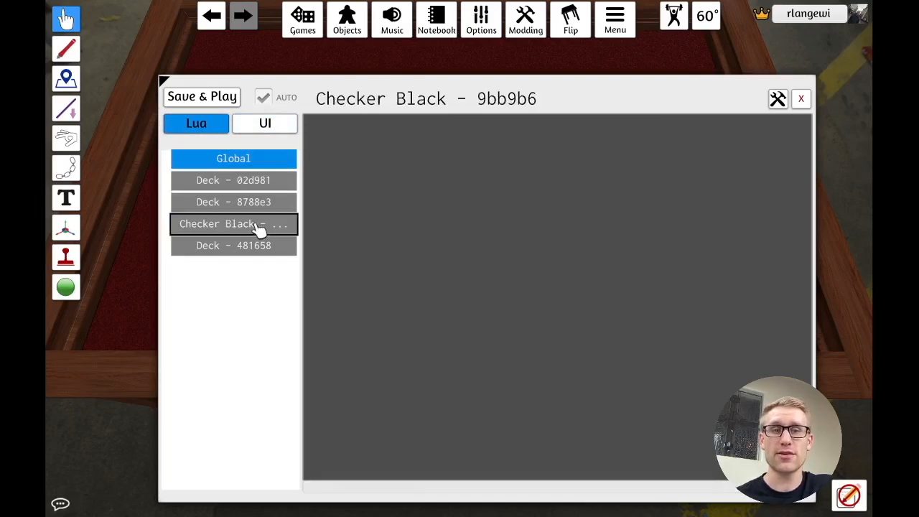
{"action": "left_click", "coordinate": [264, 124]}
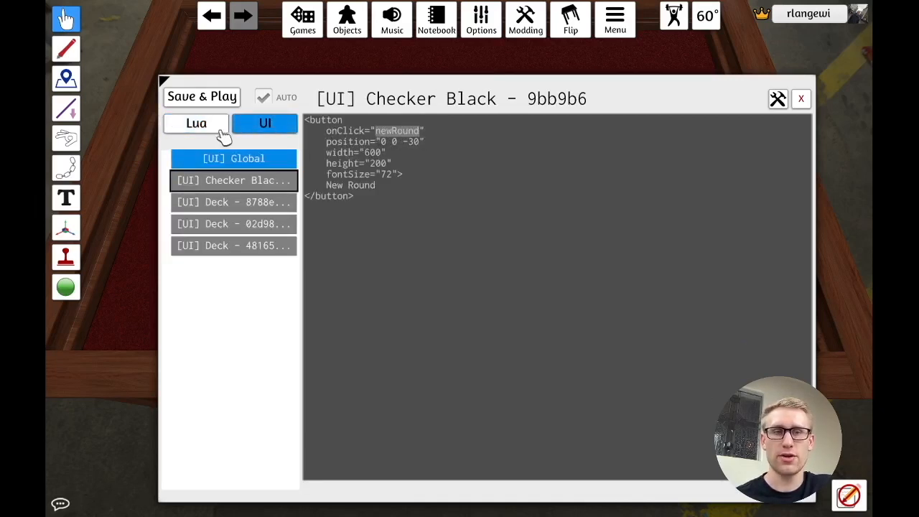
- Write an empty function newRound() ... end in Checker Black's Lua, matching the button's onClick name
{"action": "left_click", "coordinate": [196, 123]}
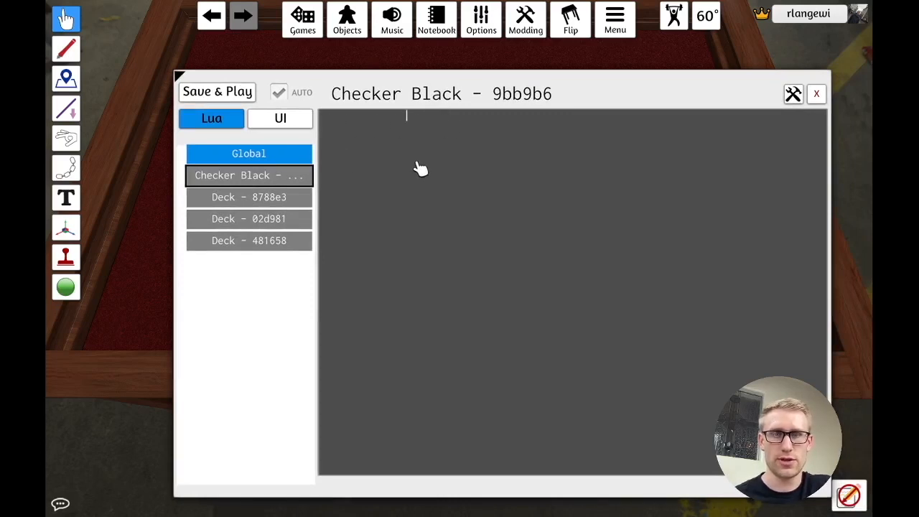
{"action": "type", "text": "function"}
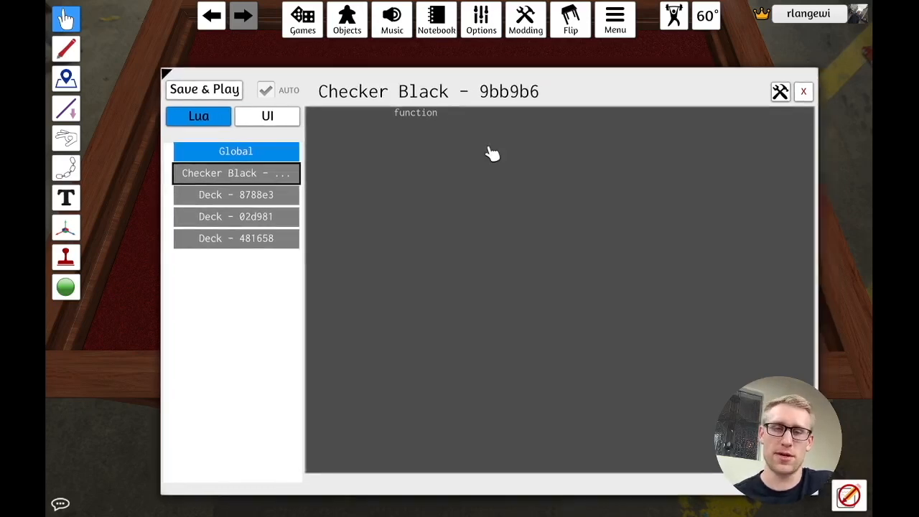
{"action": "mouse_move", "coordinate": [452, 138]}
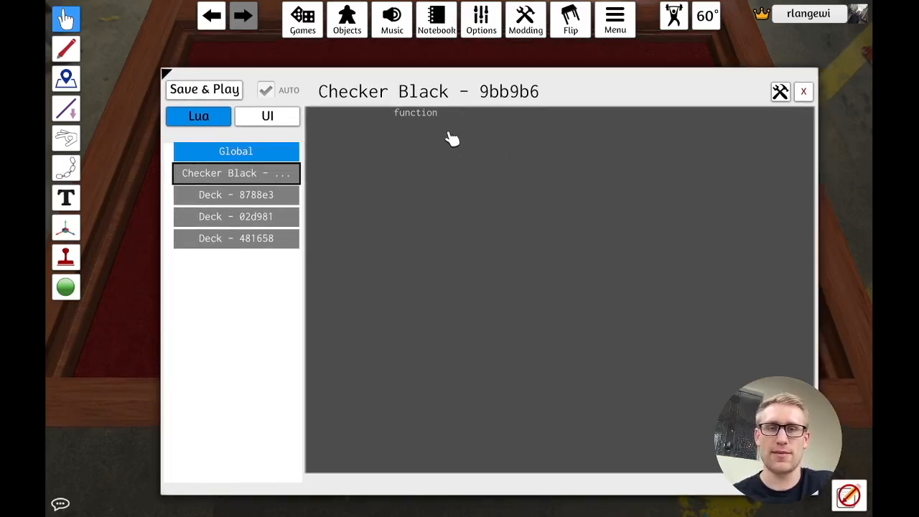
{"action": "type", "text": "new"}
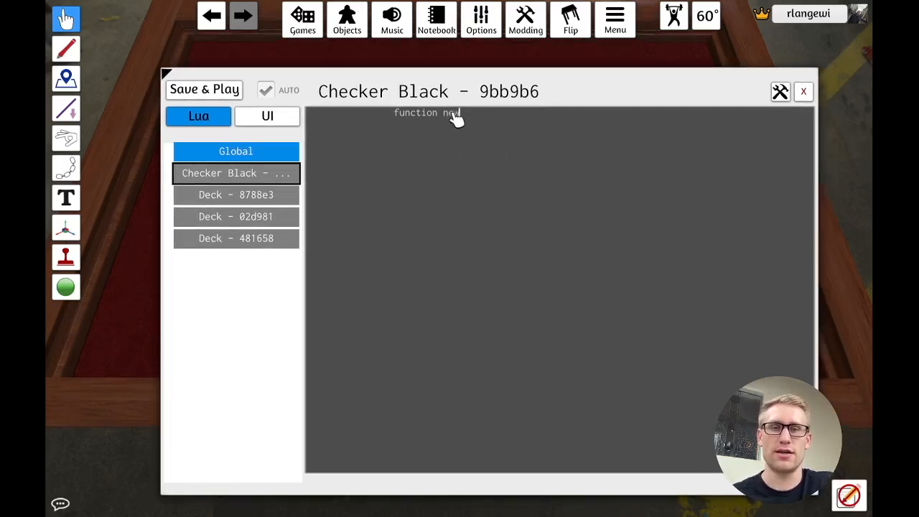
{"action": "type", "text": "Round"}
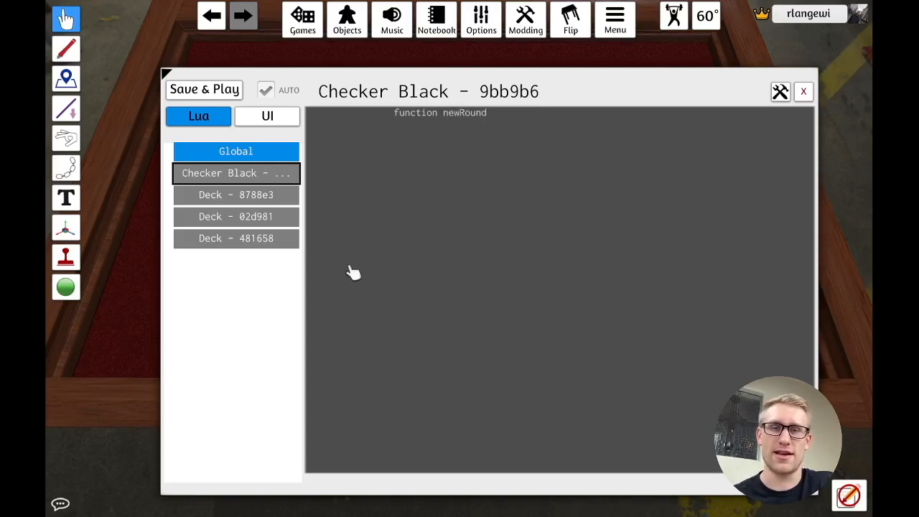
{"action": "mouse_move", "coordinate": [609, 142]}
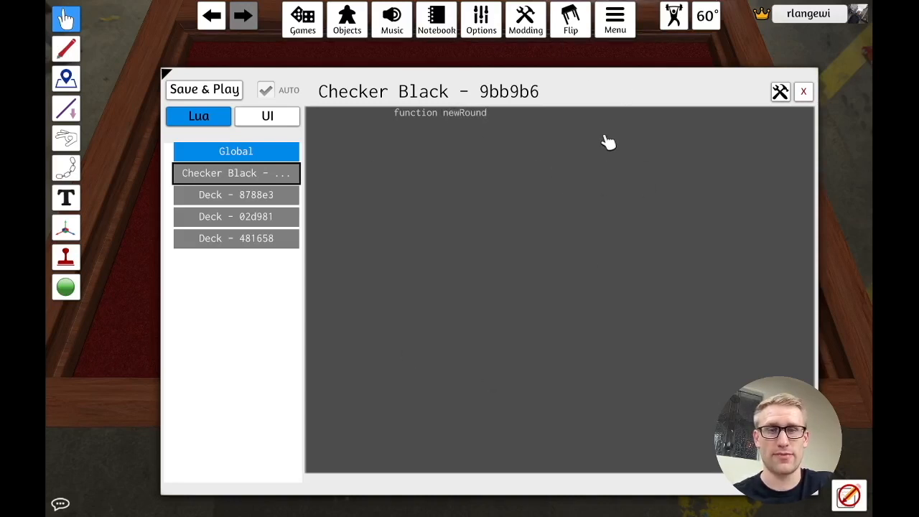
{"action": "type", "text": "()"}
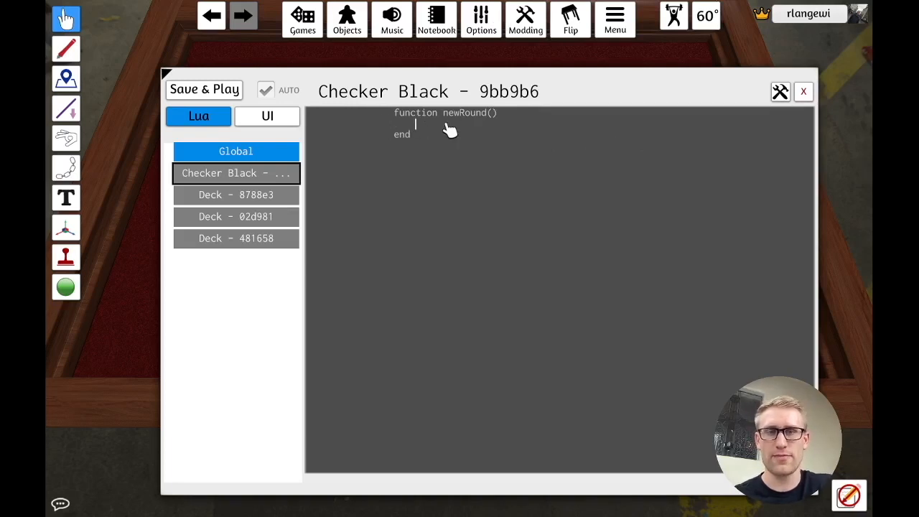
{"action": "left_click", "coordinate": [267, 115]}
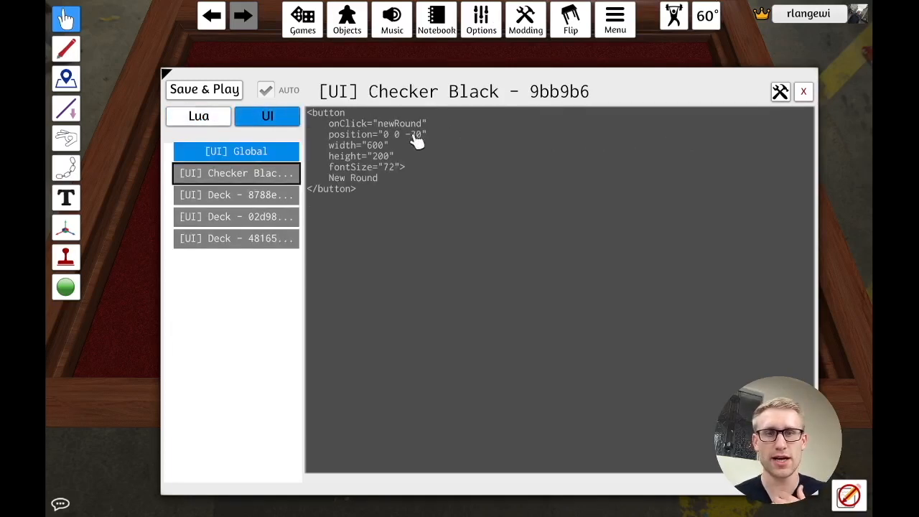
{"action": "left_click", "coordinate": [198, 115]}
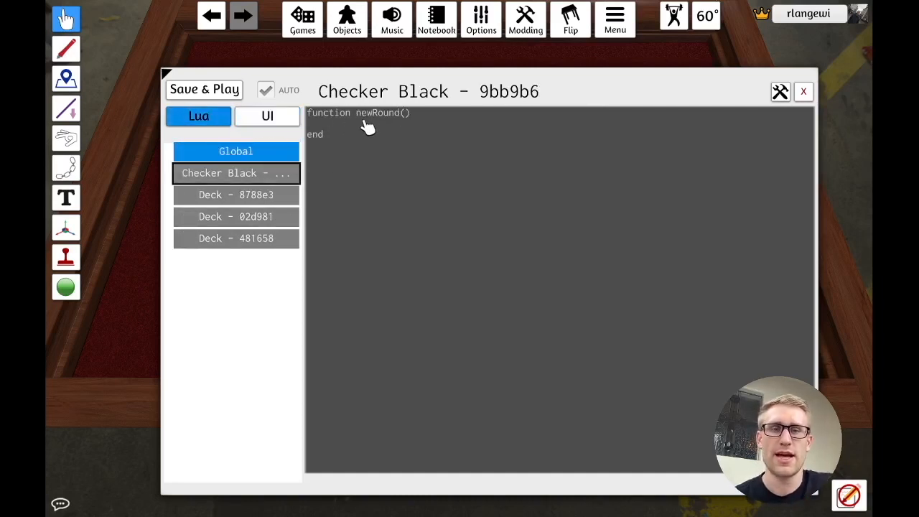
{"action": "left_click", "coordinate": [328, 123]}
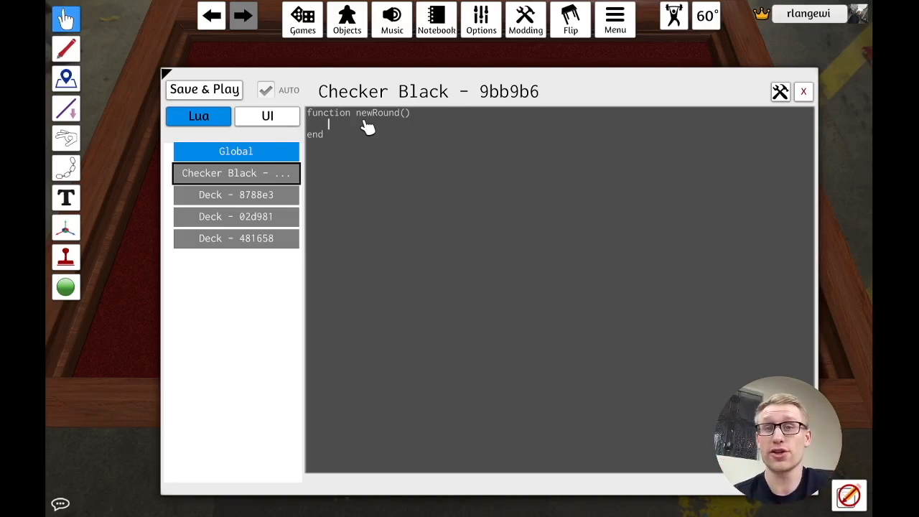
{"action": "mouse_move", "coordinate": [316, 120]}
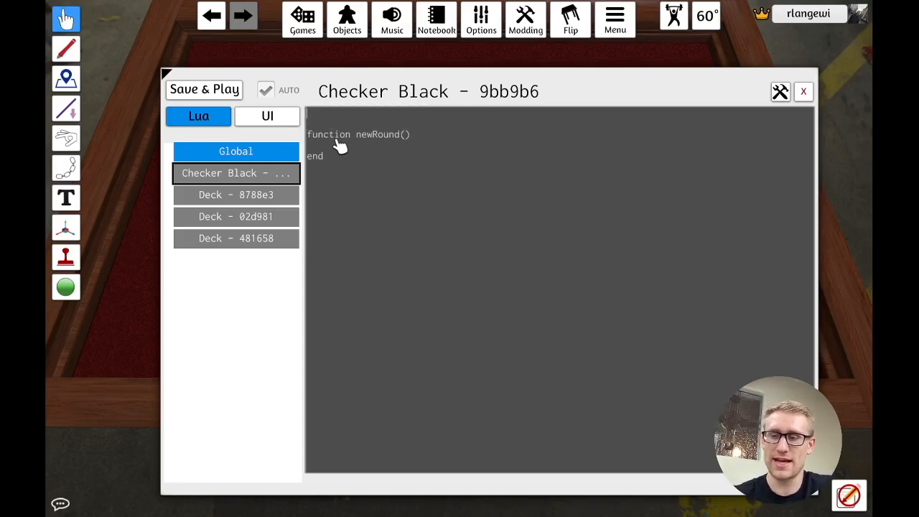
- Add onLoad assigning local deck1, deck2, deck3 via getObjectFromGUID("8788e3"), copying the first deck's GUID
{"action": "type", "text": "function onLoad("}
{"action": "type", "text": "en"}
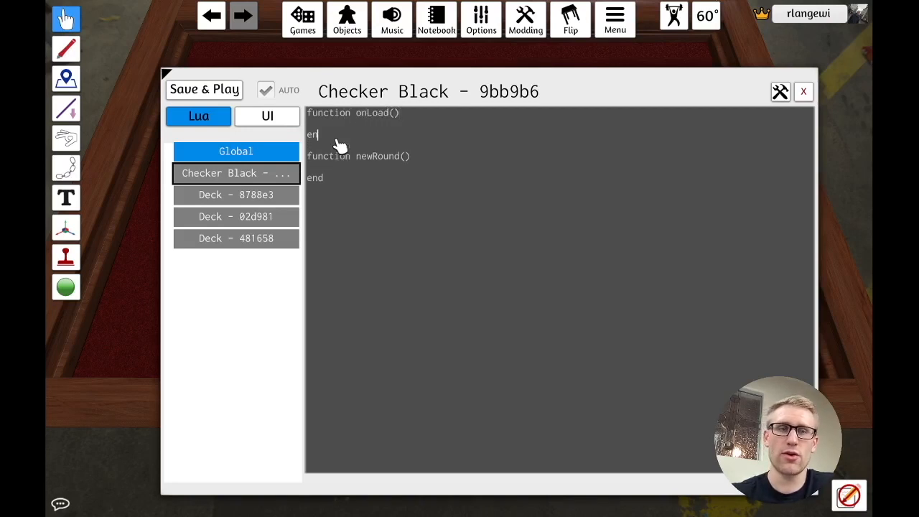
{"action": "type", "text": "deck = getObject"}
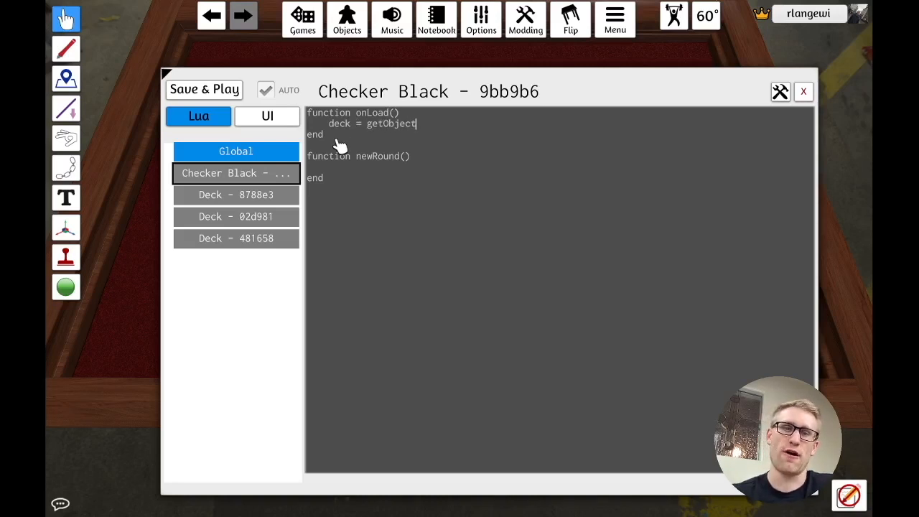
{"action": "type", "text": "FromGu"}
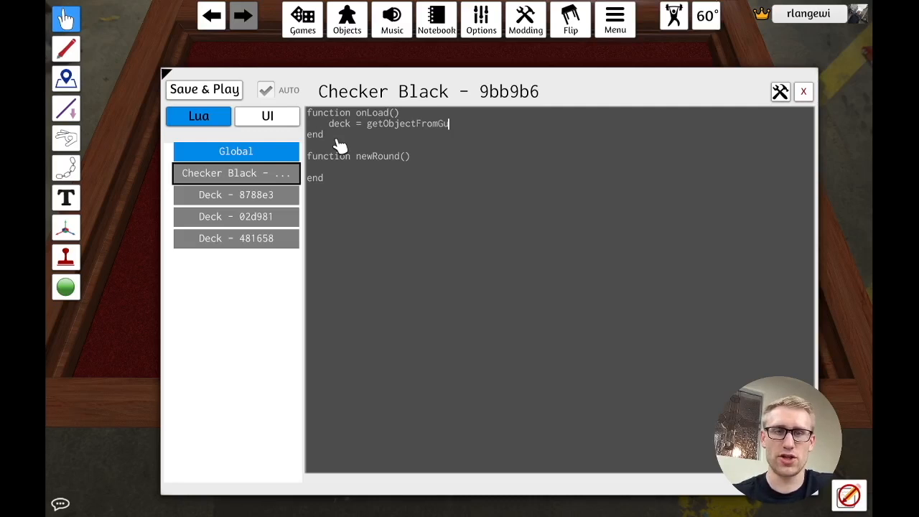
{"action": "type", "text": "ID("}
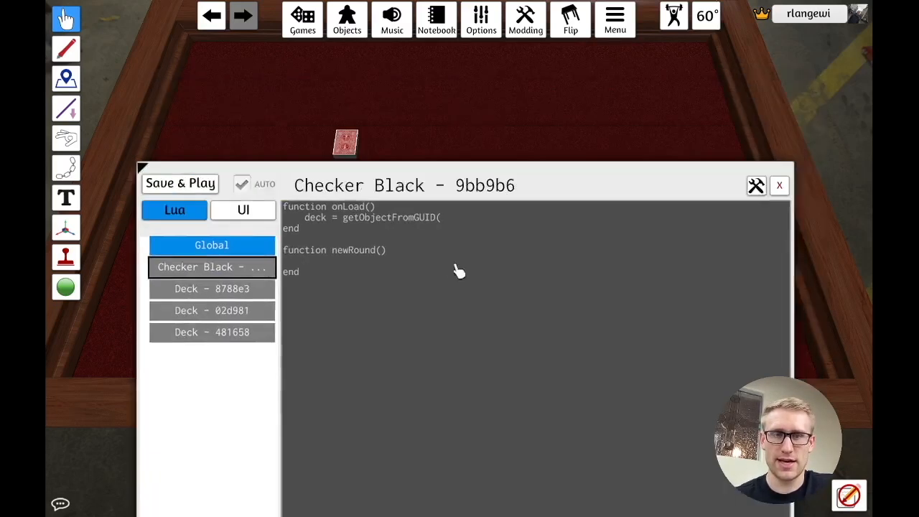
{"action": "right_click", "coordinate": [345, 142]}
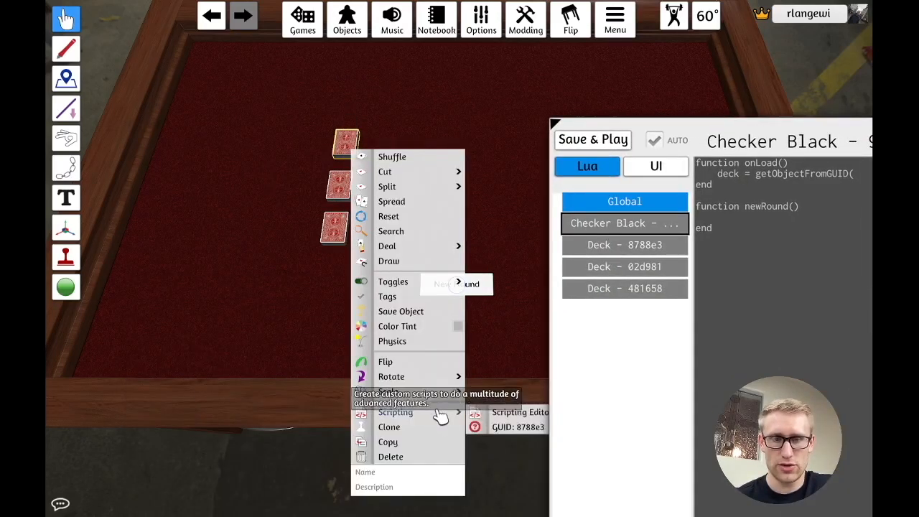
{"action": "left_click", "coordinate": [505, 426]}
{"action": "type", "text": "\"8788e3"}
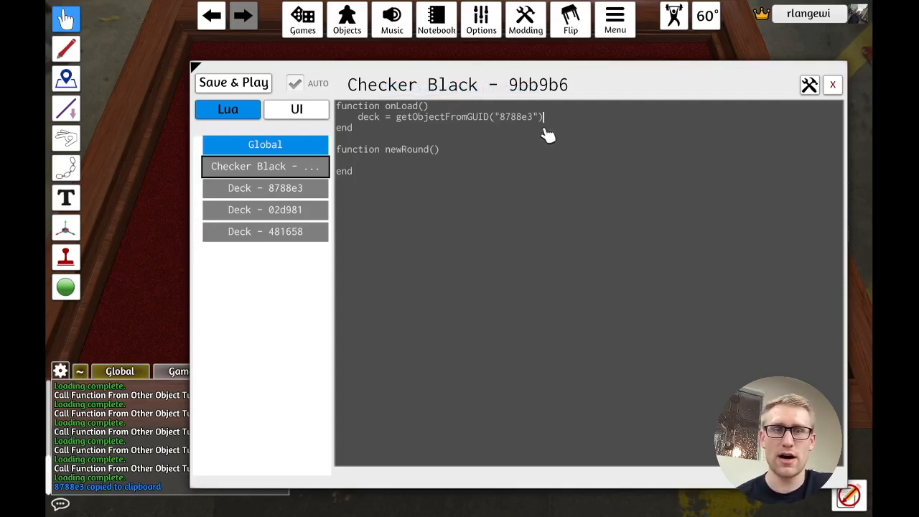
{"action": "type", "text": "1"}
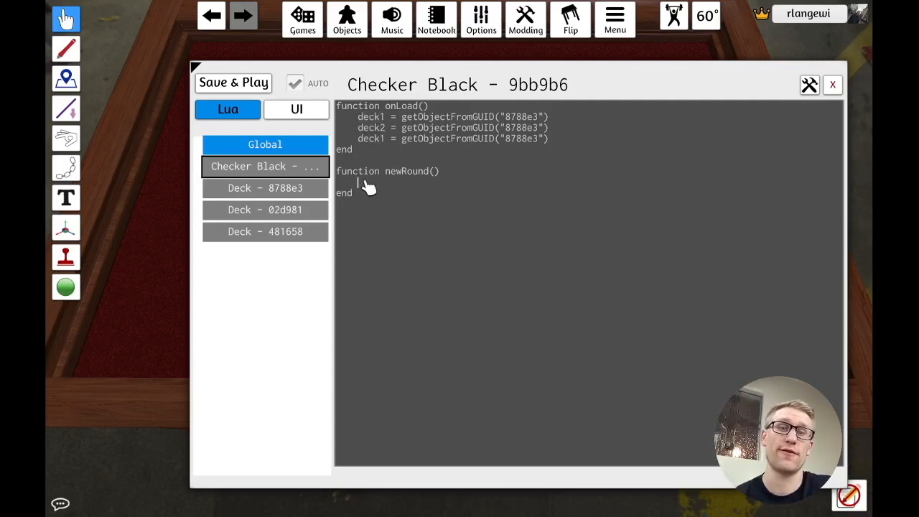
{"action": "type", "text": "local"}
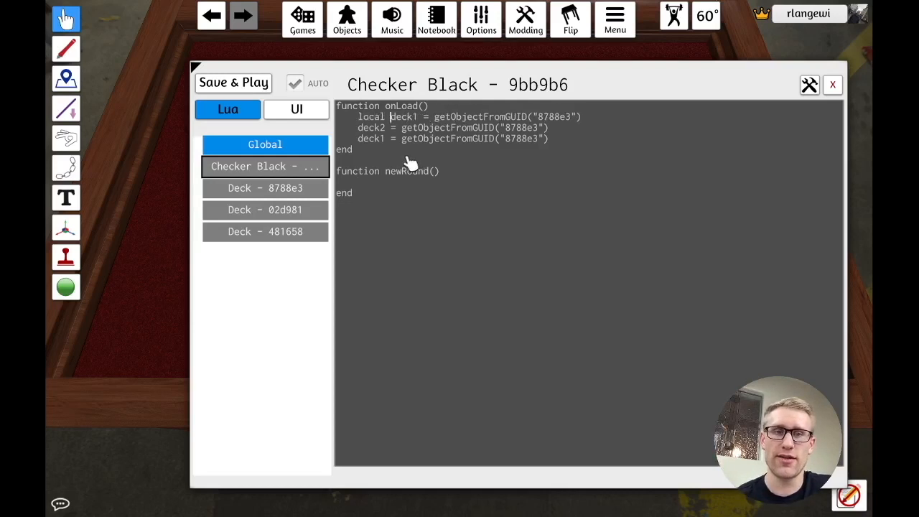
{"action": "mouse_move", "coordinate": [399, 118]}
{"action": "type", "text": "3"}
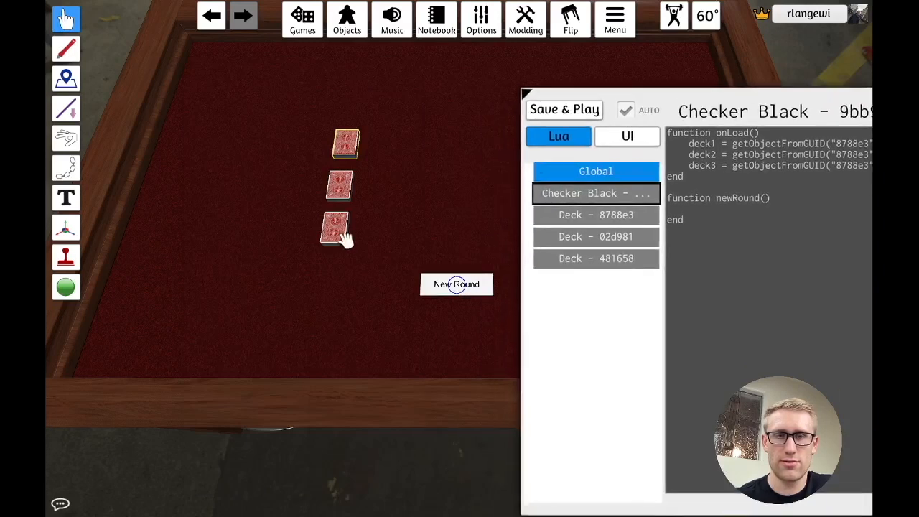
- Replace the deck2 and deck3 GUIDs with 02d981 and 481658 copied from the other decks
{"action": "right_click", "coordinate": [339, 229]}
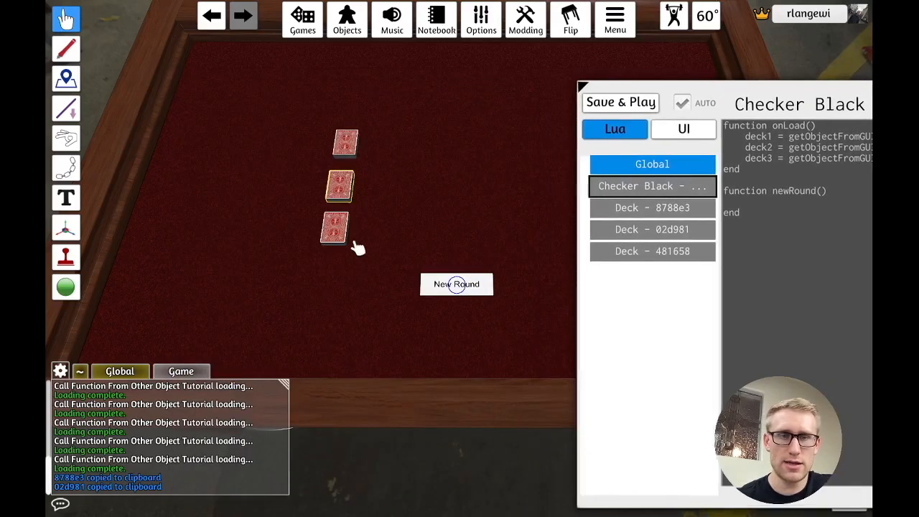
{"action": "right_click", "coordinate": [333, 229]}
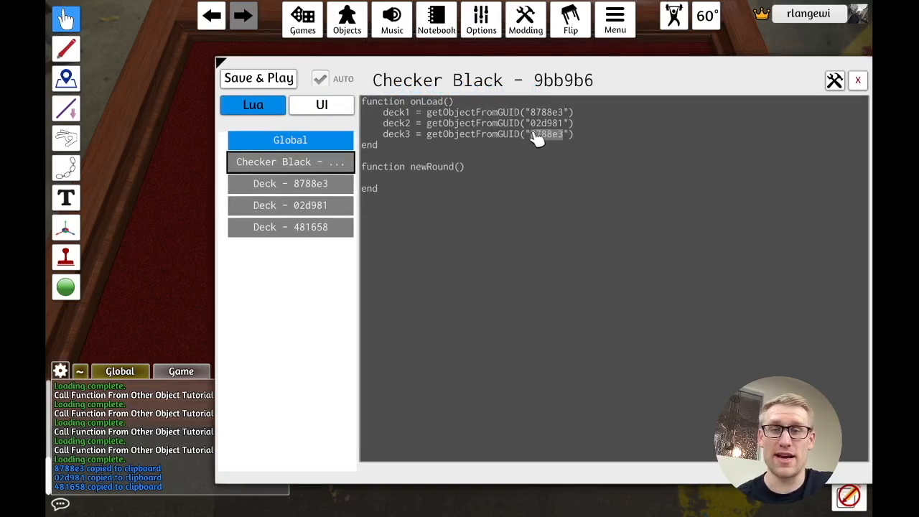
{"action": "type", "text": "481658"}
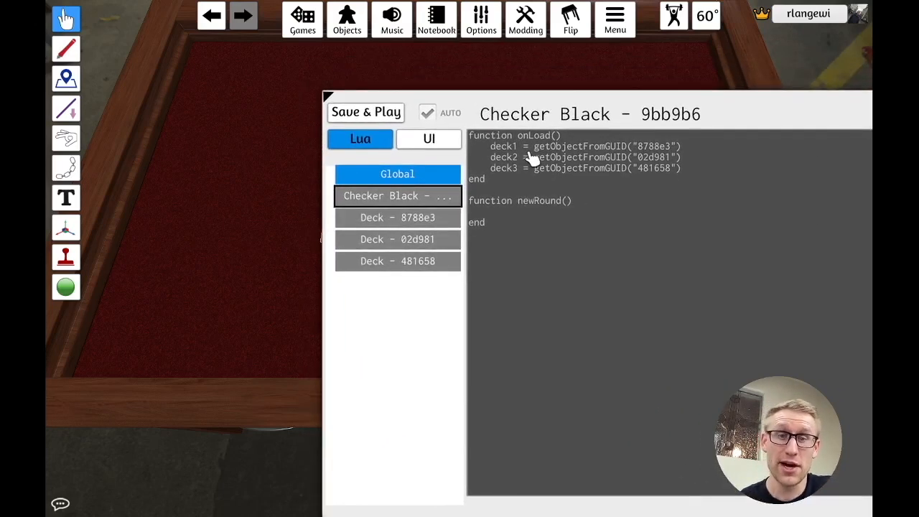
{"action": "mouse_move", "coordinate": [510, 148]}
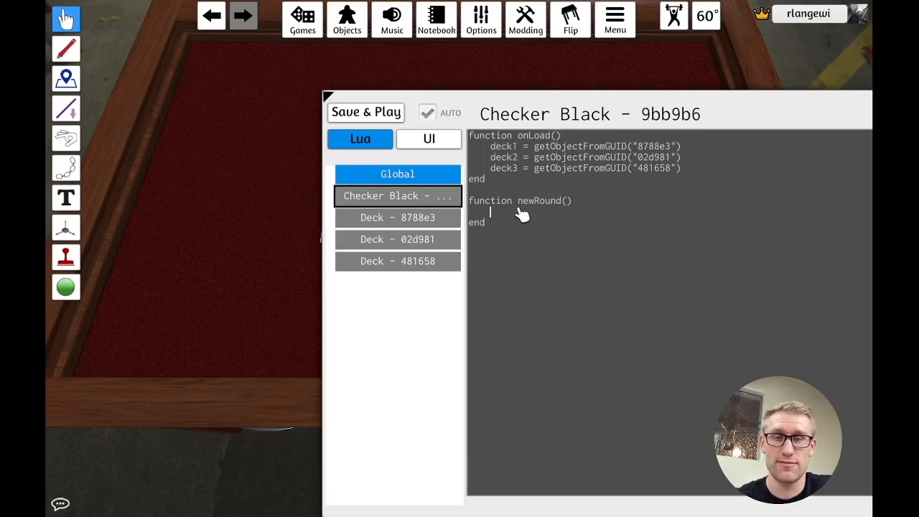
- Fill newRound with deck1.call("shuffleAndDeal") and copies of the line for deck2 and deck3
{"action": "type", "text": "deck1"}
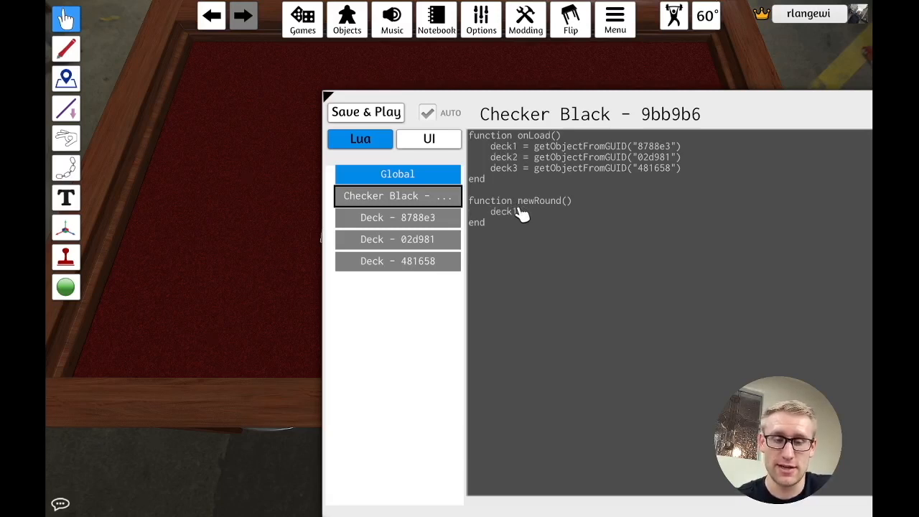
{"action": "type", "text": ".call"}
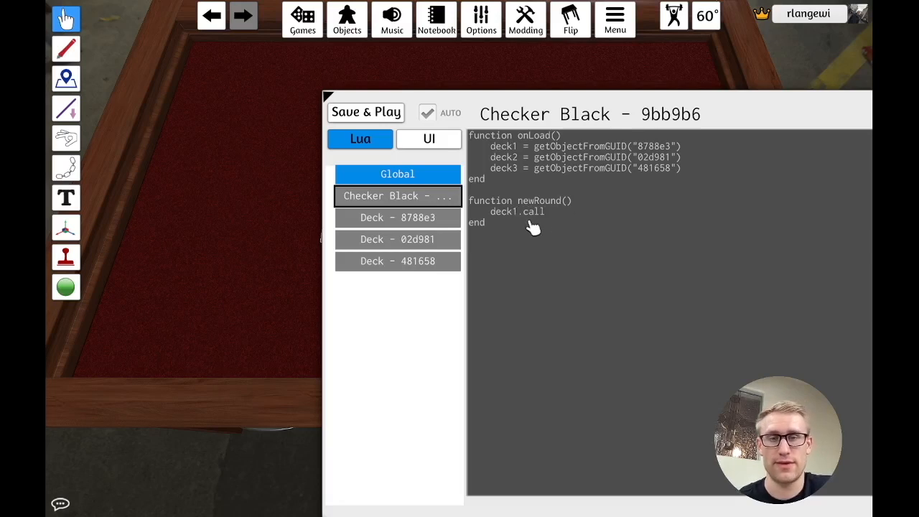
{"action": "mouse_move", "coordinate": [559, 218]}
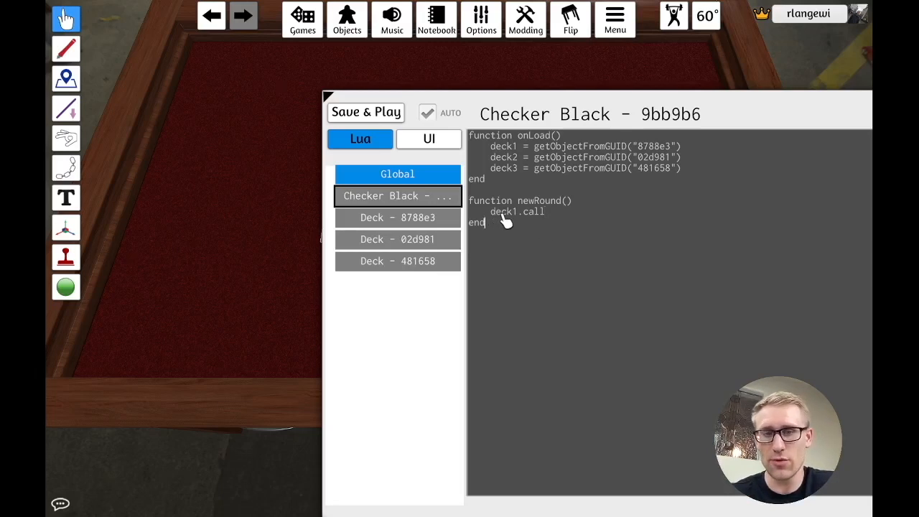
{"action": "mouse_move", "coordinate": [554, 214]}
{"action": "type", "text": "("}
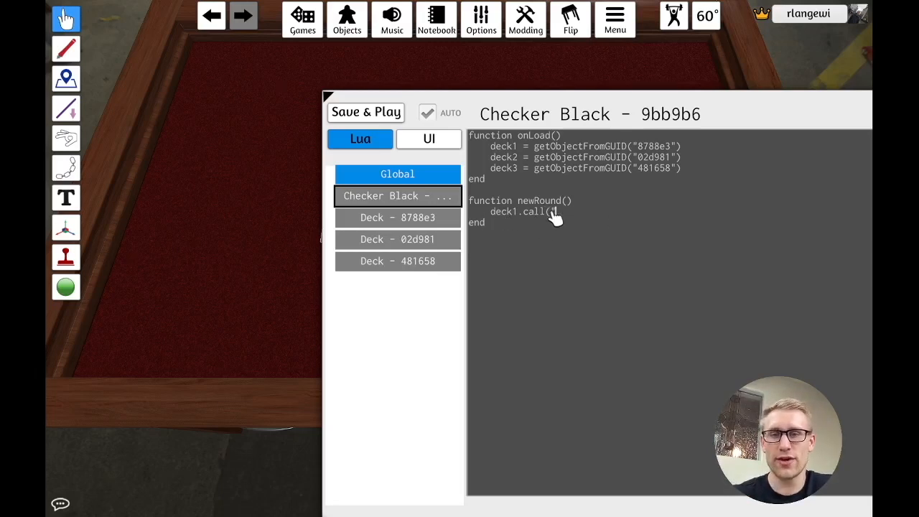
{"action": "type", "text": "\""}
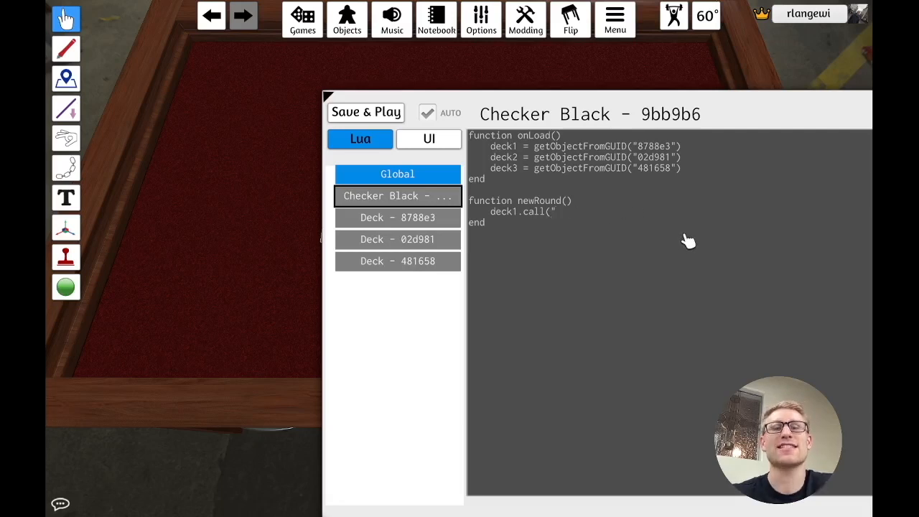
{"action": "type", "text": "shuffl"}
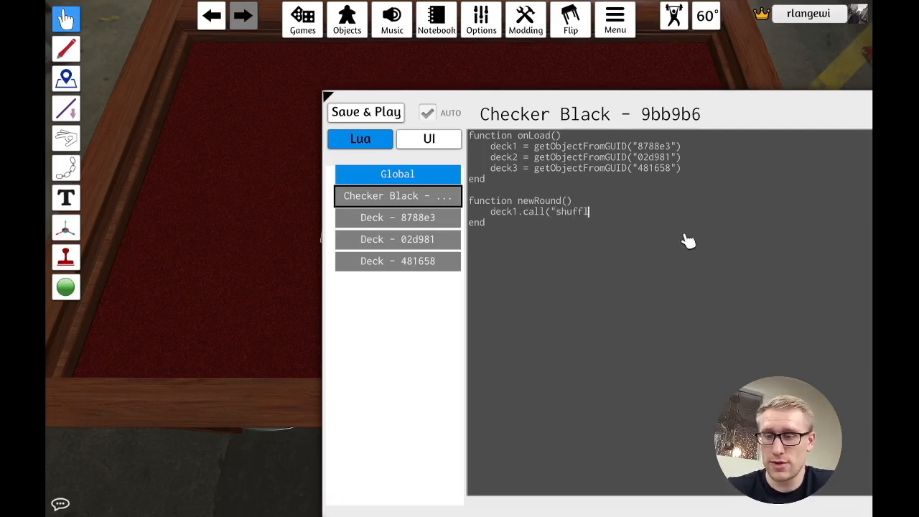
{"action": "type", "text": "eAndDea"}
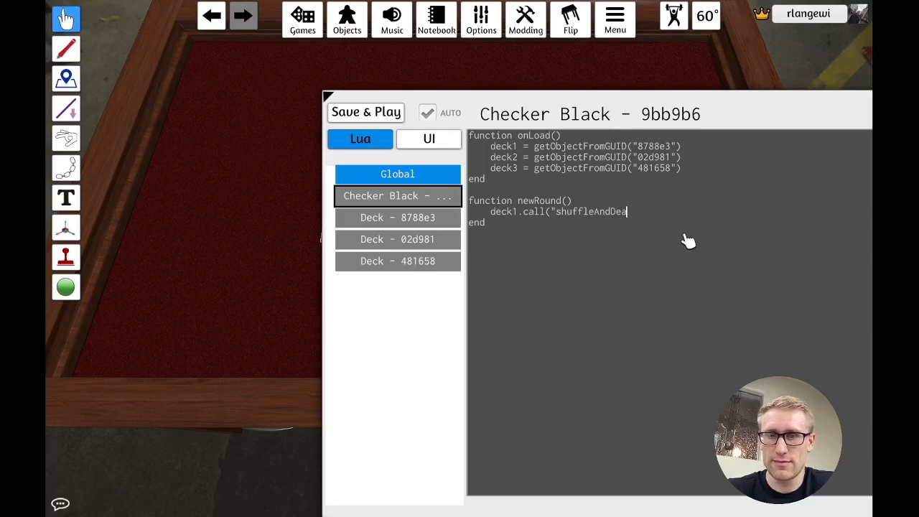
{"action": "type", "text": "l\")"}
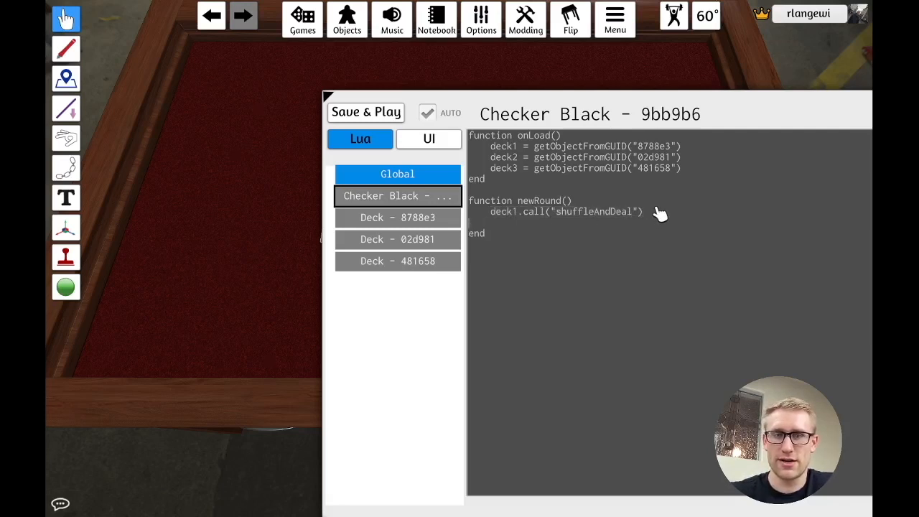
{"action": "type", "text": "deck1.call(\"shuffleAndDeal\")"}
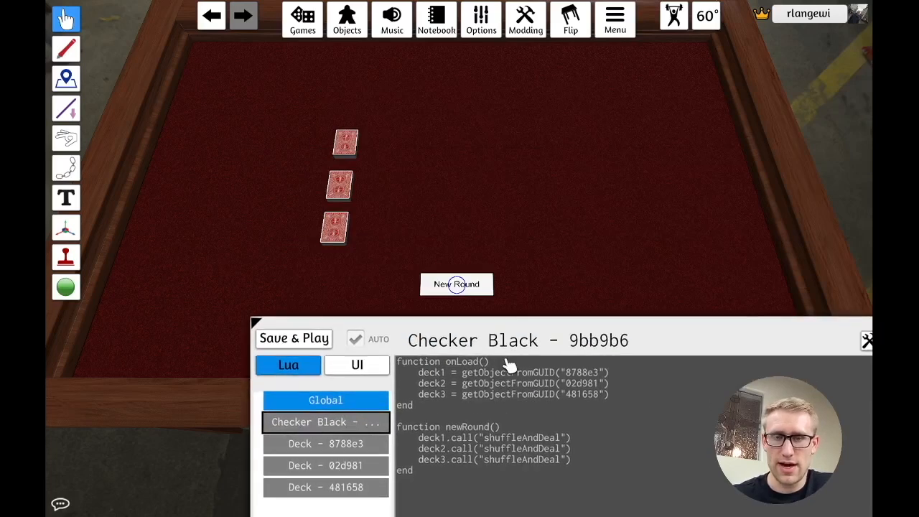
- Save & Play, then hit New Round repeatedly to deal five shuffled cards beside each deck
{"action": "left_click", "coordinate": [293, 339]}
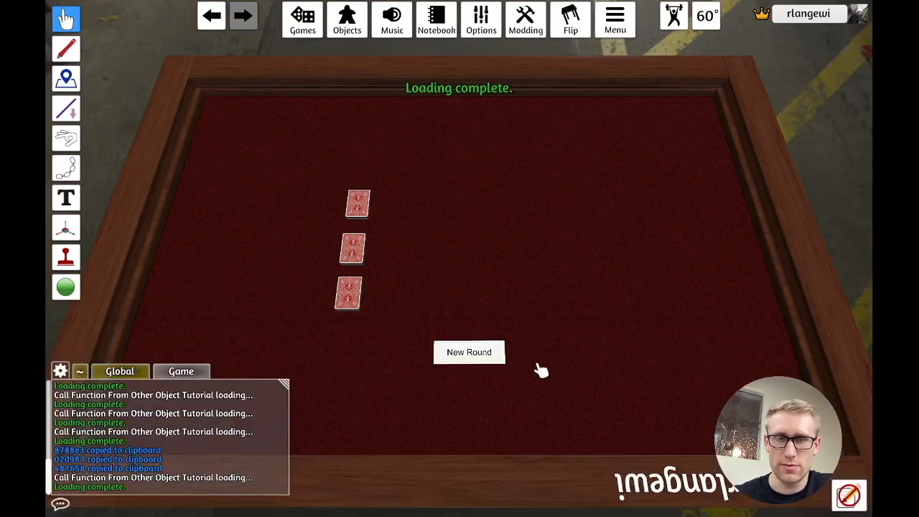
{"action": "left_click", "coordinate": [468, 352]}
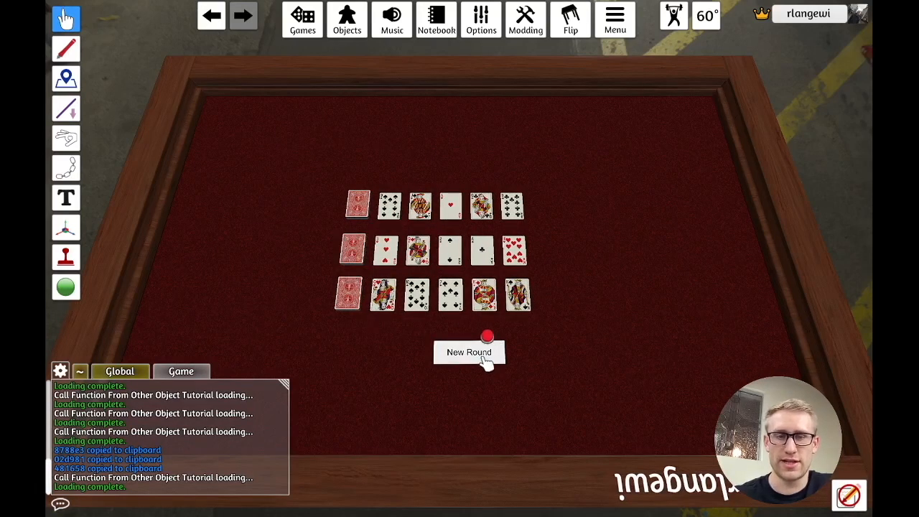
{"action": "left_click", "coordinate": [468, 352]}
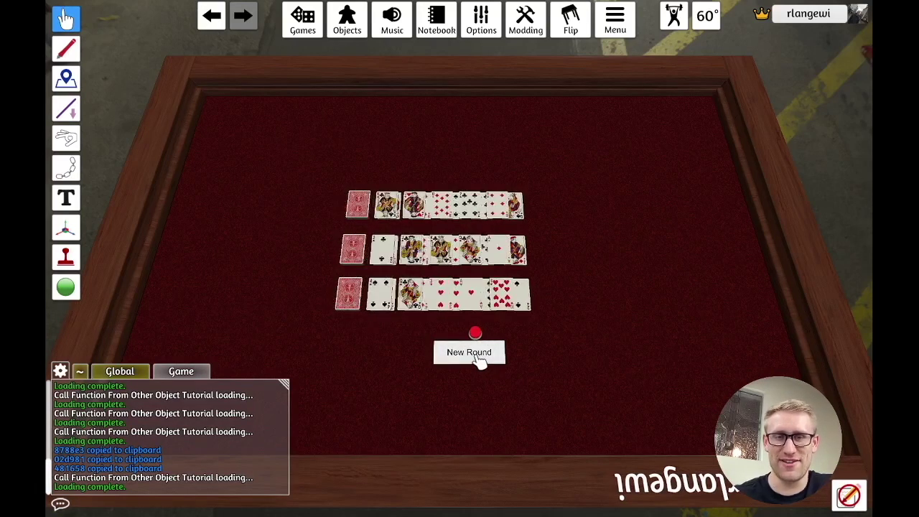
{"action": "left_click", "coordinate": [526, 20]}
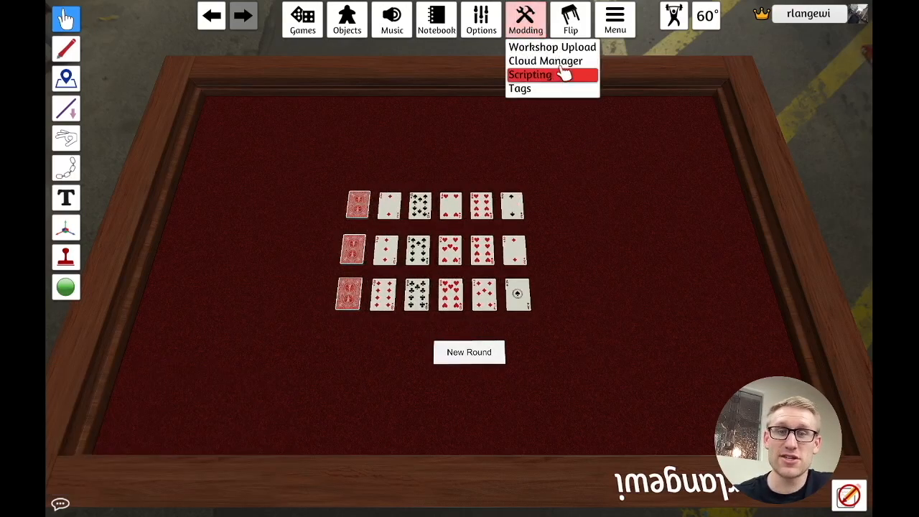
{"action": "left_click", "coordinate": [529, 75]}
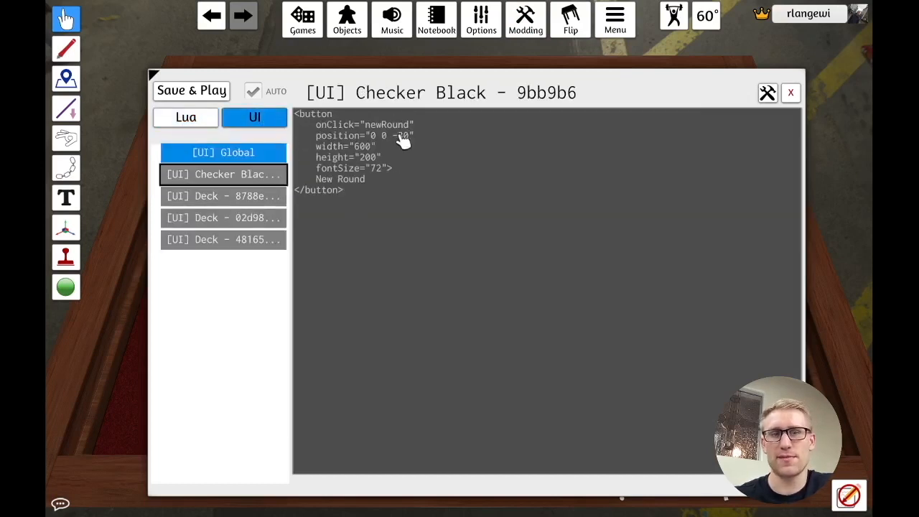
{"action": "left_click", "coordinate": [185, 118]}
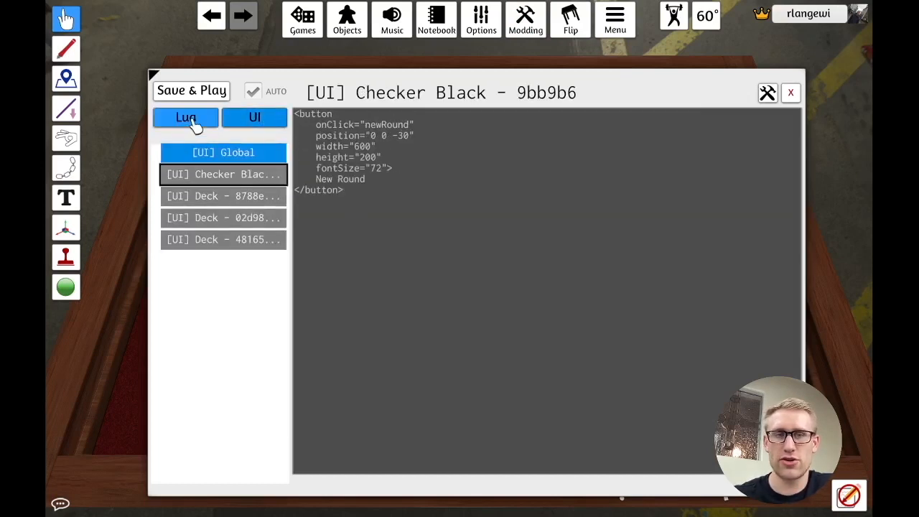
{"action": "left_click", "coordinate": [185, 118]}
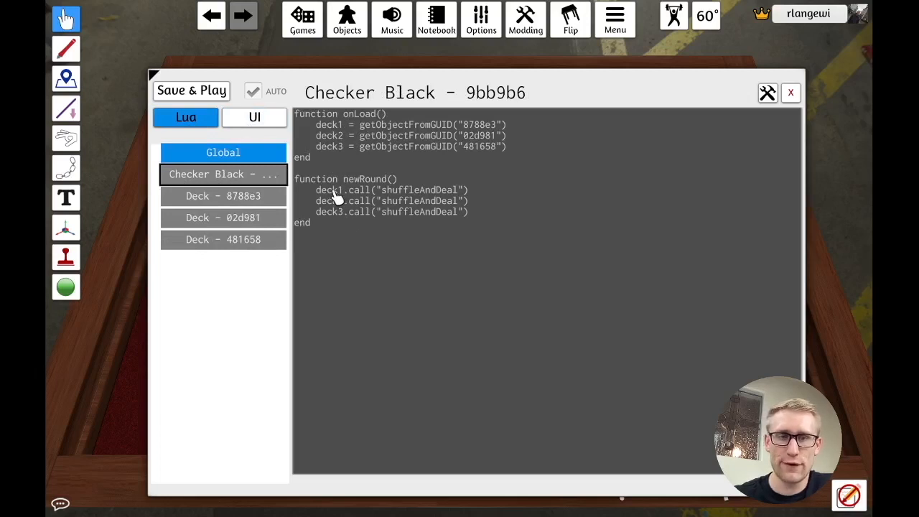
{"action": "mouse_move", "coordinate": [481, 146]}
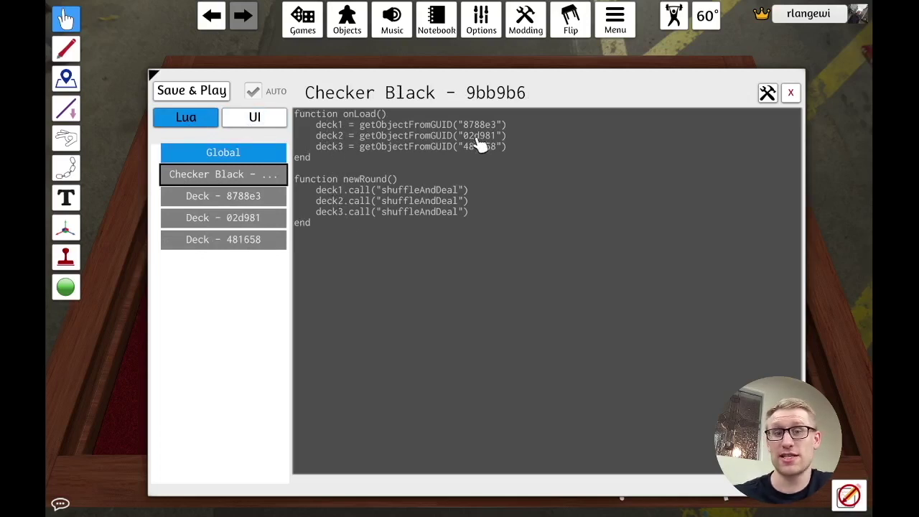
{"action": "mouse_move", "coordinate": [362, 194]}
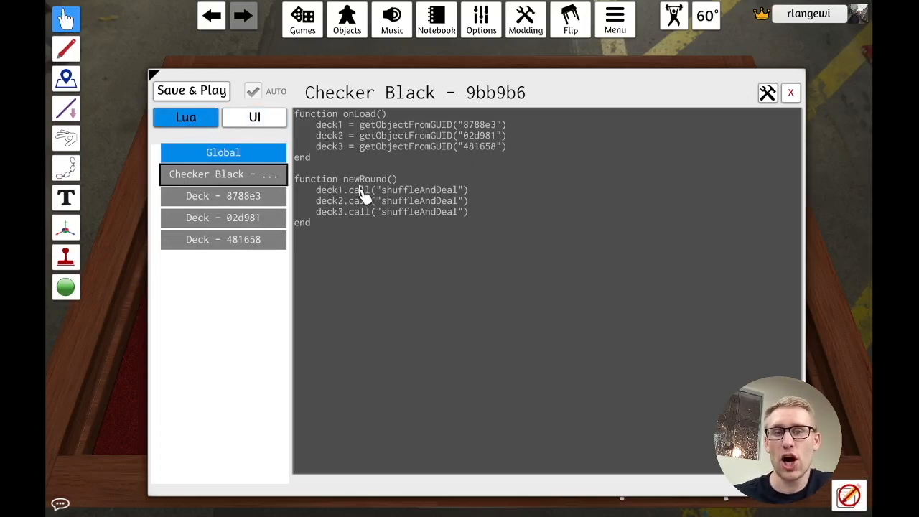
{"action": "left_click", "coordinate": [222, 195]}
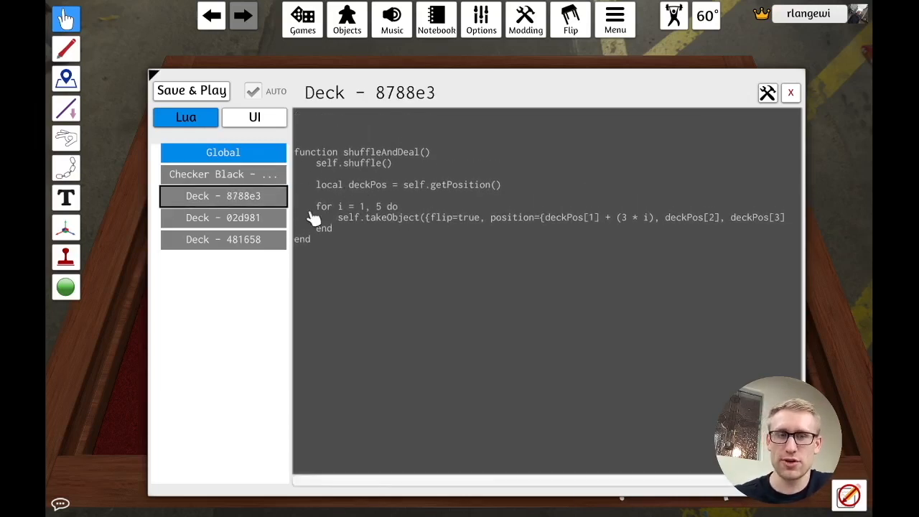
{"action": "left_click", "coordinate": [223, 238]}
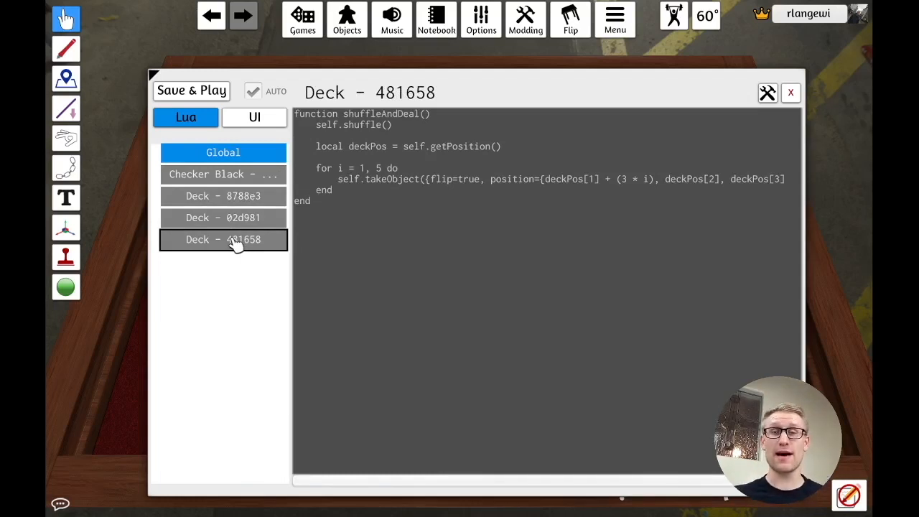
{"action": "left_click", "coordinate": [223, 195]}
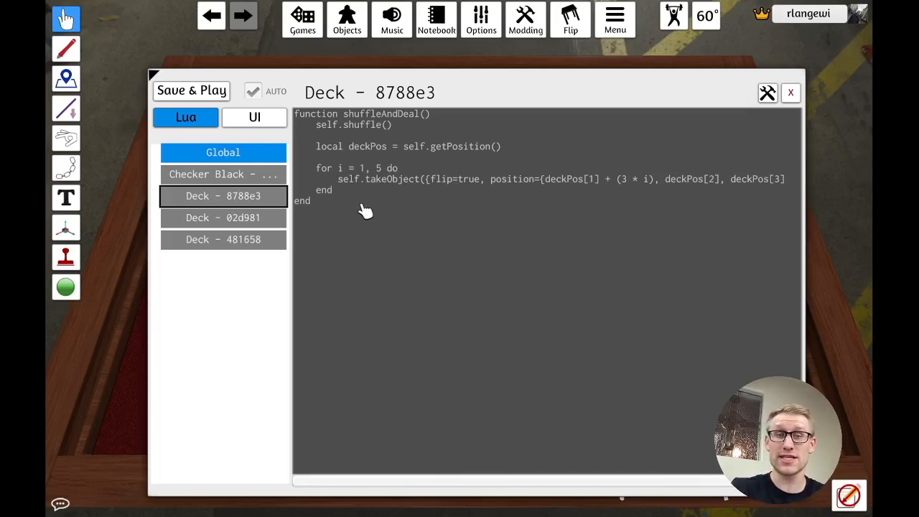
{"action": "mouse_move", "coordinate": [223, 165]}
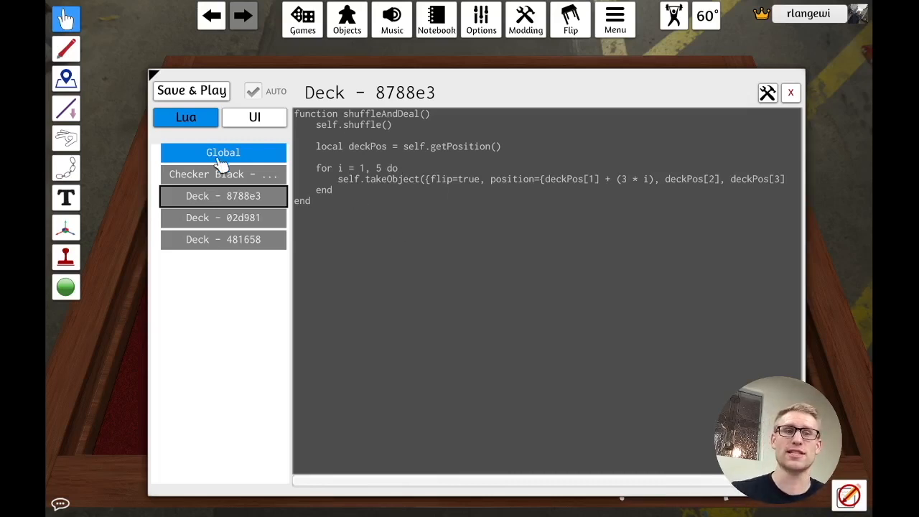
{"action": "left_click", "coordinate": [222, 174]}
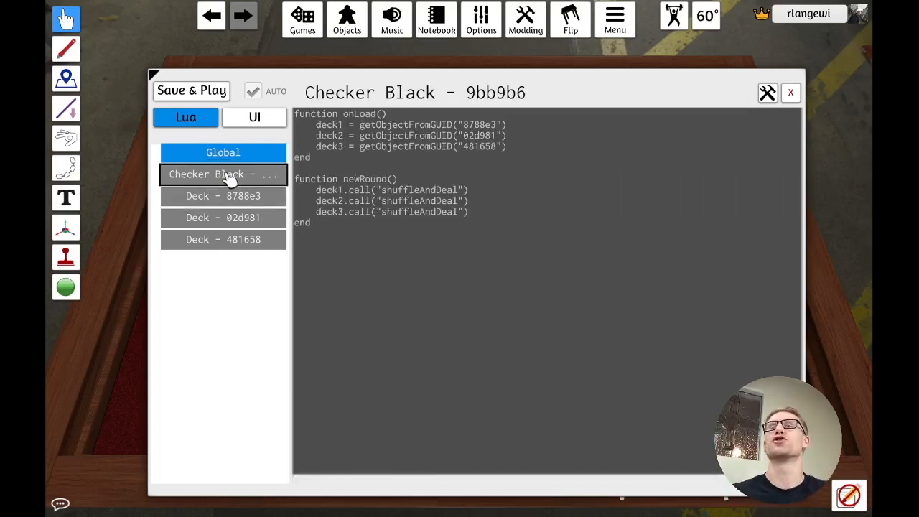
{"action": "mouse_move", "coordinate": [321, 194]}
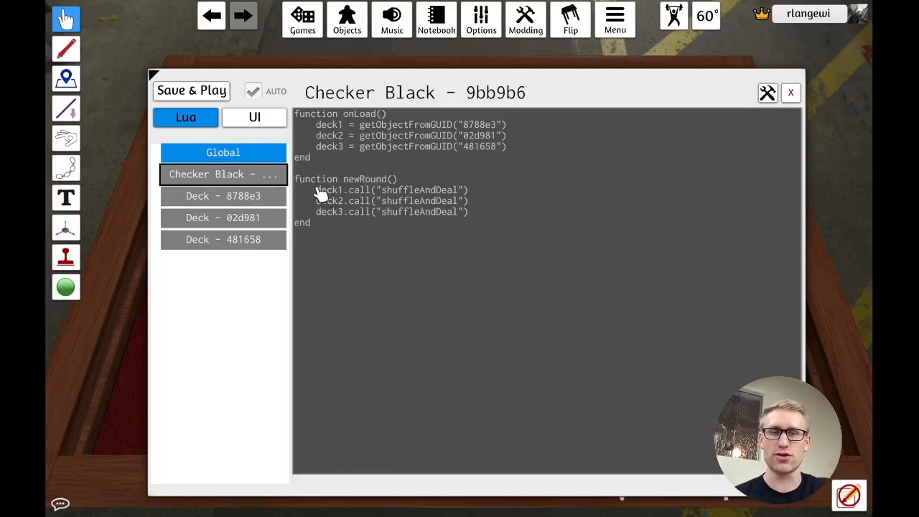
{"action": "mouse_move", "coordinate": [323, 192]}
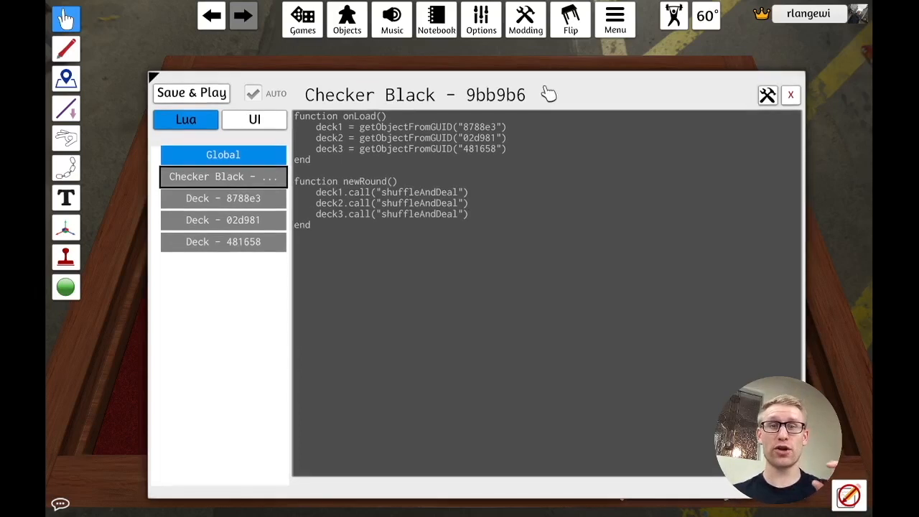
{"action": "mouse_move", "coordinate": [359, 208]}
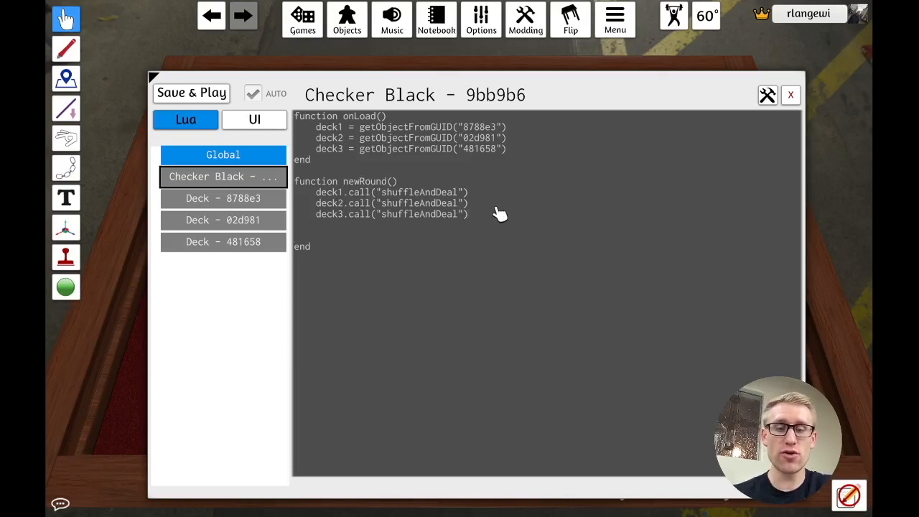
- Start a Global.call( line at the end of newRound and view the Global script
{"action": "type", "text": "Global.call("}
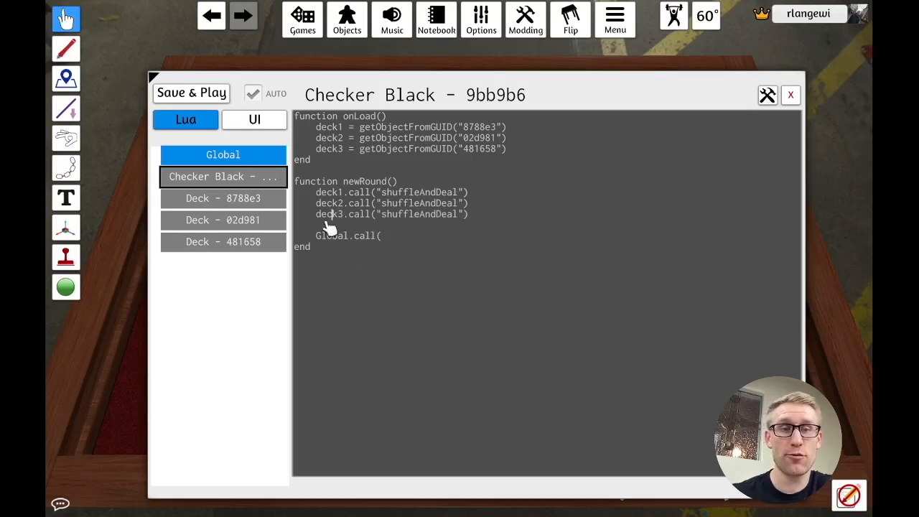
{"action": "left_click", "coordinate": [223, 154]}
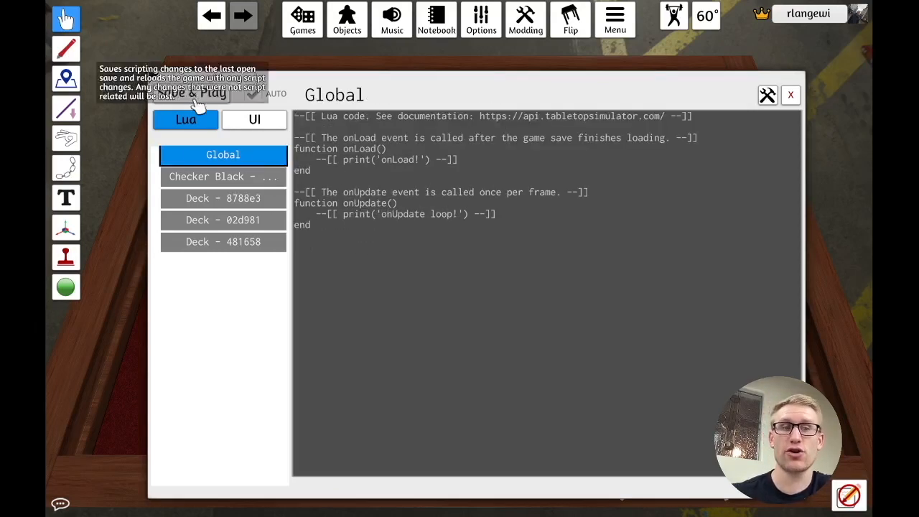
{"action": "mouse_move", "coordinate": [405, 257]}
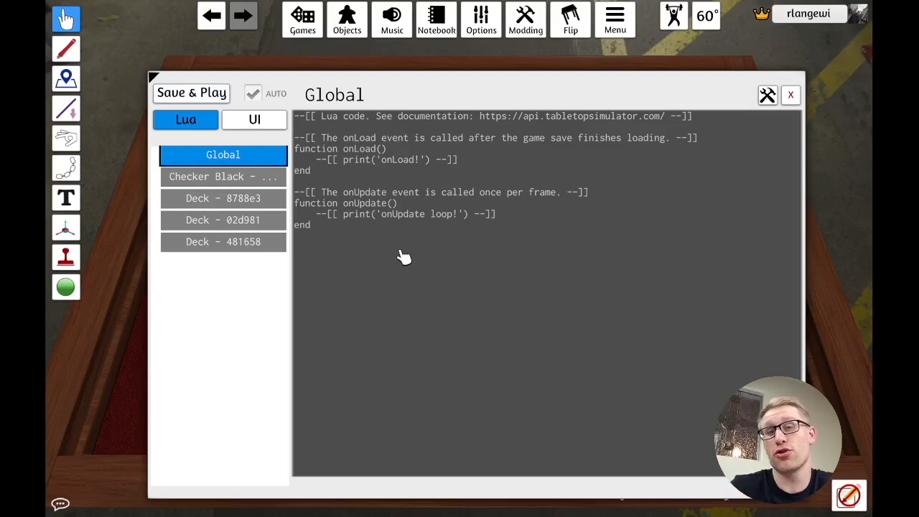
{"action": "mouse_move", "coordinate": [281, 204]}
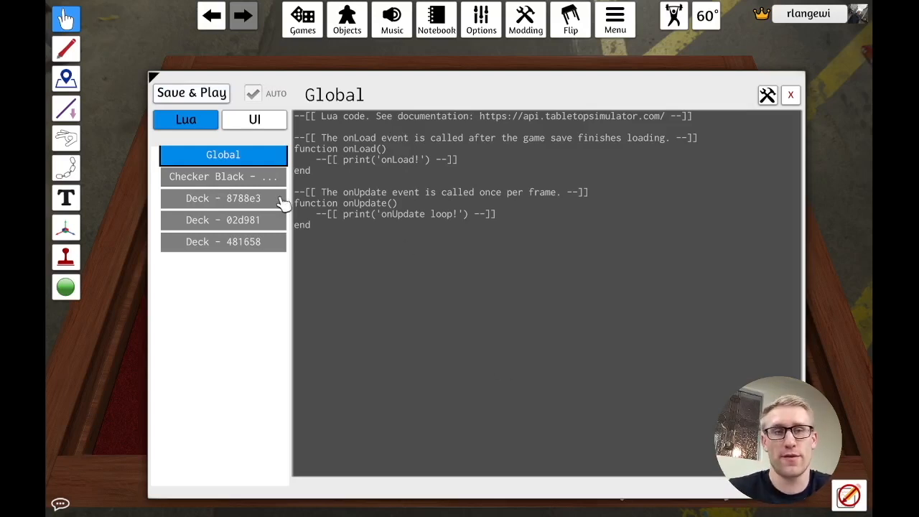
- Try adding a params parameter to deck 8788e3's shuffleAndDeal, then remove it again
{"action": "left_click", "coordinate": [222, 198]}
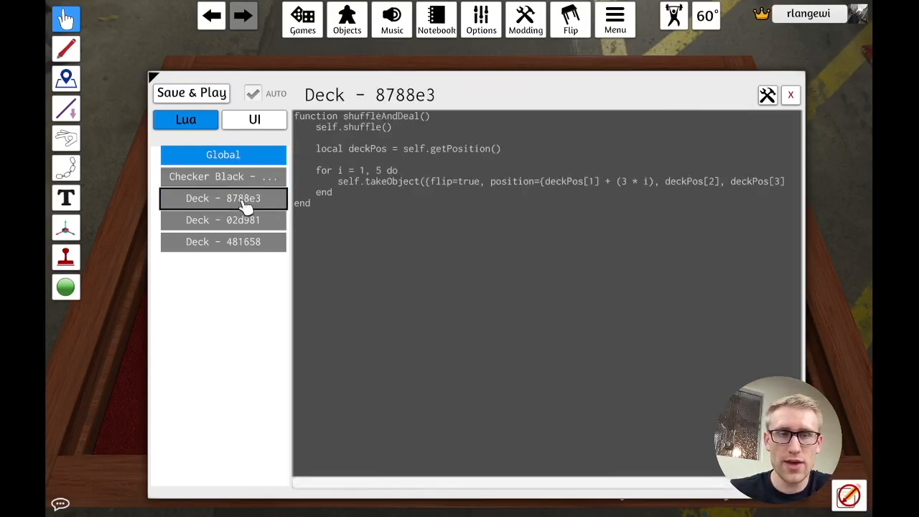
{"action": "left_click", "coordinate": [223, 176]}
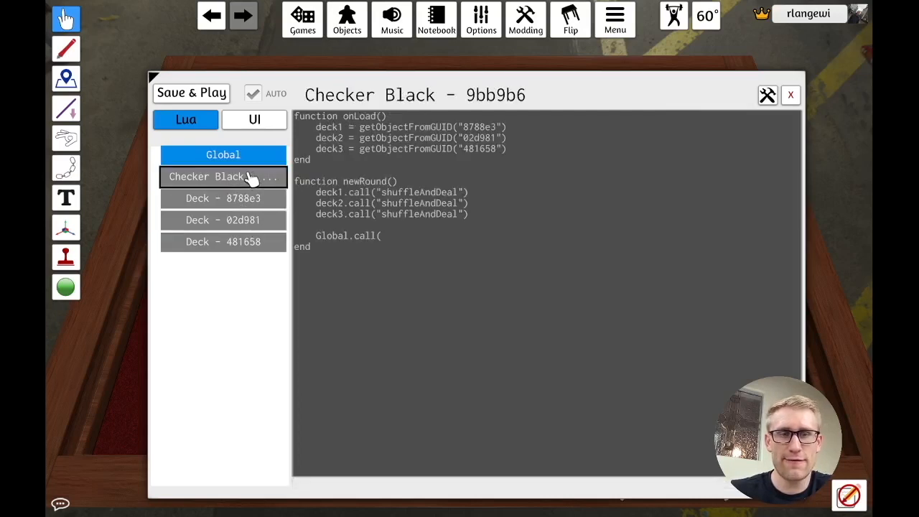
{"action": "mouse_move", "coordinate": [428, 221]}
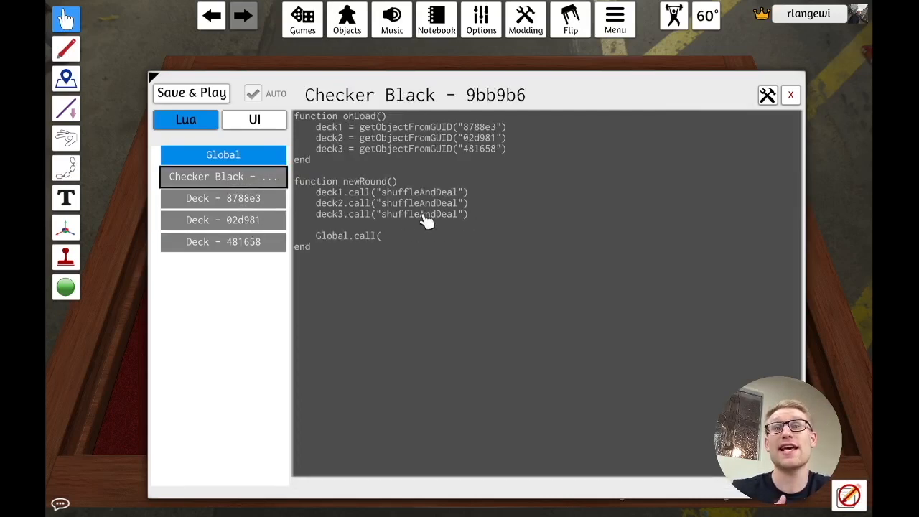
{"action": "mouse_move", "coordinate": [374, 117]}
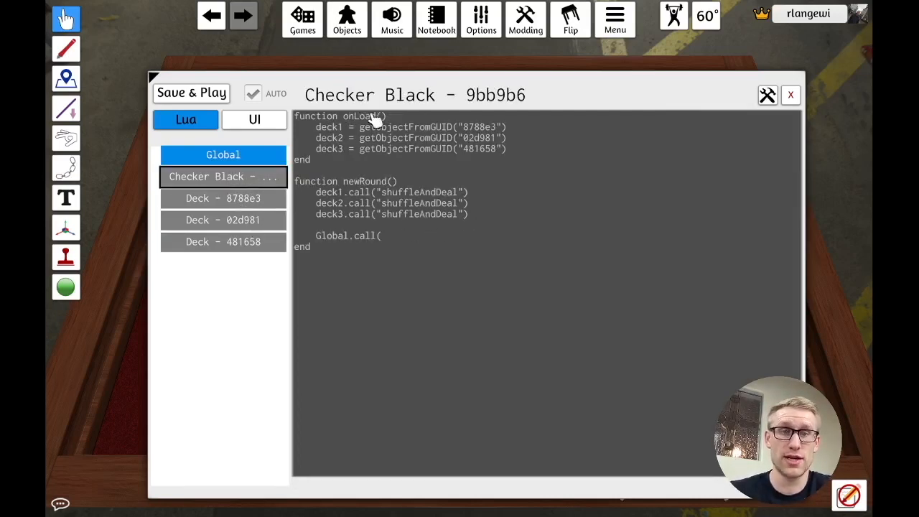
{"action": "left_click", "coordinate": [222, 198]}
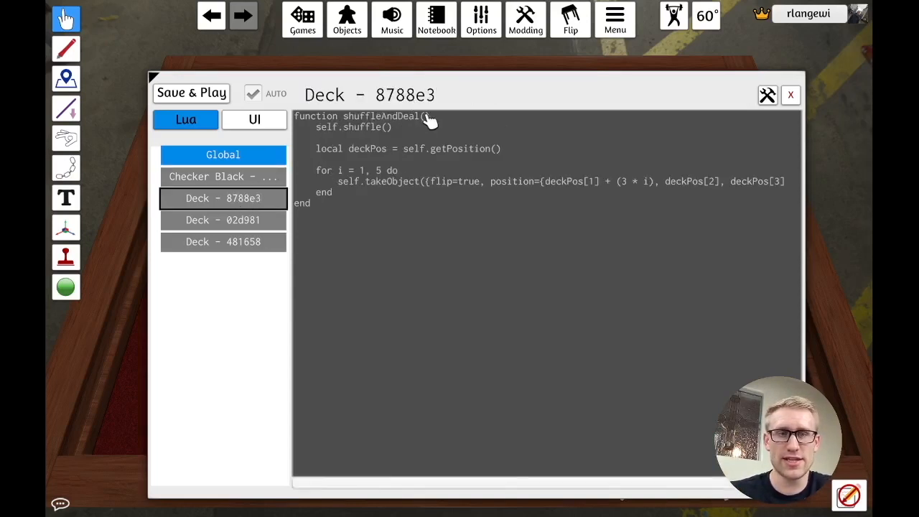
{"action": "mouse_move", "coordinate": [488, 158]}
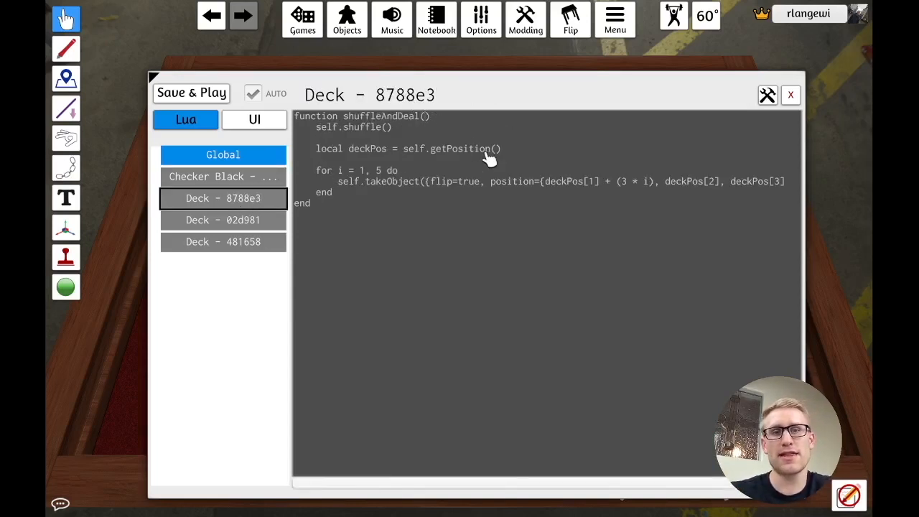
{"action": "type", "text": "params"}
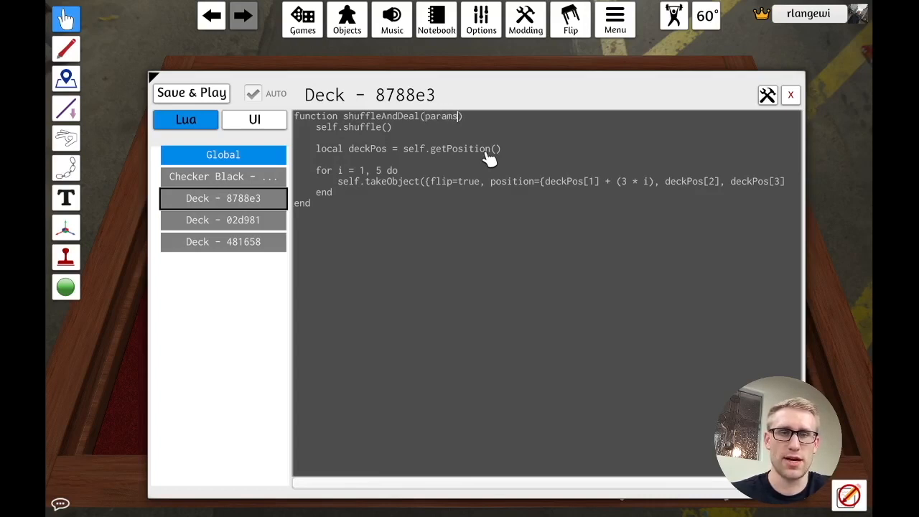
{"action": "key", "text": "BackSpace"}
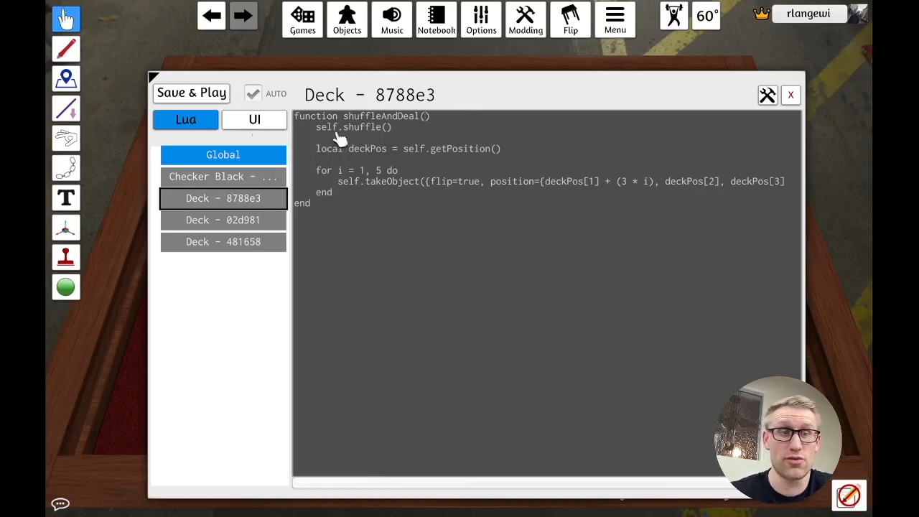
- Pass an empty table {} to deck3.call in newRound, save, and deal a new round of card rows
{"action": "left_click", "coordinate": [222, 175]}
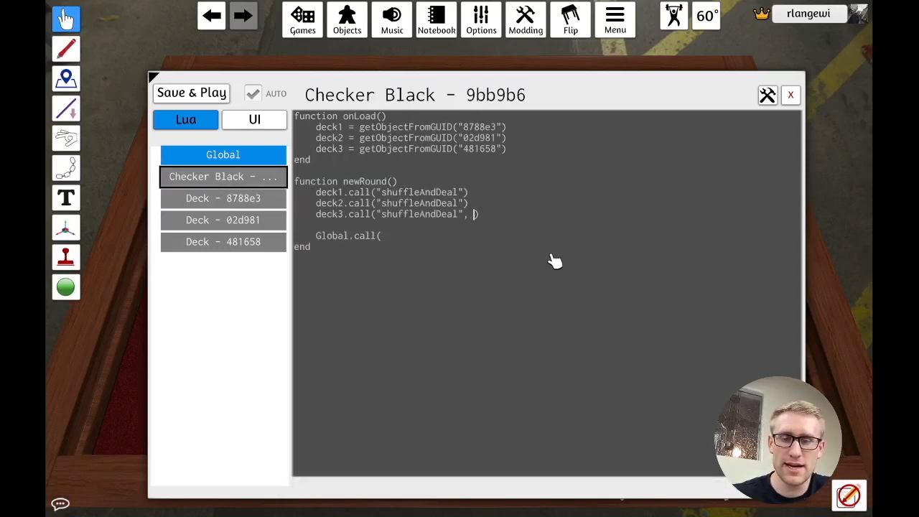
{"action": "type", "text": "{}"}
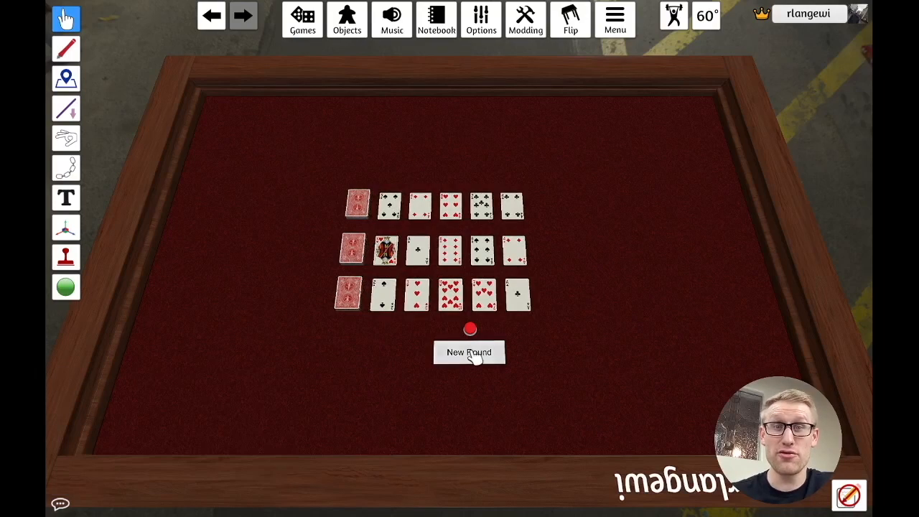
{"action": "left_click", "coordinate": [468, 351]}
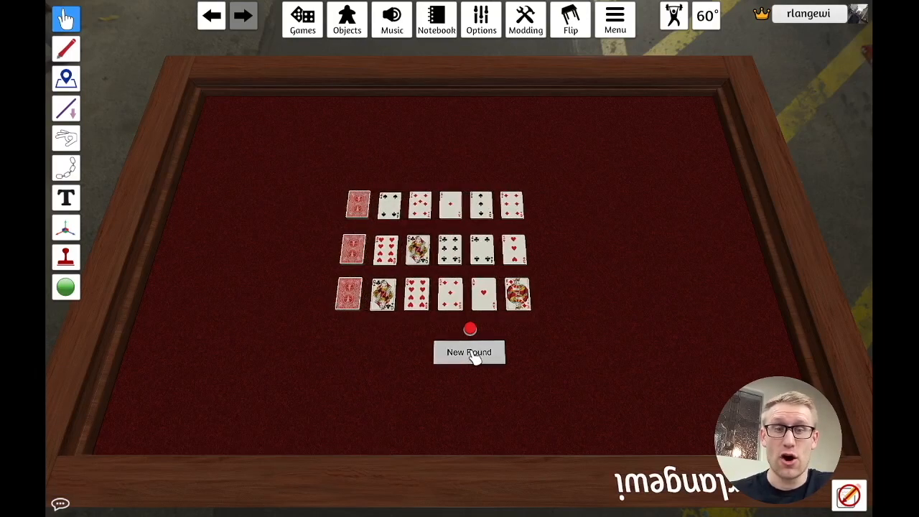